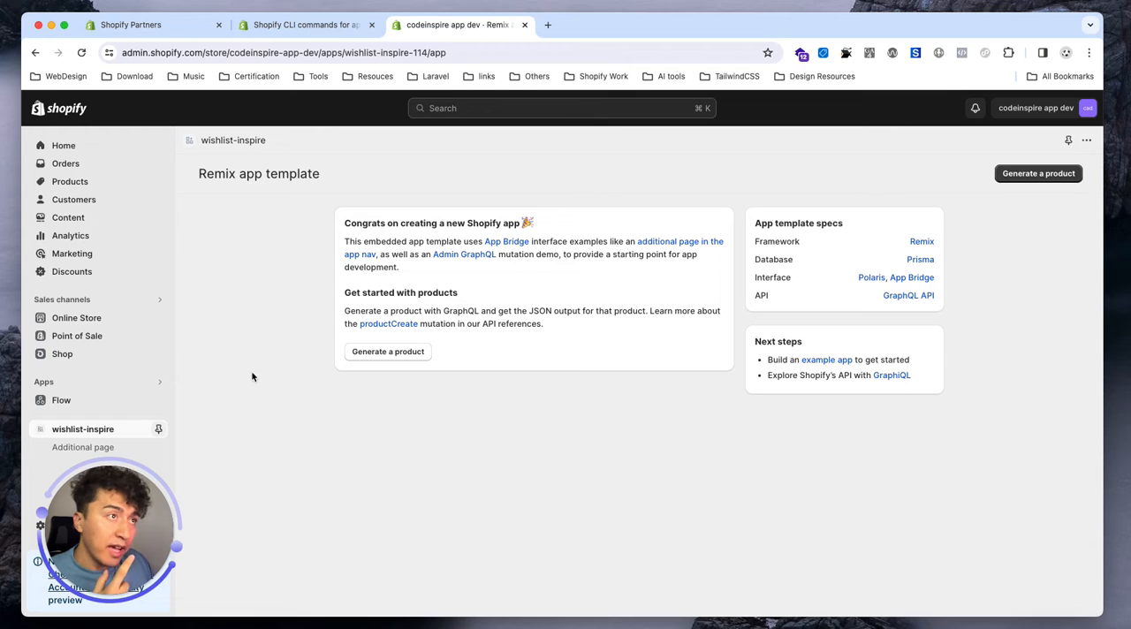
mouse_move(511, 446)
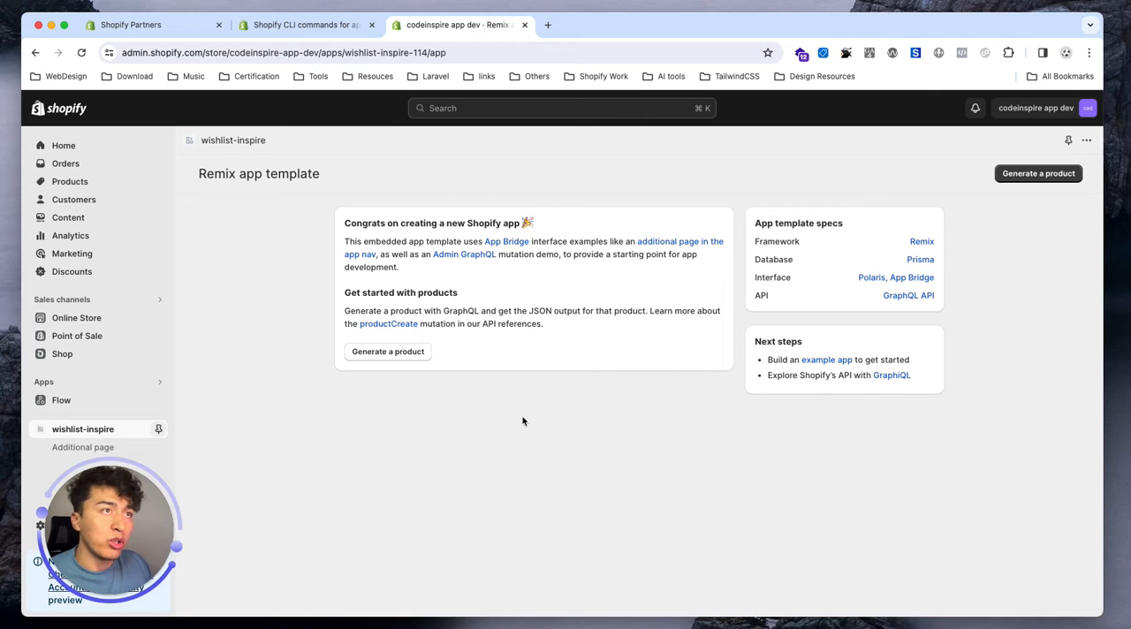
mouse_move(1063, 604)
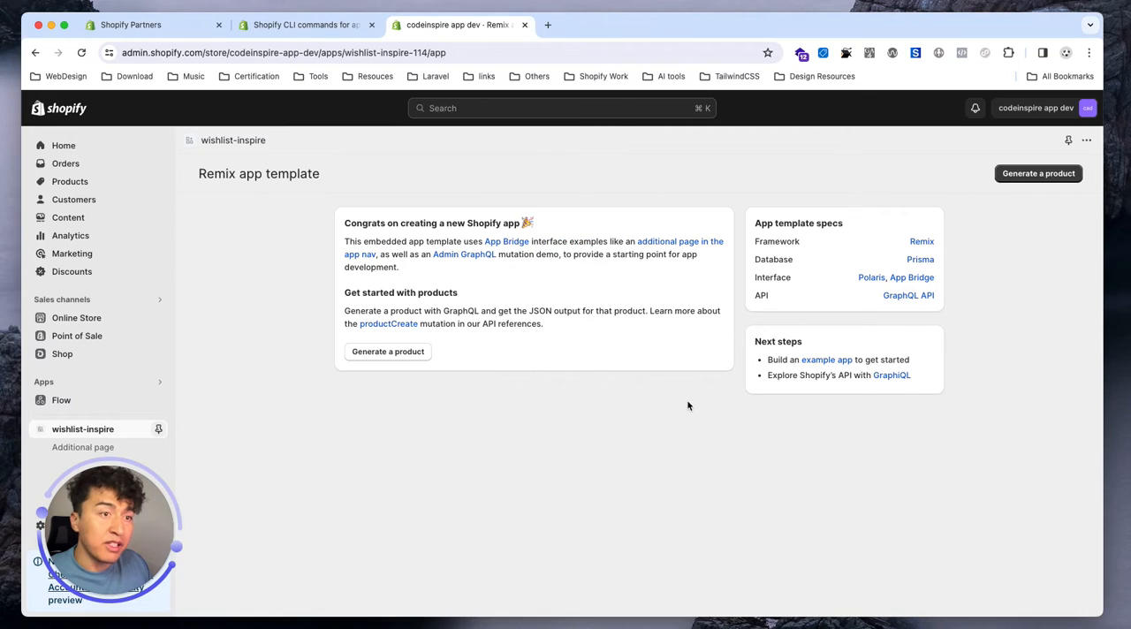
mouse_move(638, 404)
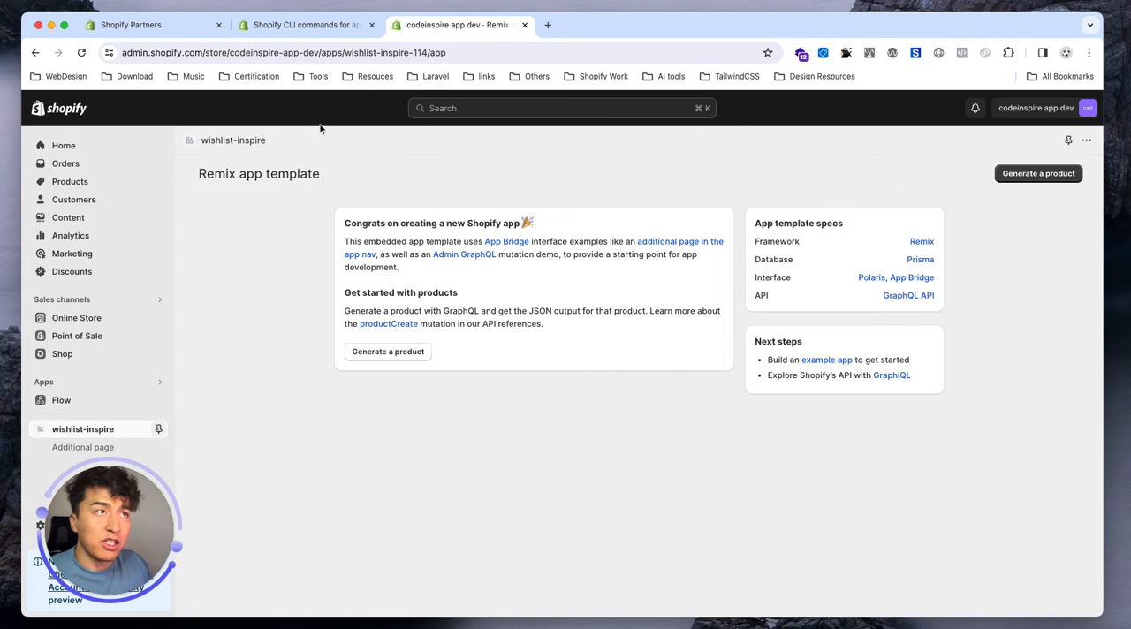
Step: Switch to Shopify Partners and view All apps, showing wishlist-inspire with one install
click(146, 25)
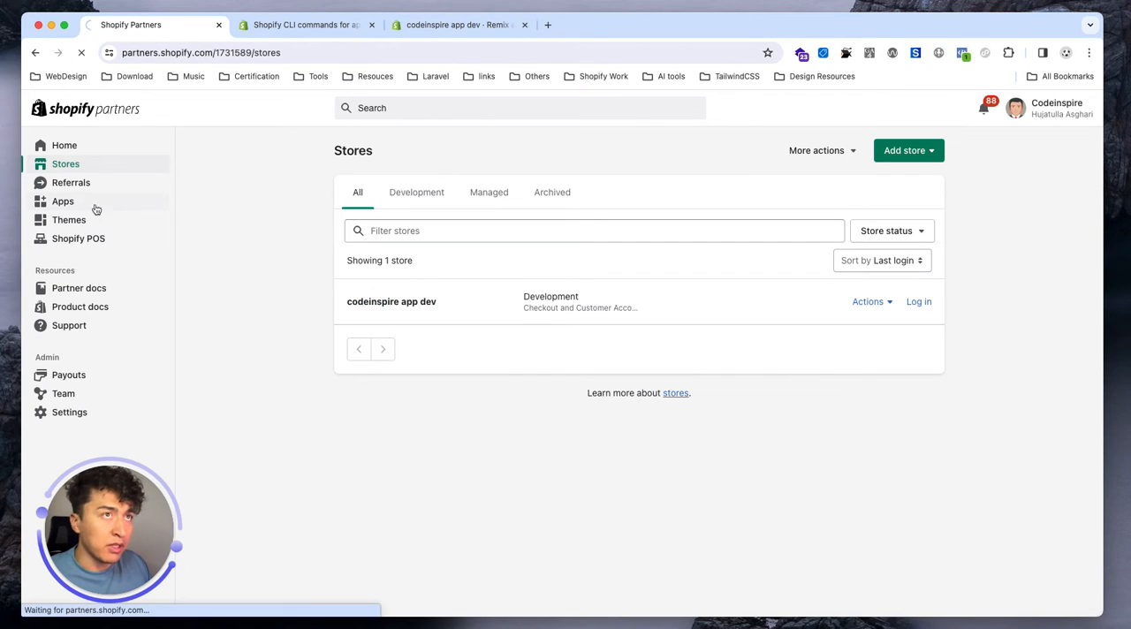
click(63, 201)
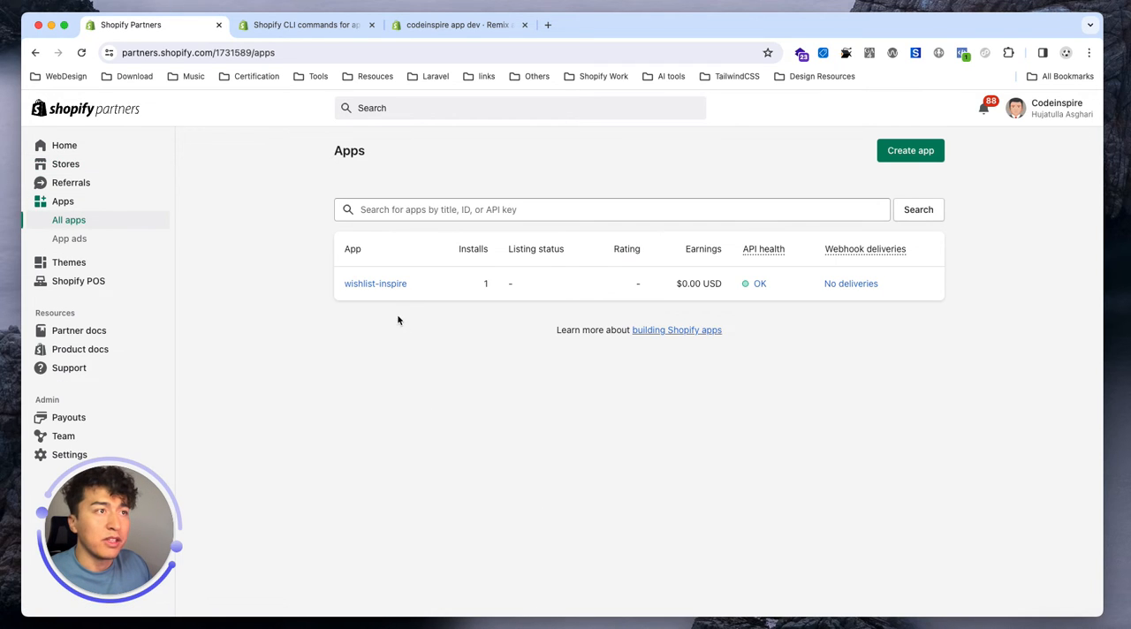
mouse_move(399, 405)
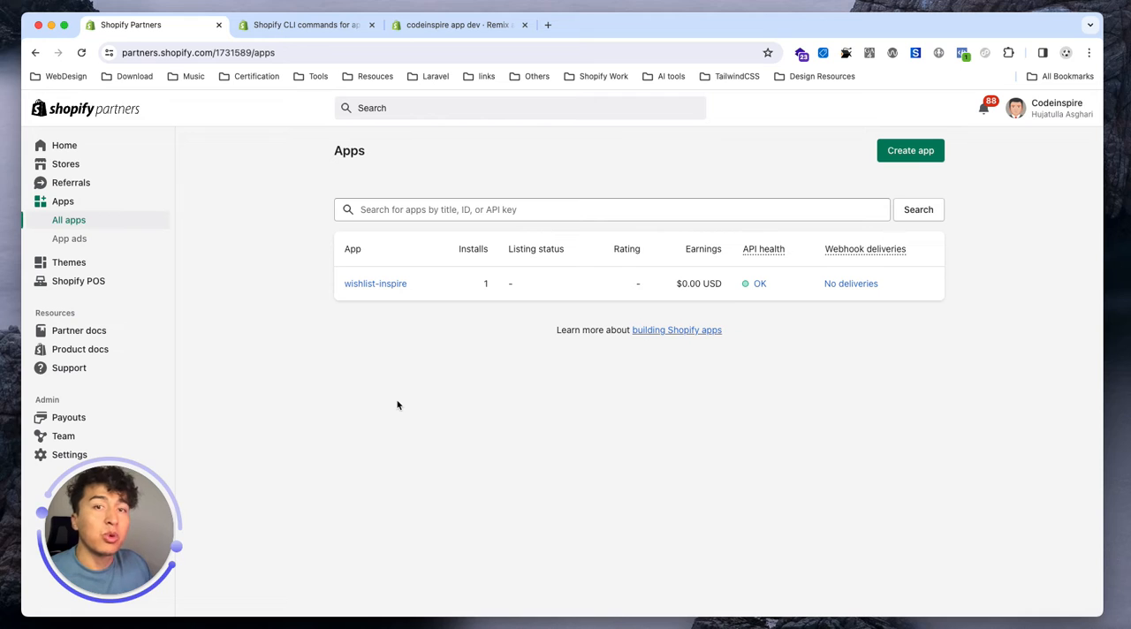
mouse_move(407, 398)
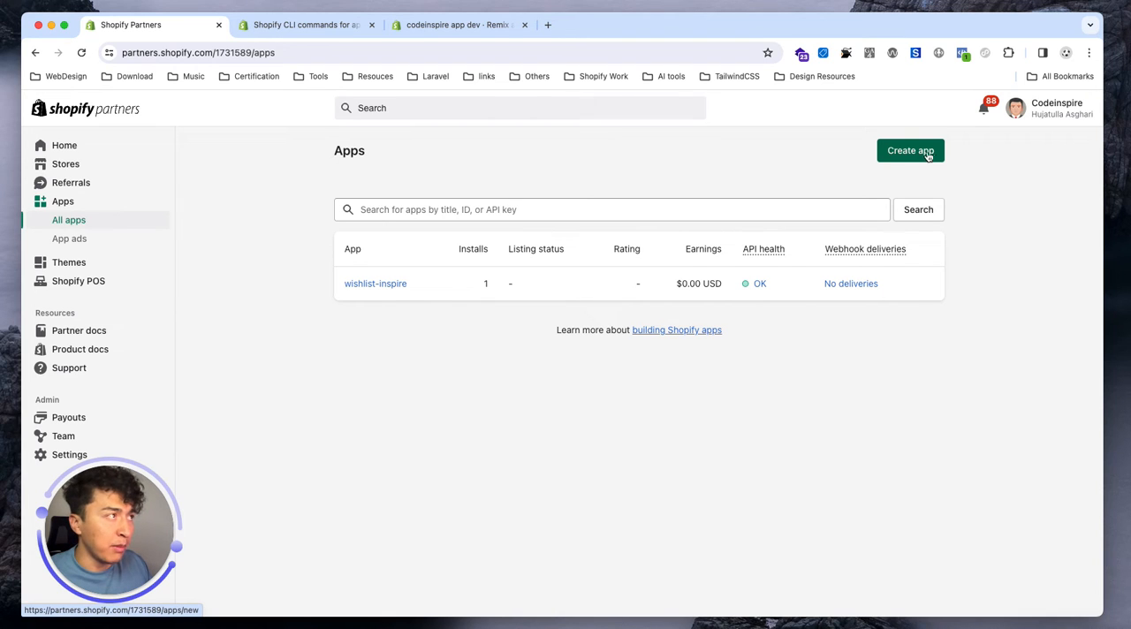
Step: Start a new app via Create app manually to reveal the empty App name field
click(911, 150)
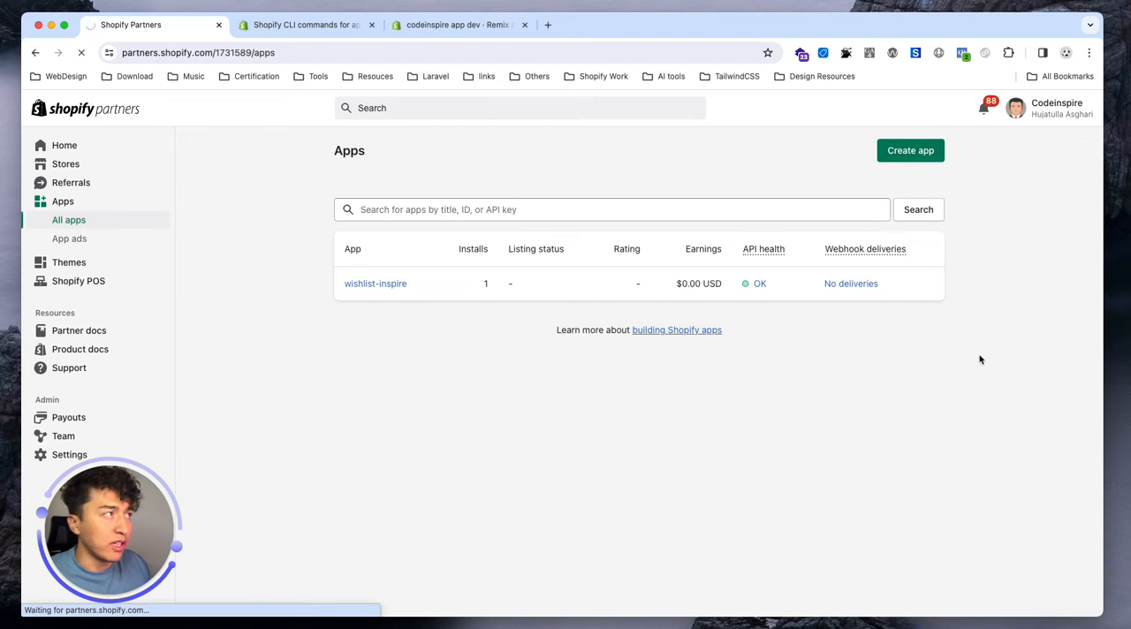
click(911, 151)
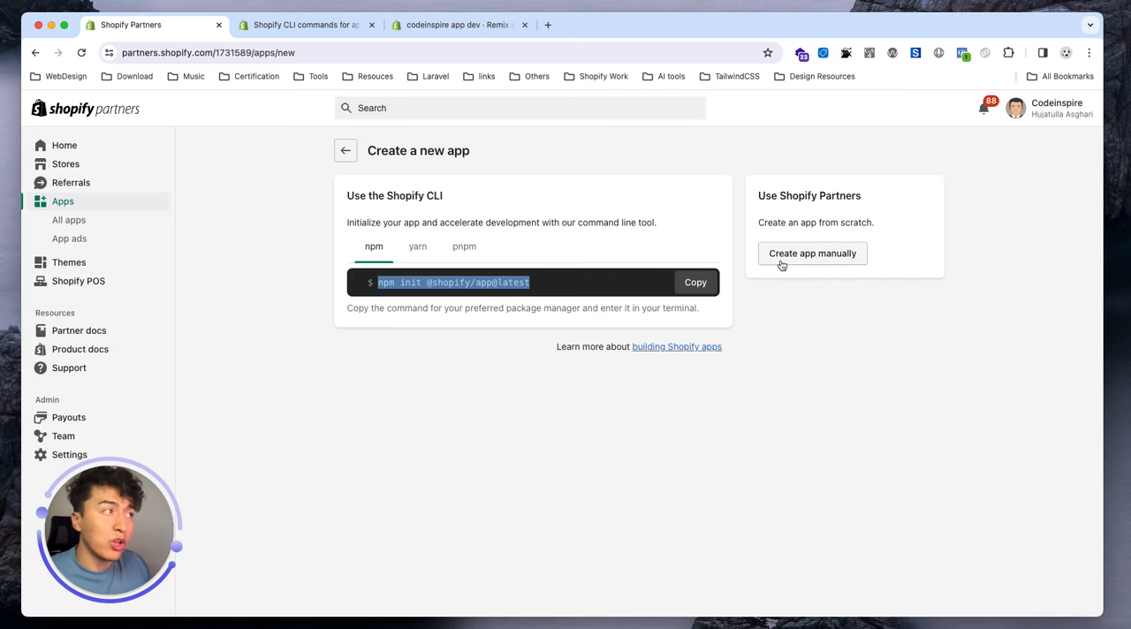
click(812, 254)
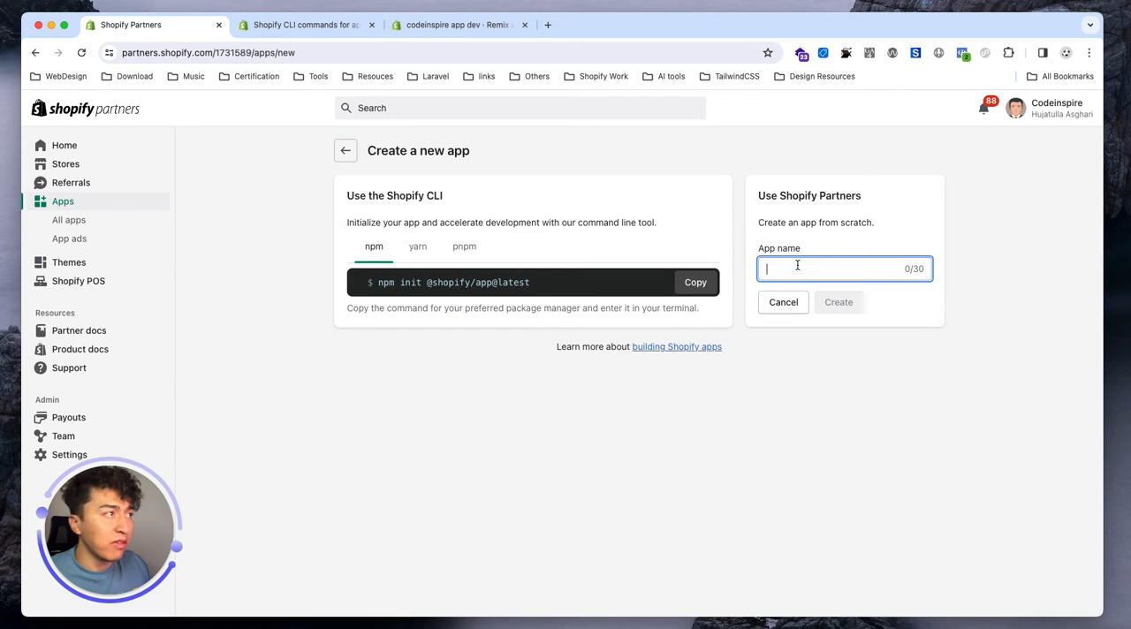
mouse_move(791, 398)
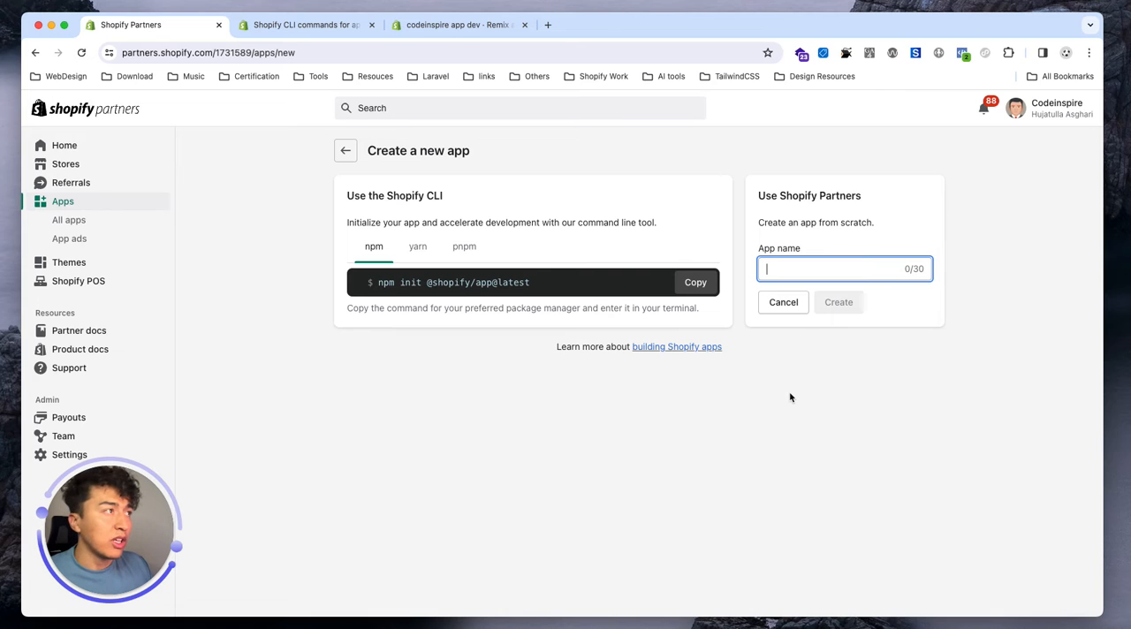
mouse_move(789, 269)
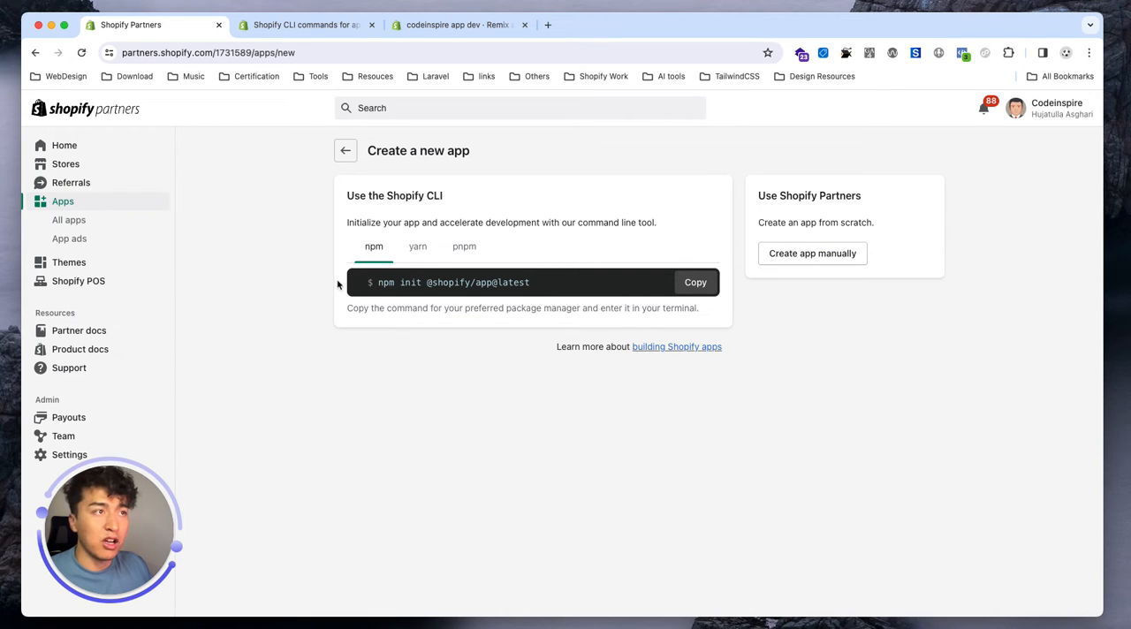
Step: Leave Create a new app without creating anything and return to All apps
click(346, 151)
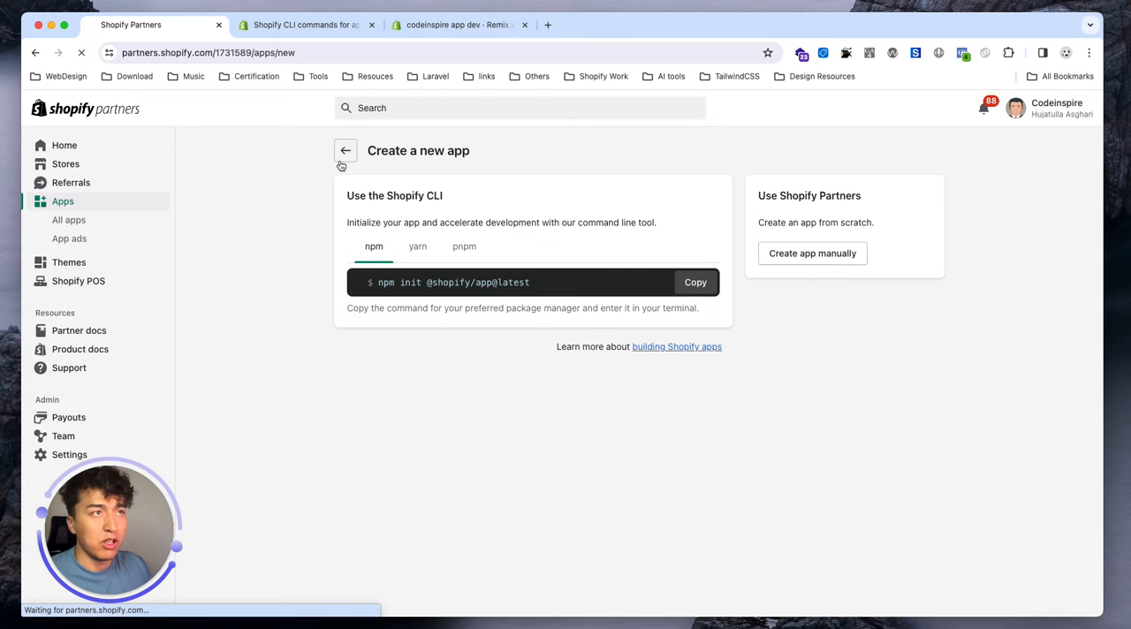
click(346, 151)
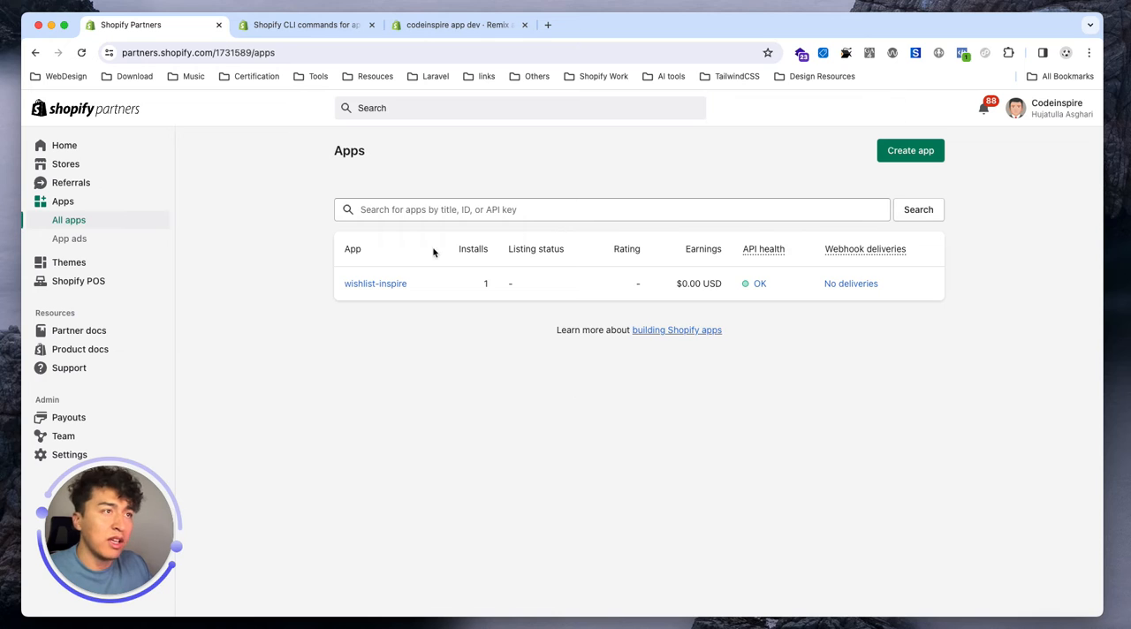
mouse_move(381, 286)
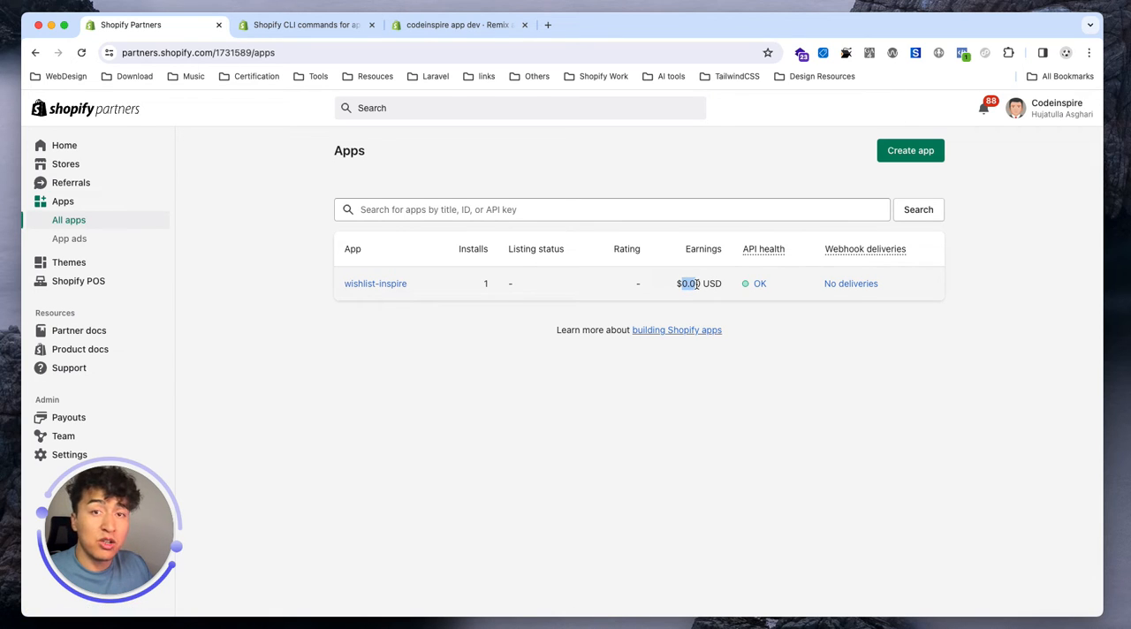
mouse_move(760, 285)
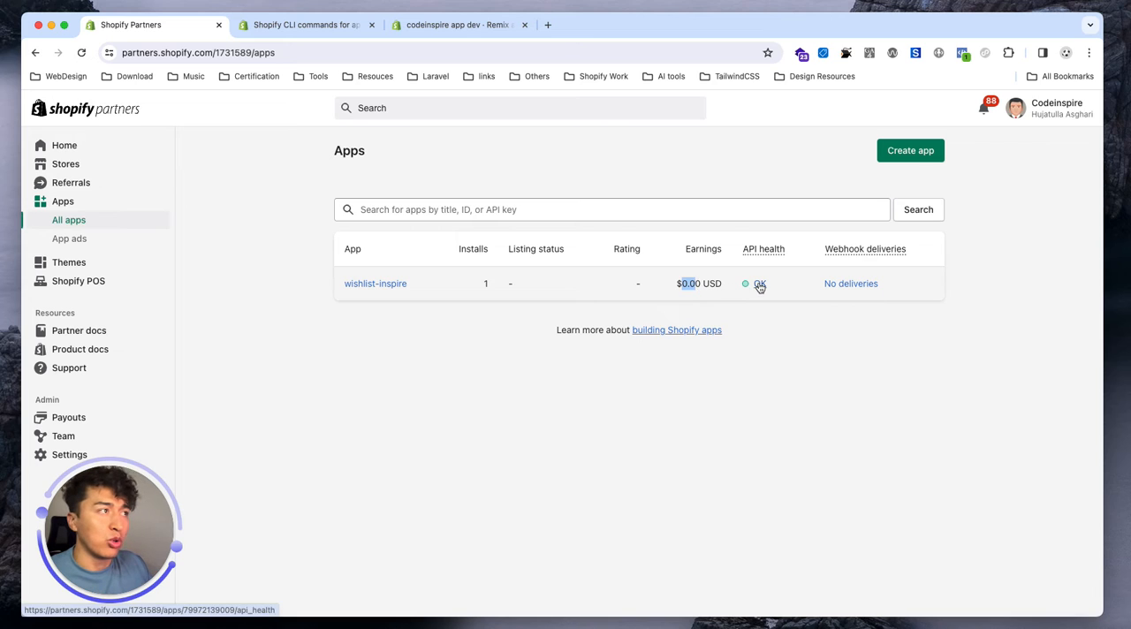
mouse_move(812, 341)
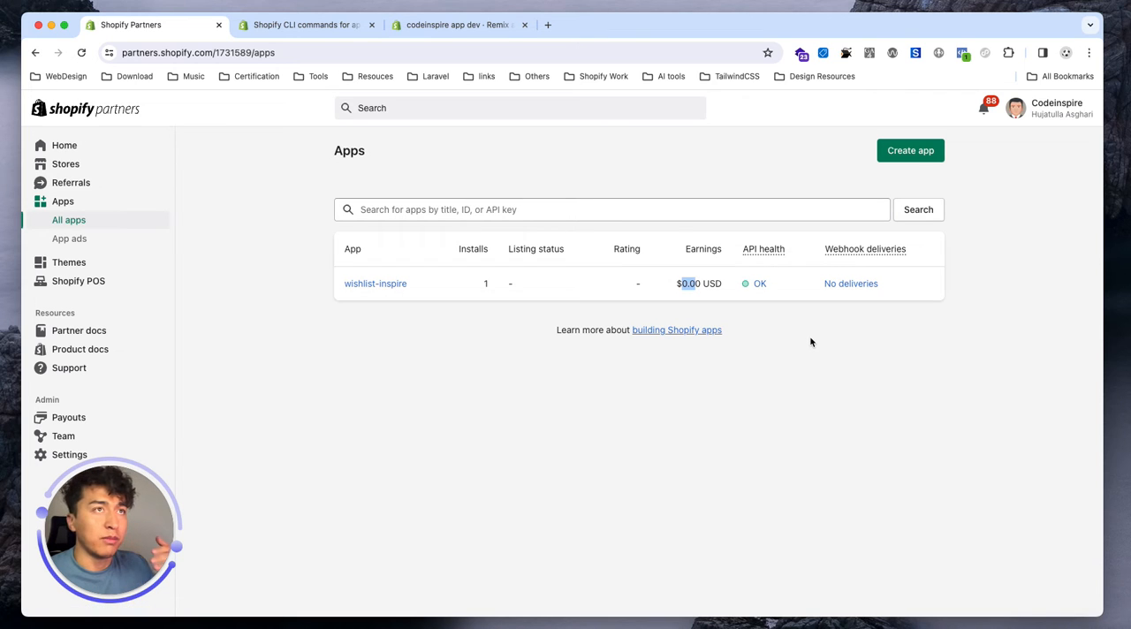
mouse_move(774, 278)
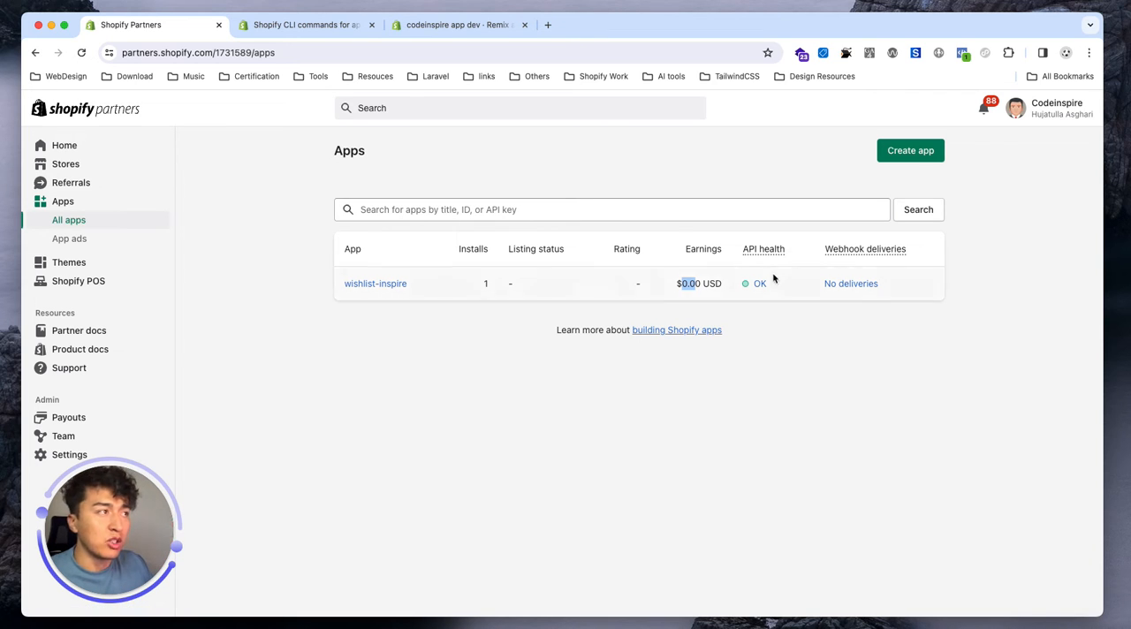
mouse_move(819, 350)
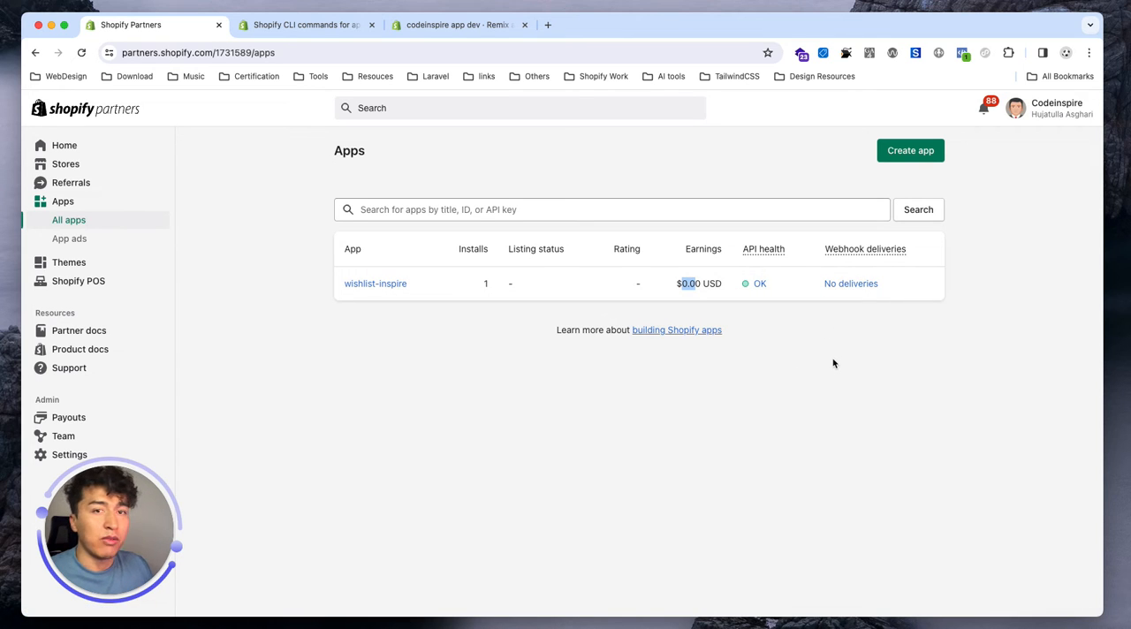
mouse_move(840, 336)
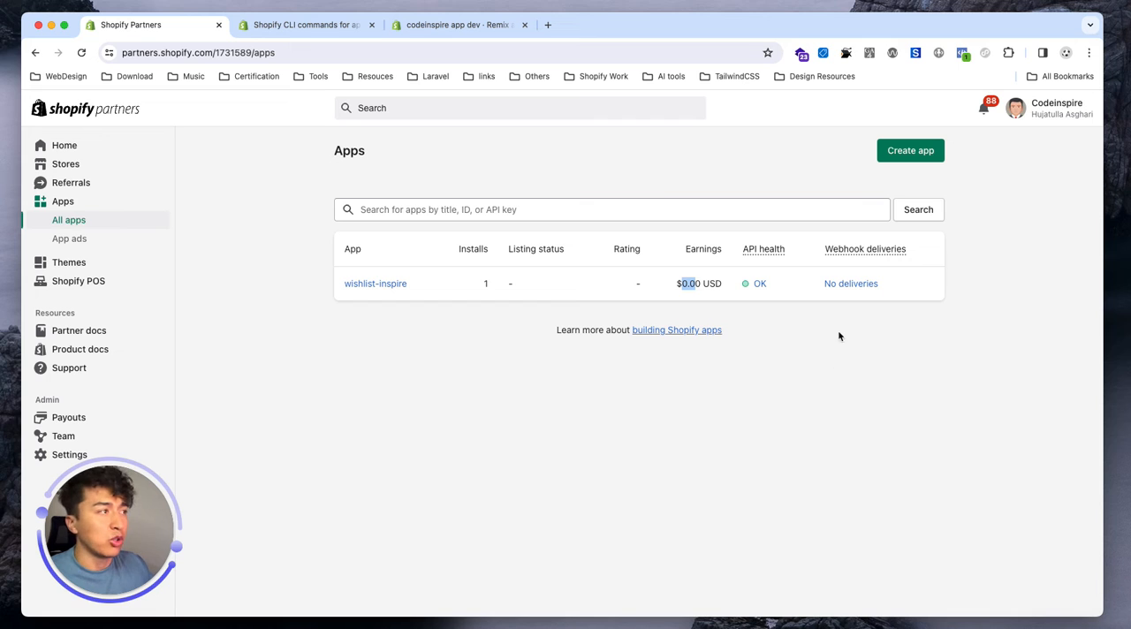
mouse_move(852, 274)
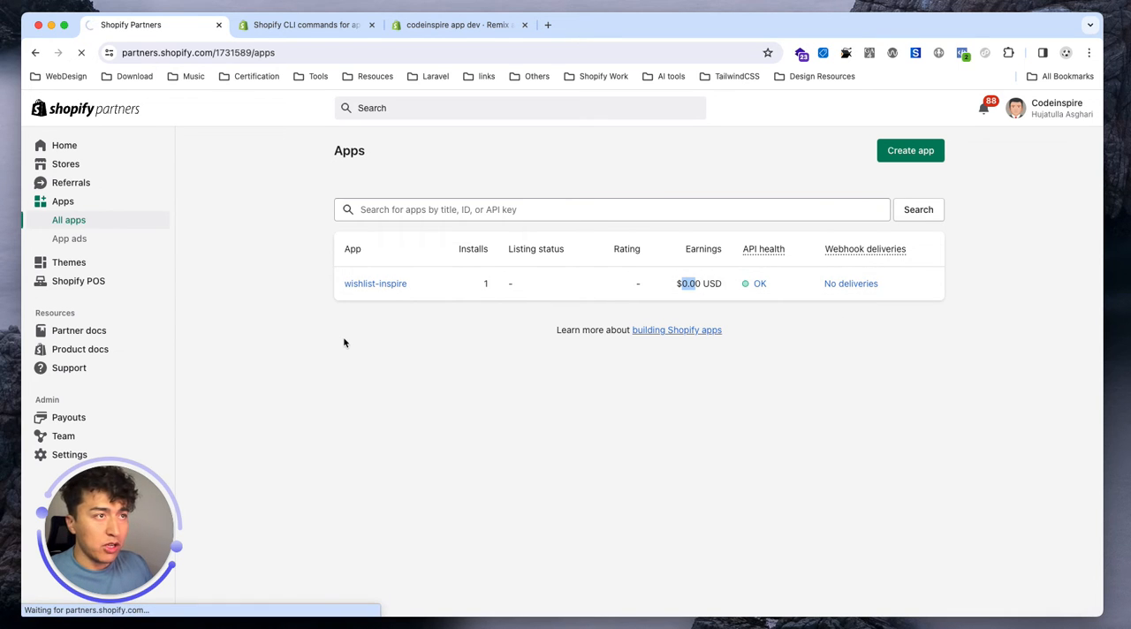
click(375, 284)
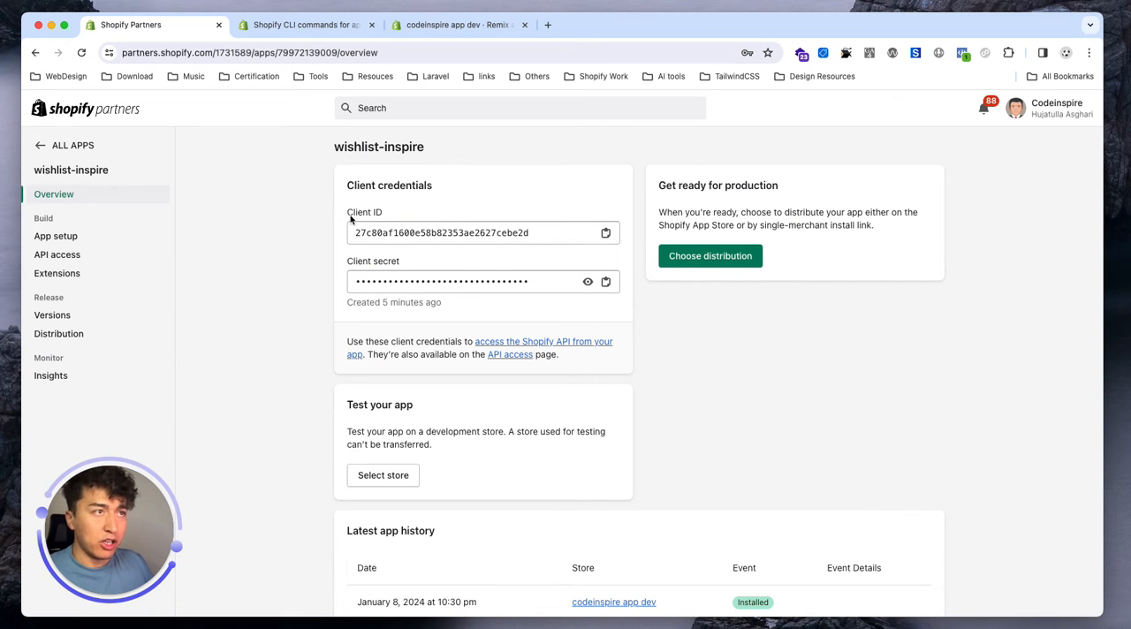
mouse_move(343, 238)
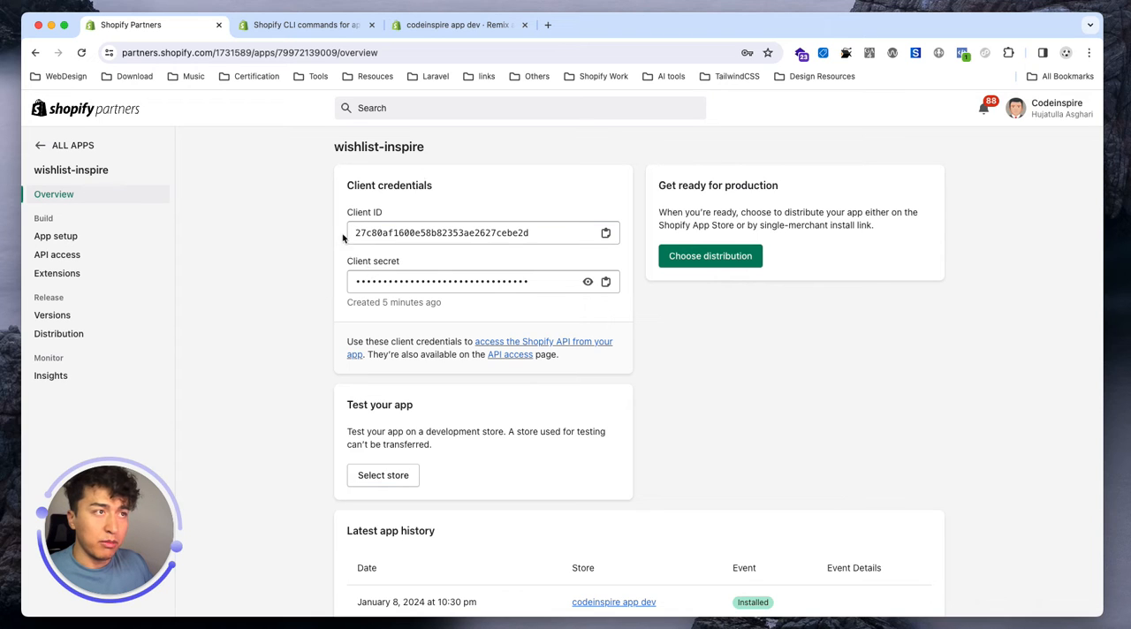
mouse_move(498, 187)
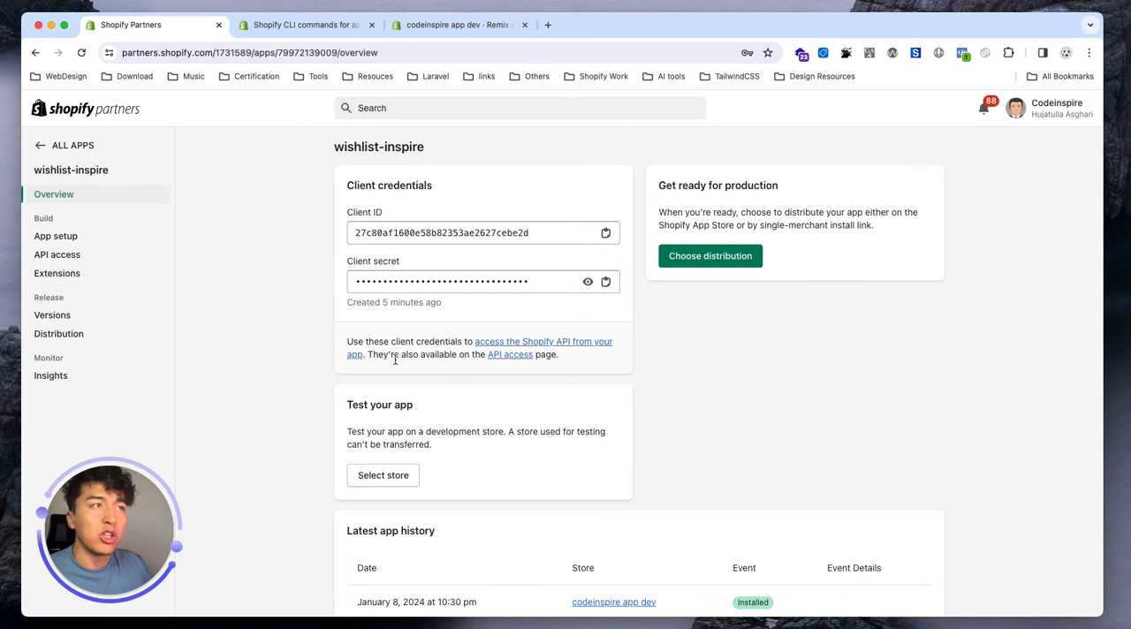
mouse_move(749, 400)
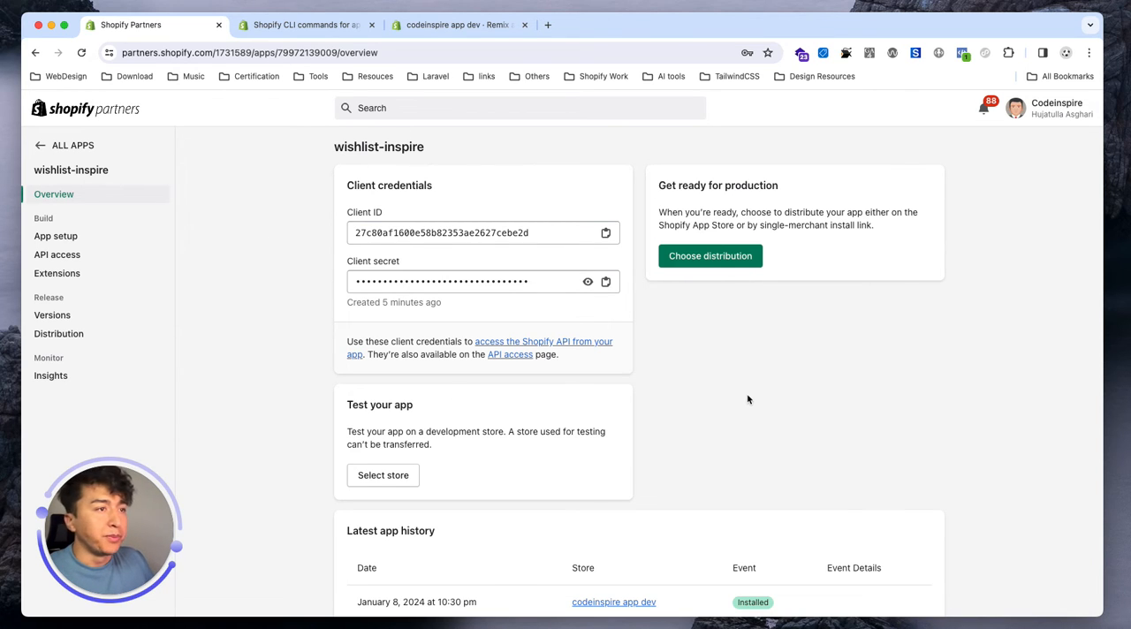
scroll(down, 3)
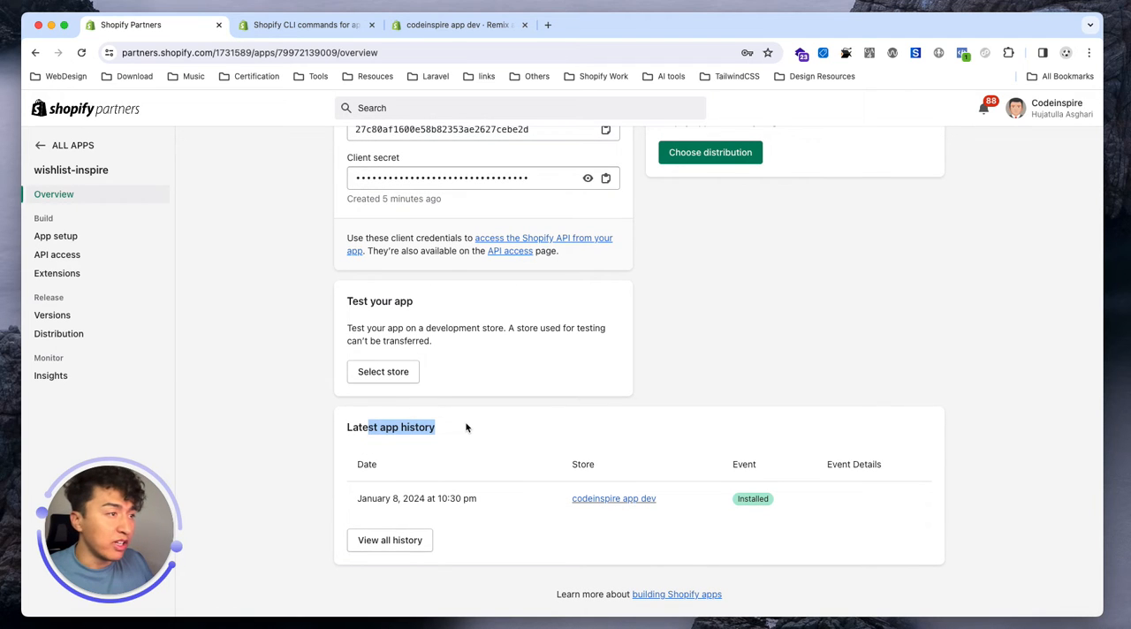
mouse_move(648, 502)
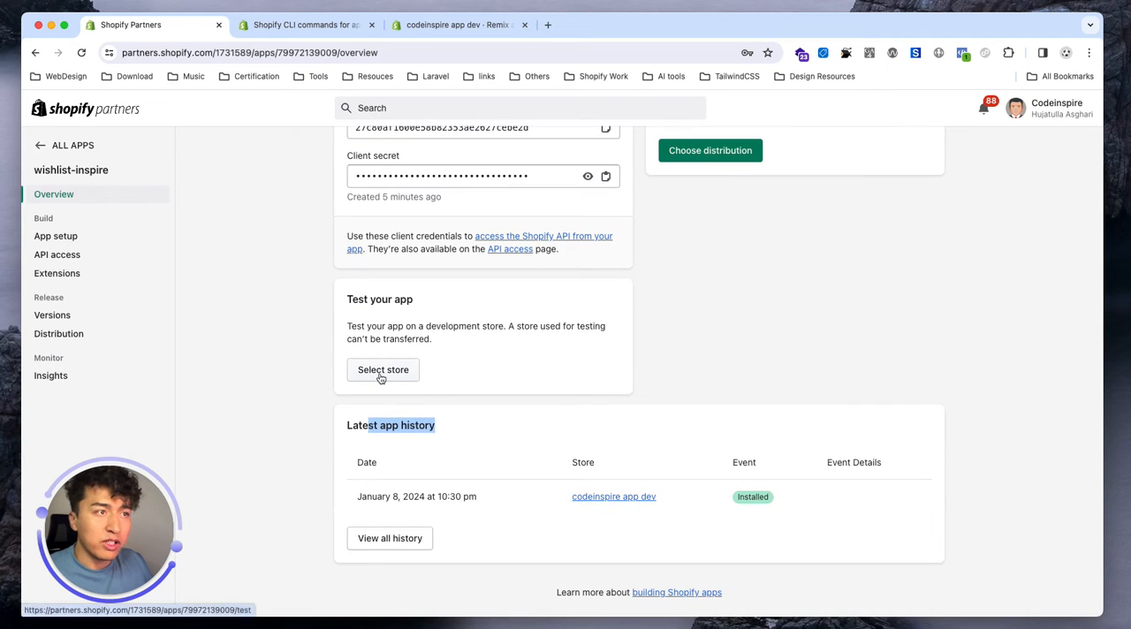
Step: View the codeinspire app dev test store, highlight Get ready for production, and request distribution options
click(383, 370)
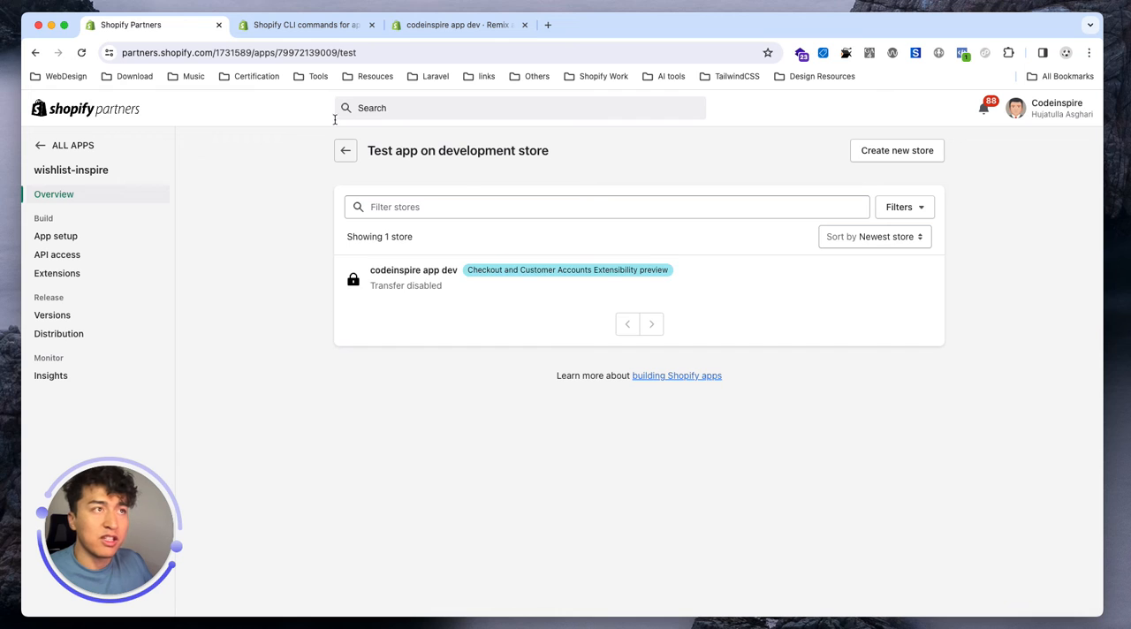
mouse_move(533, 288)
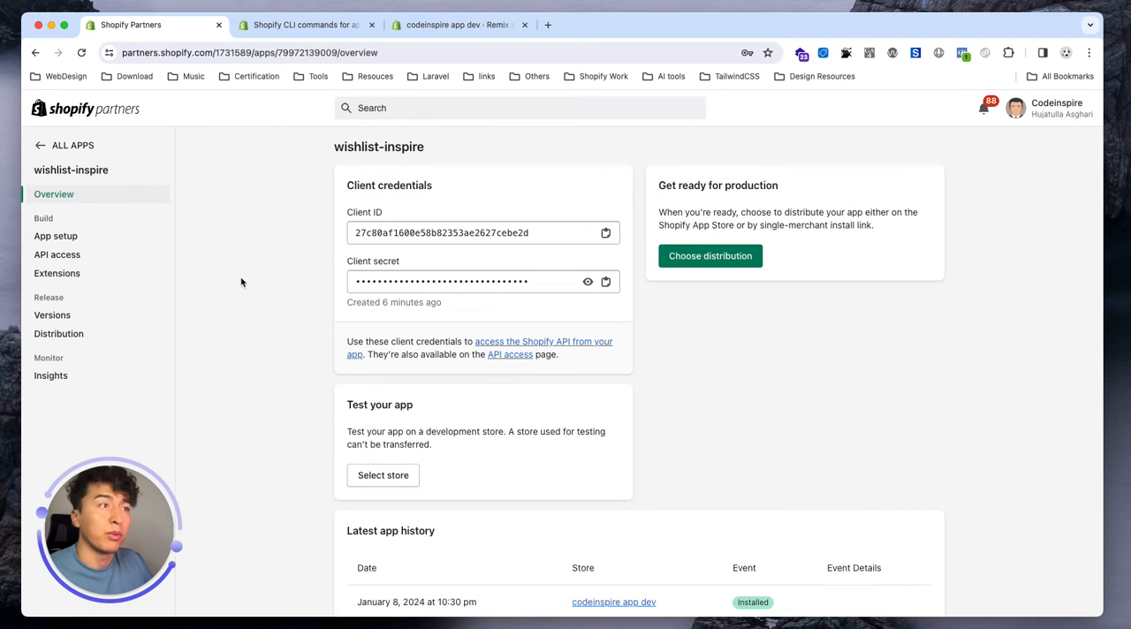
mouse_move(661, 182)
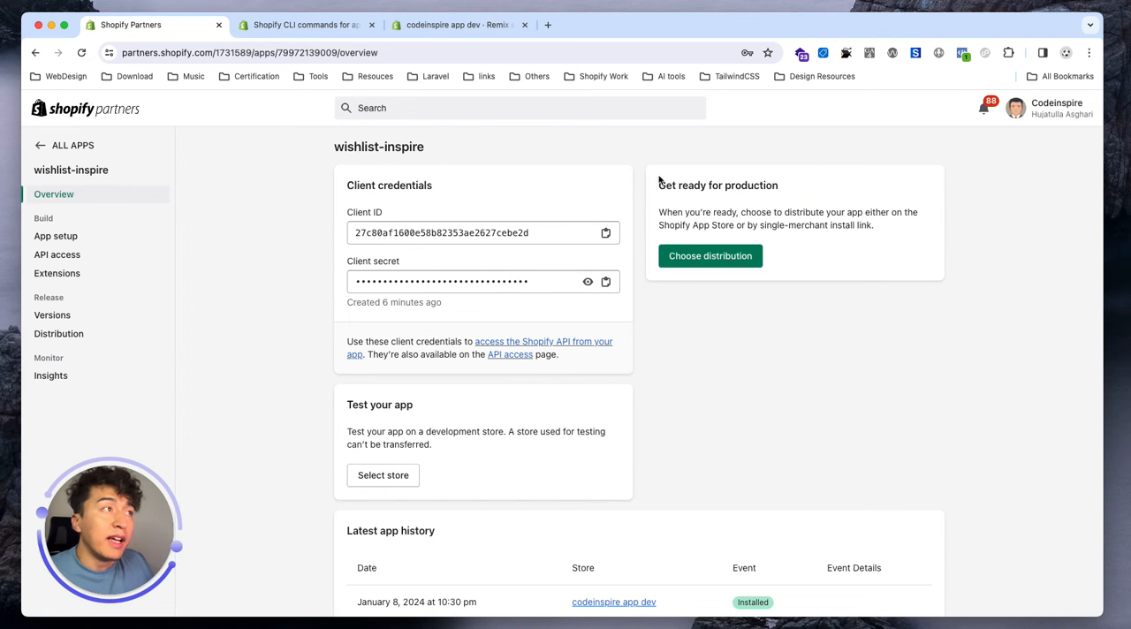
drag(660, 181, 875, 229)
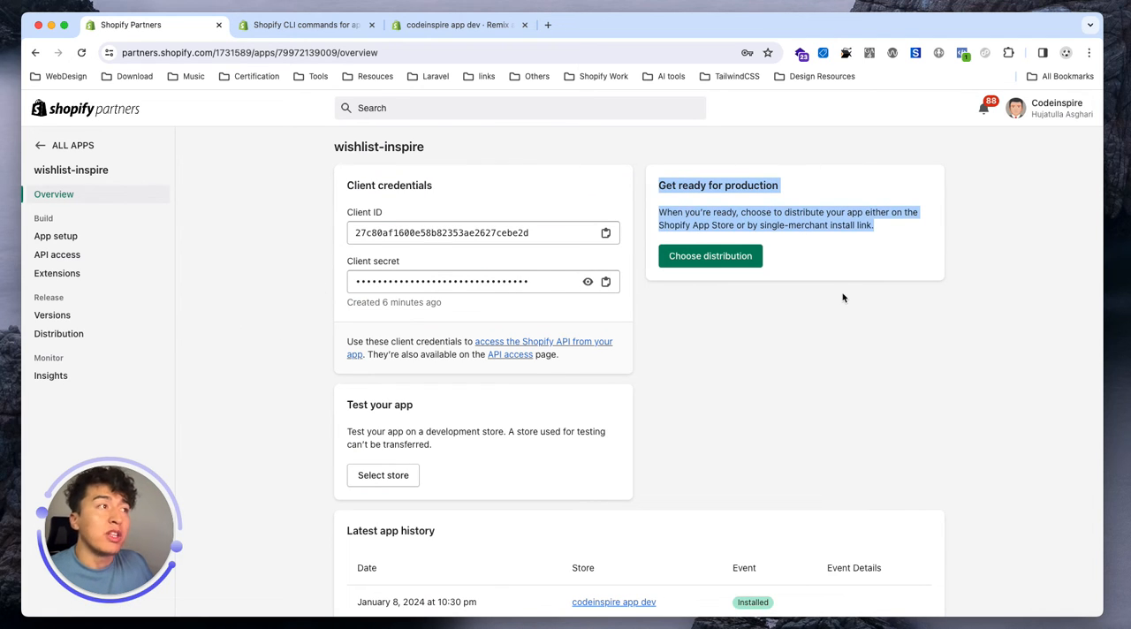
mouse_move(747, 270)
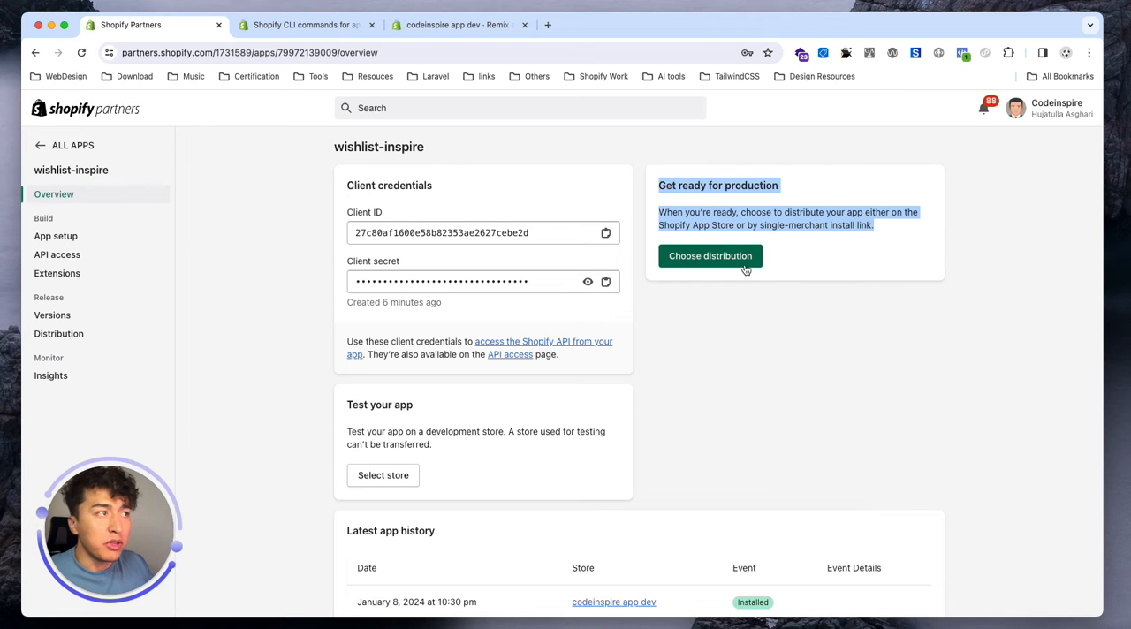
click(711, 256)
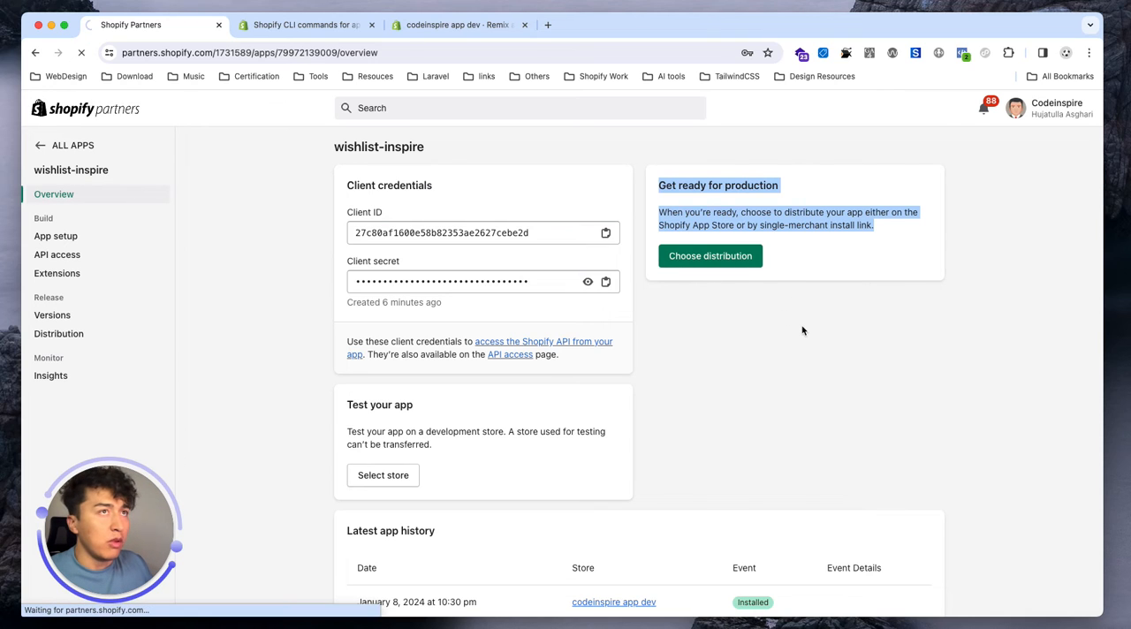
Step: Open wishlist-inspire's Distribution page offering public or custom distribution
click(710, 256)
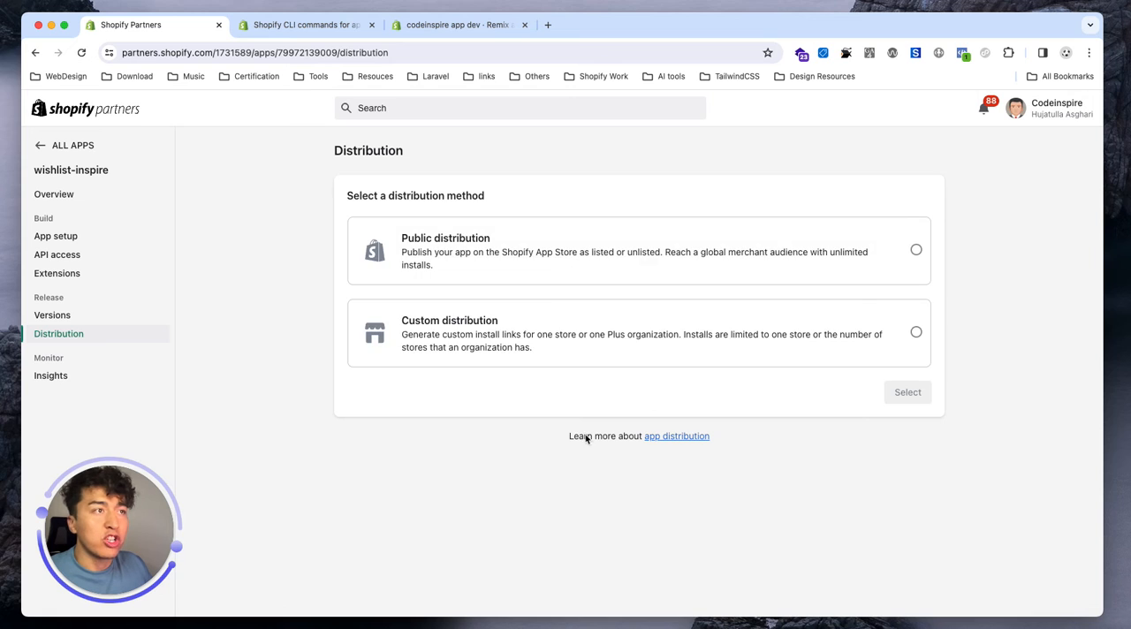
mouse_move(469, 325)
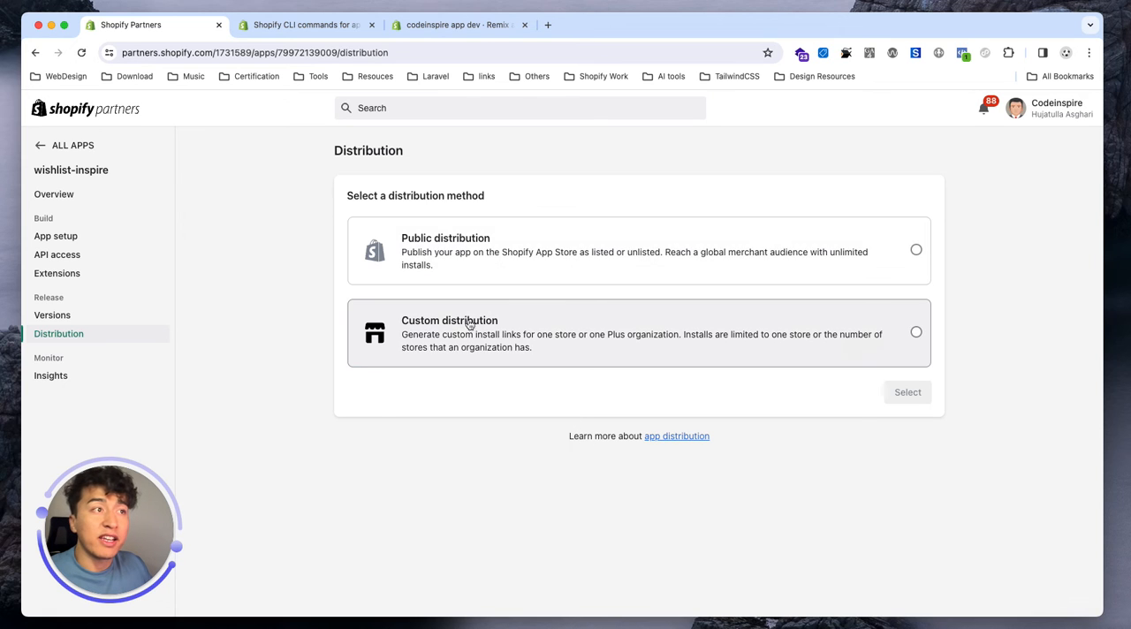
mouse_move(480, 286)
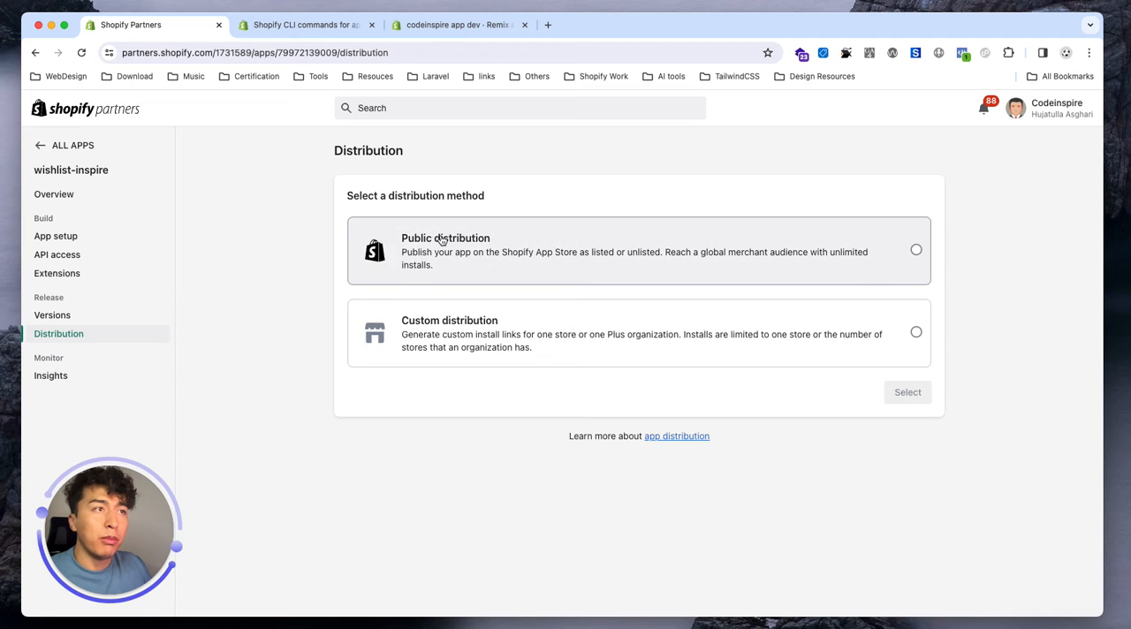
mouse_move(270, 331)
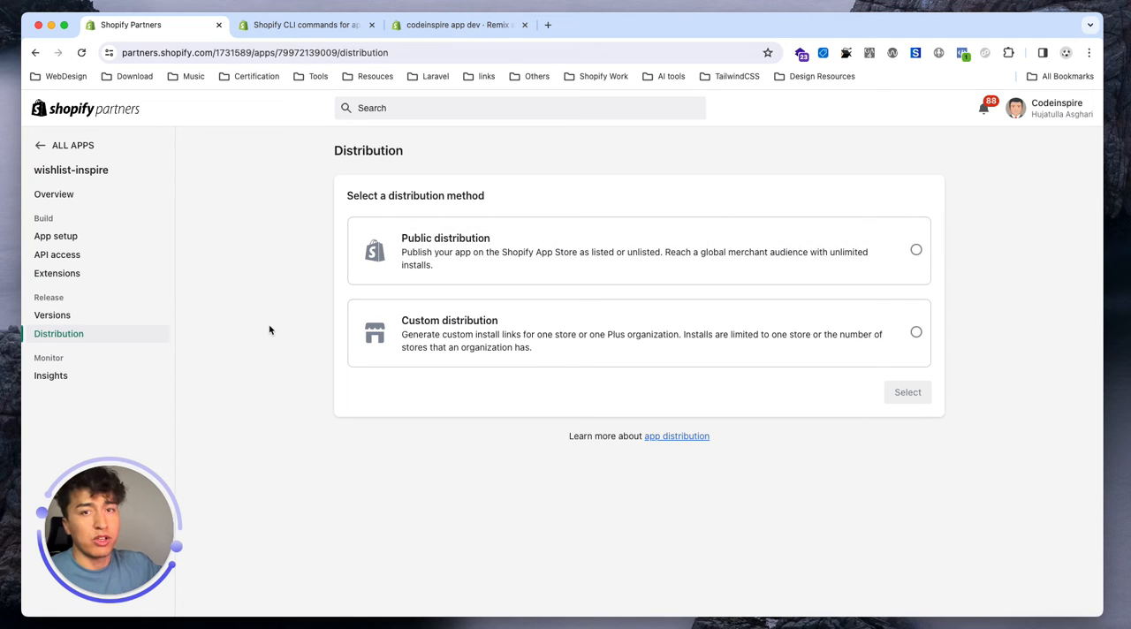
mouse_move(445, 434)
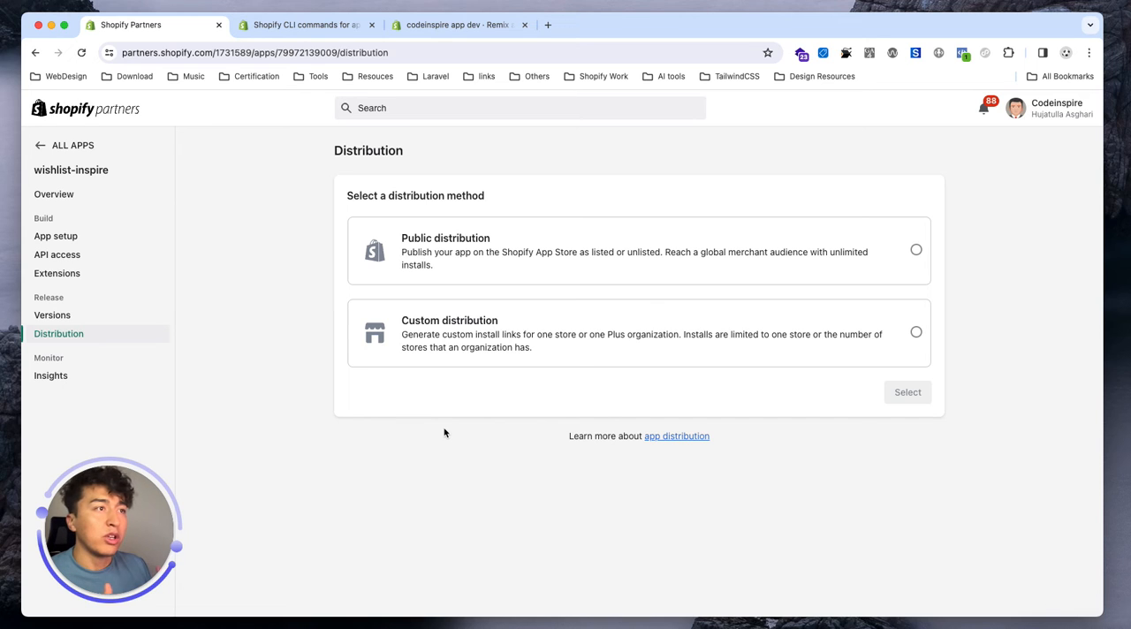
mouse_move(450, 432)
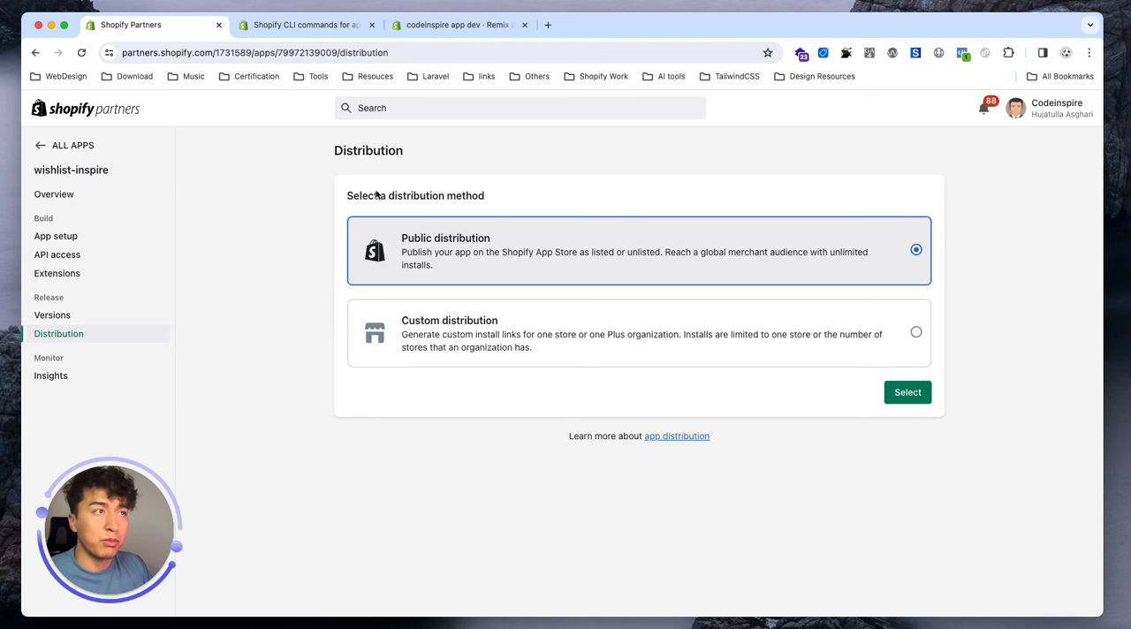
mouse_move(284, 224)
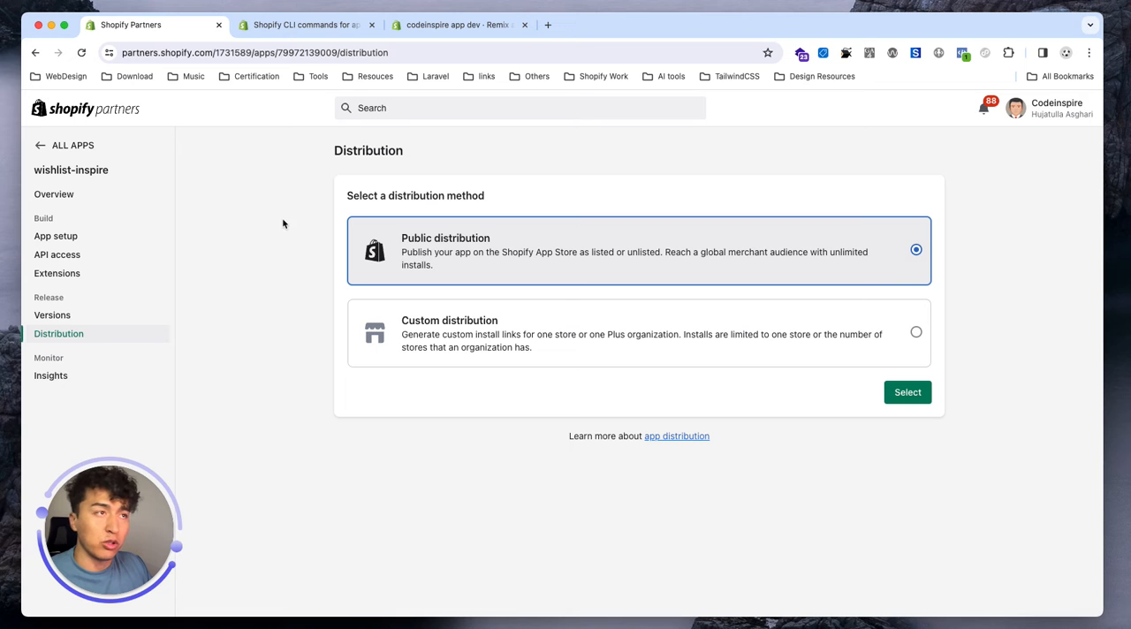
Step: Confirm public distribution for wishlist-inspire and review the App Store listing and Built for Shopify criteria
click(907, 392)
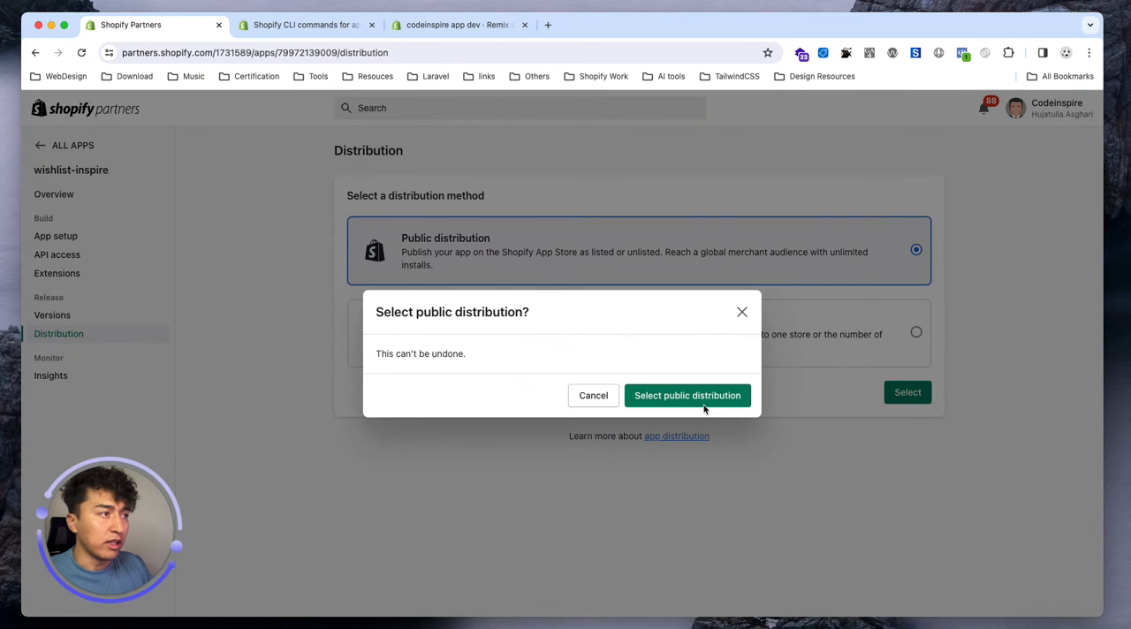
click(687, 395)
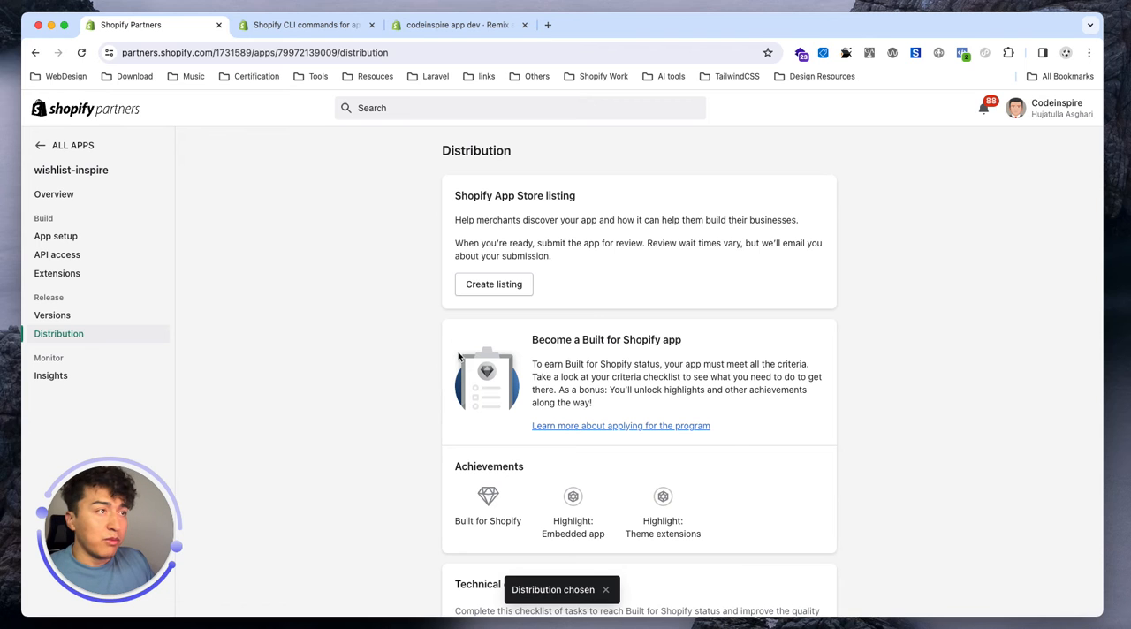
scroll(down, 3)
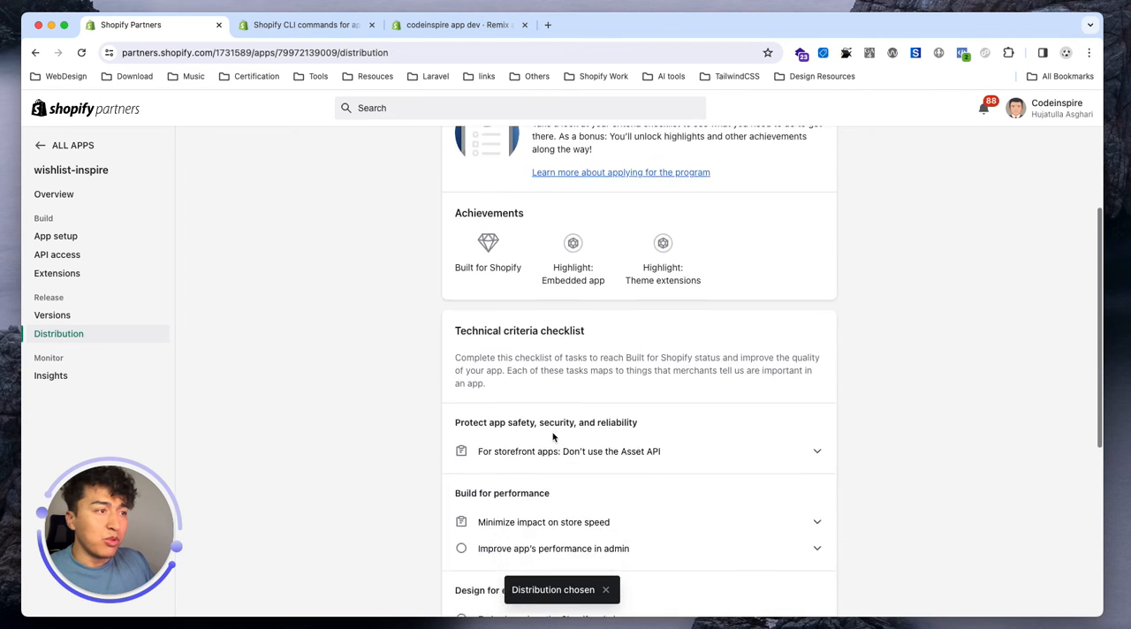
scroll(up, 3)
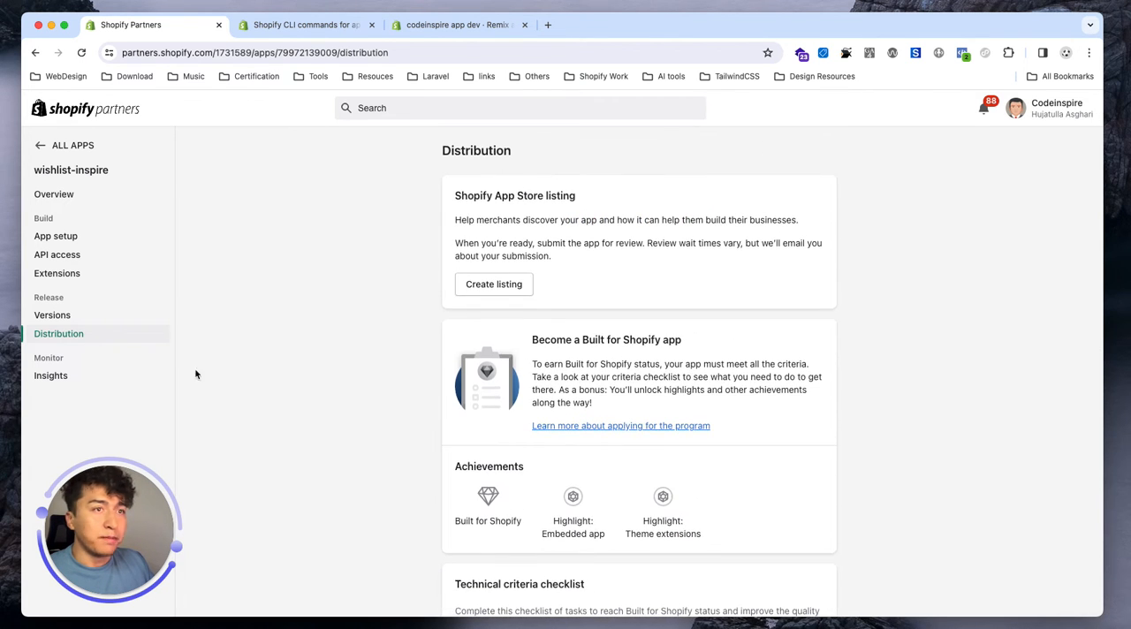
scroll(down, 3)
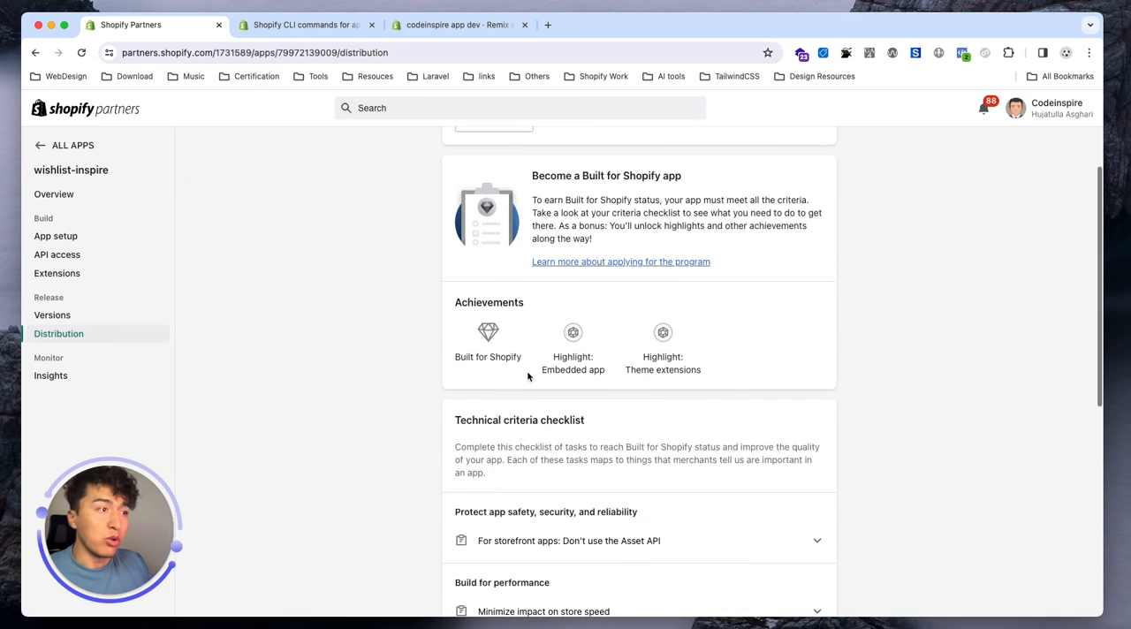
scroll(up, 3)
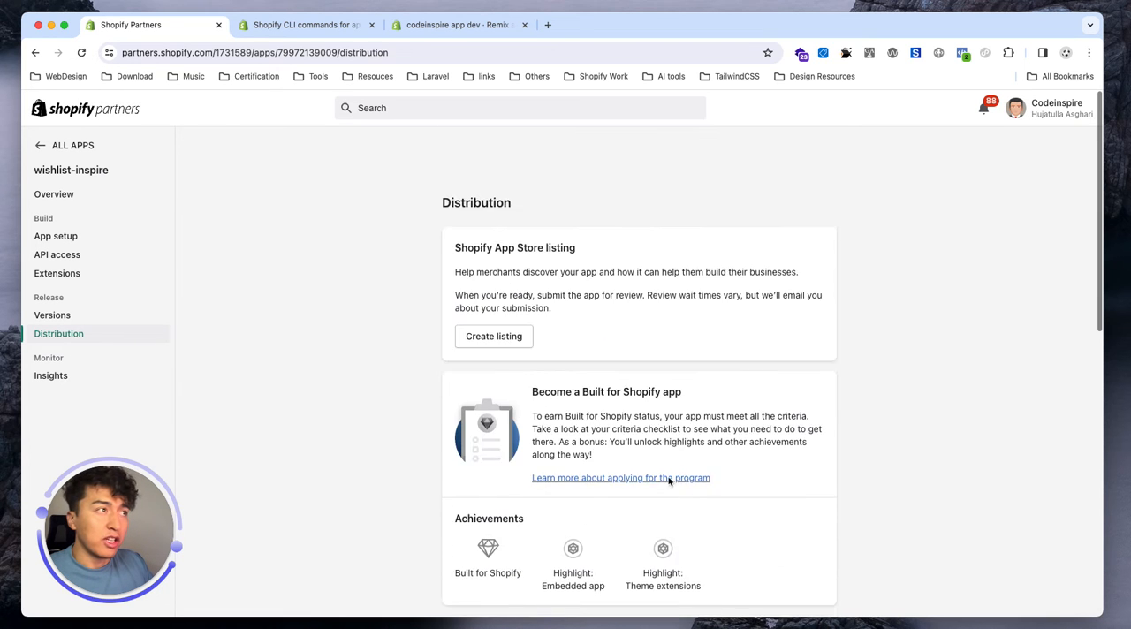
scroll(down, 3)
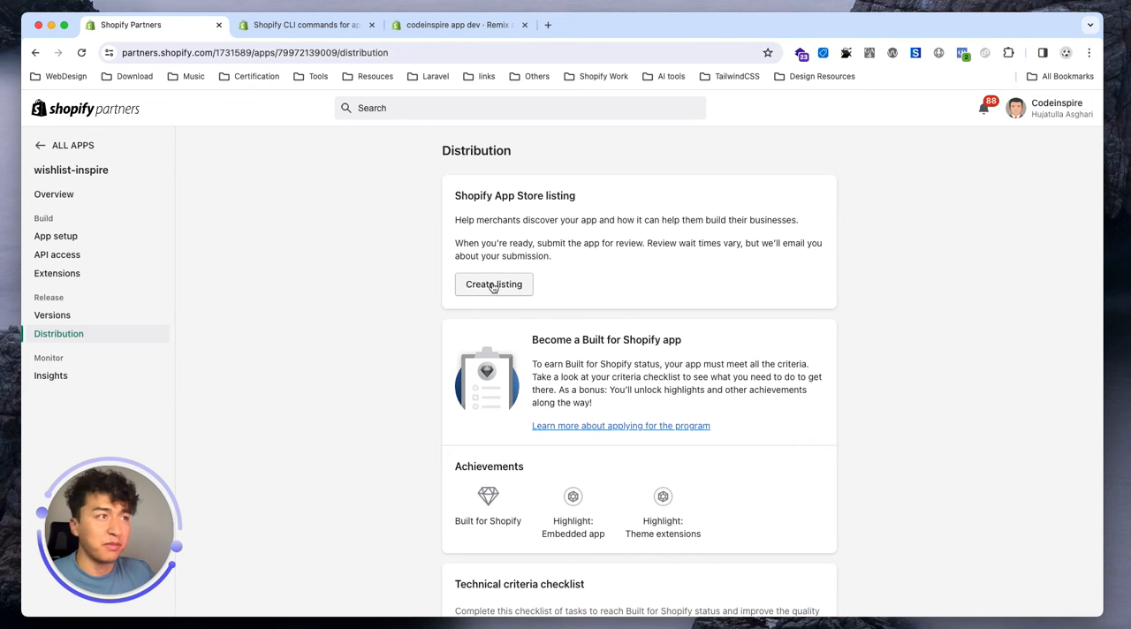
mouse_move(339, 297)
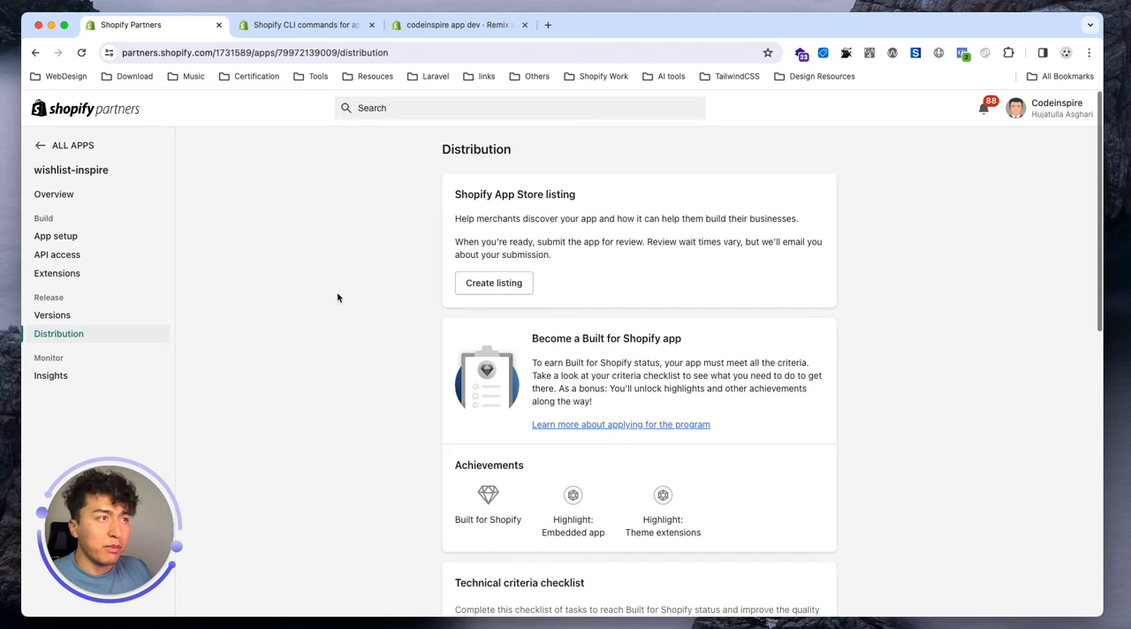
mouse_move(539, 289)
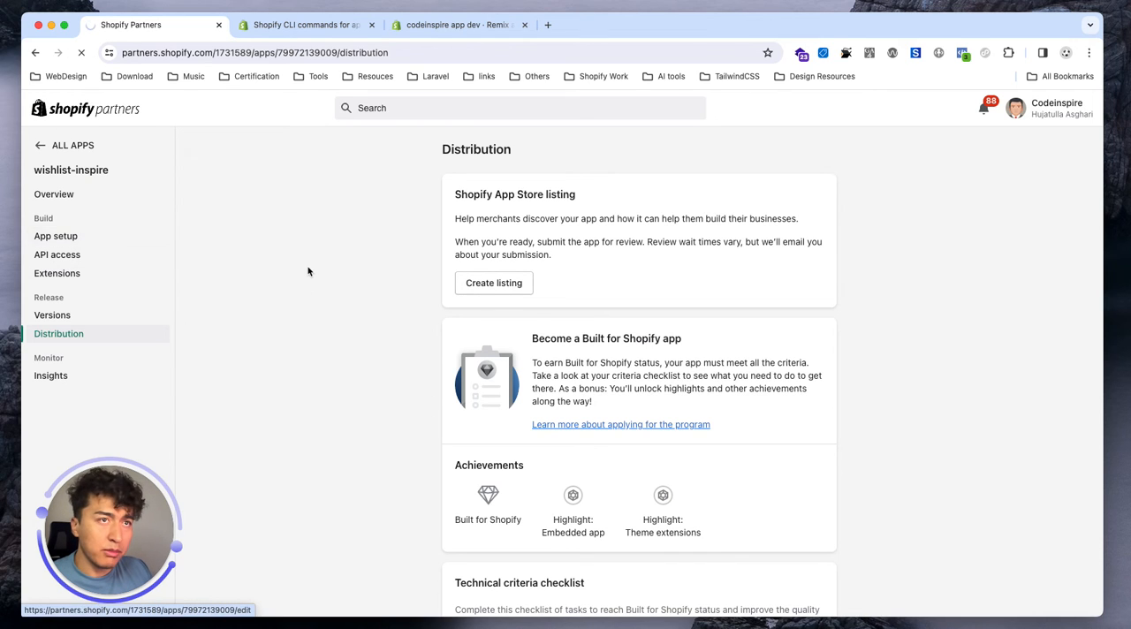
click(56, 236)
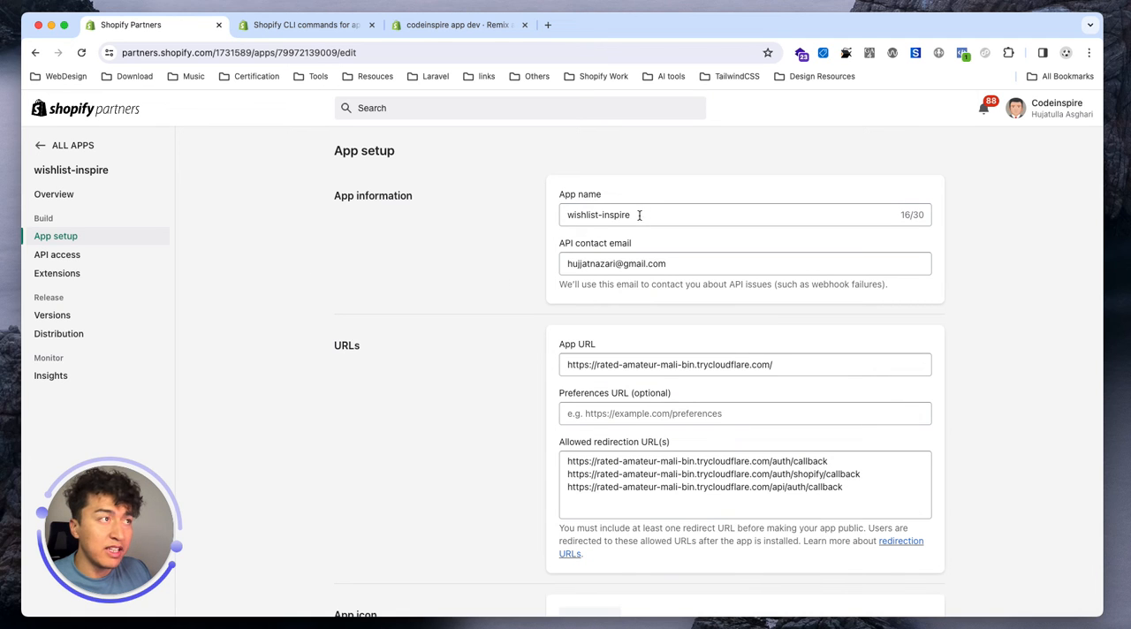
double_click(598, 215)
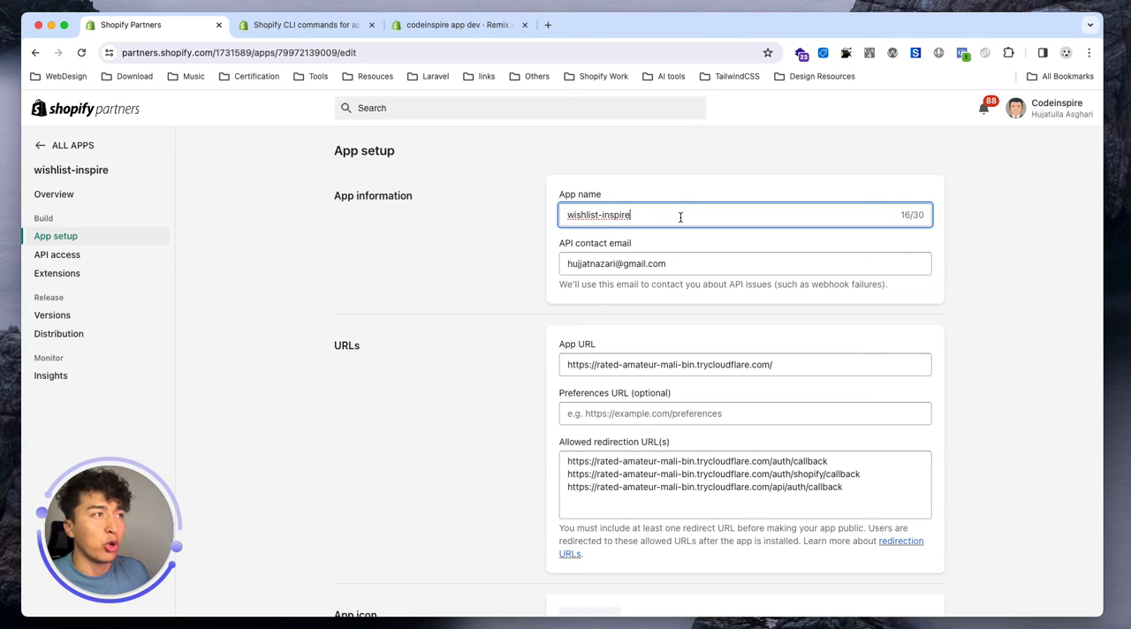
scroll(down, 3)
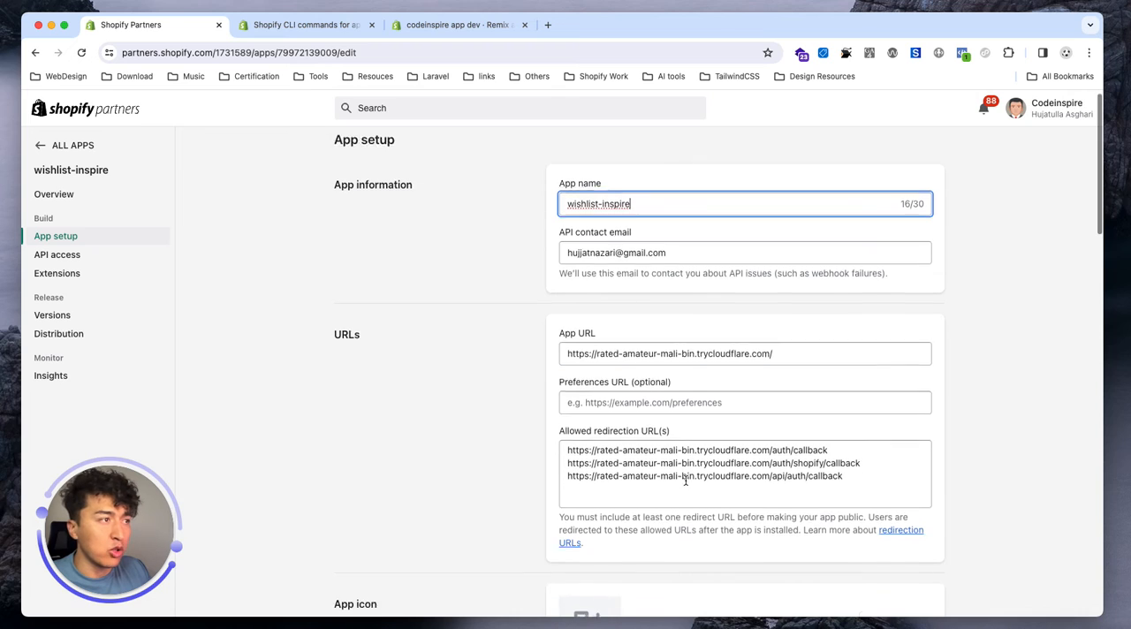
scroll(down, 3)
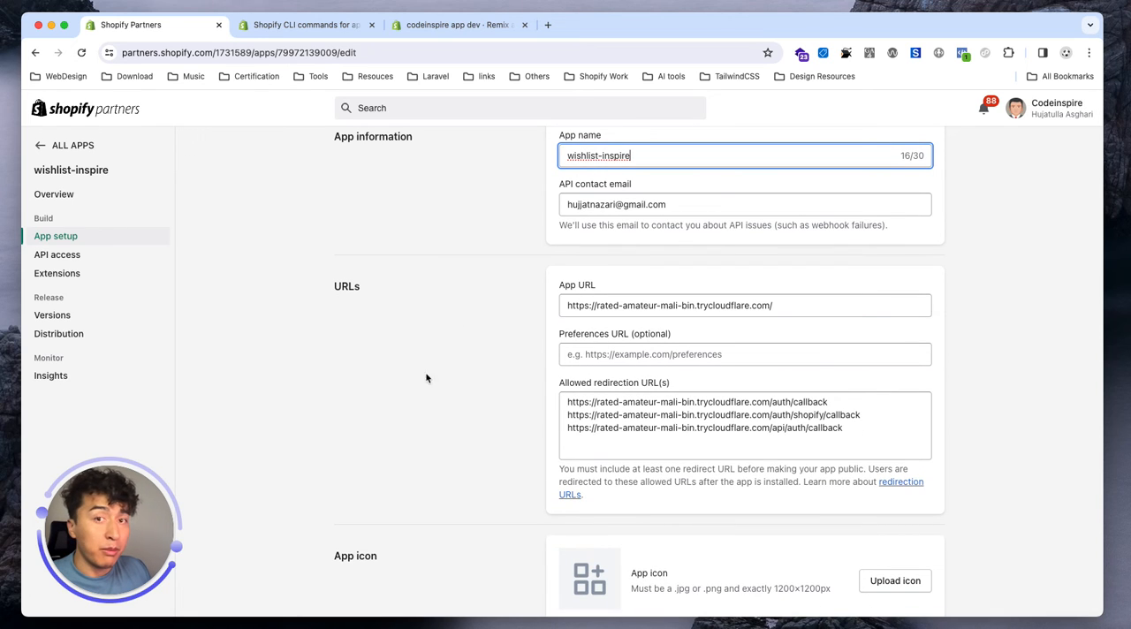
click(772, 305)
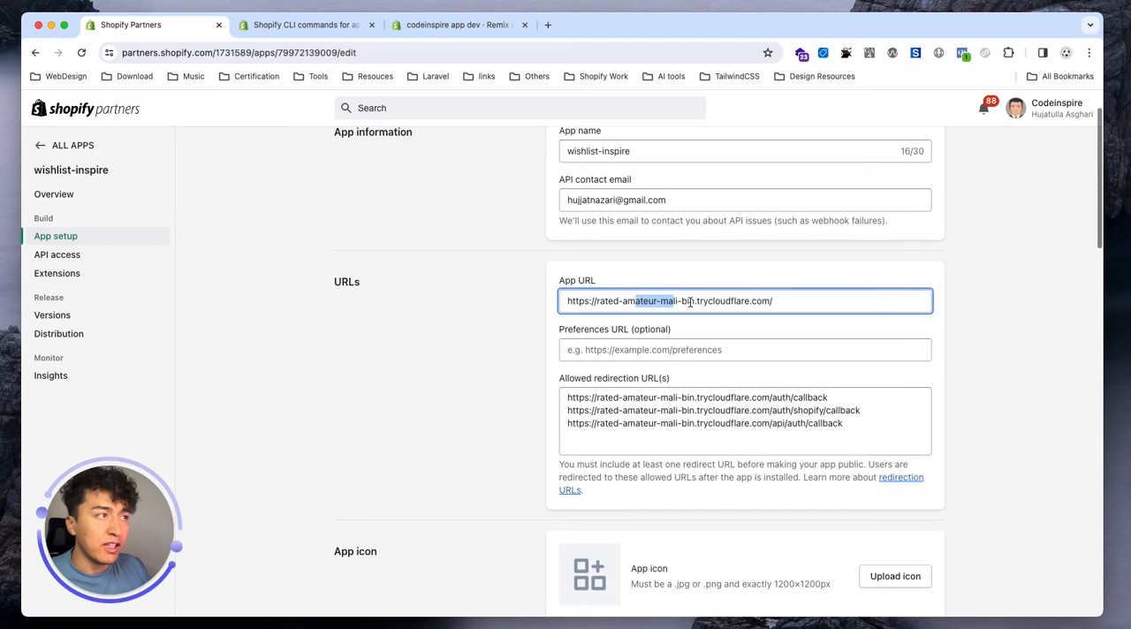
click(794, 307)
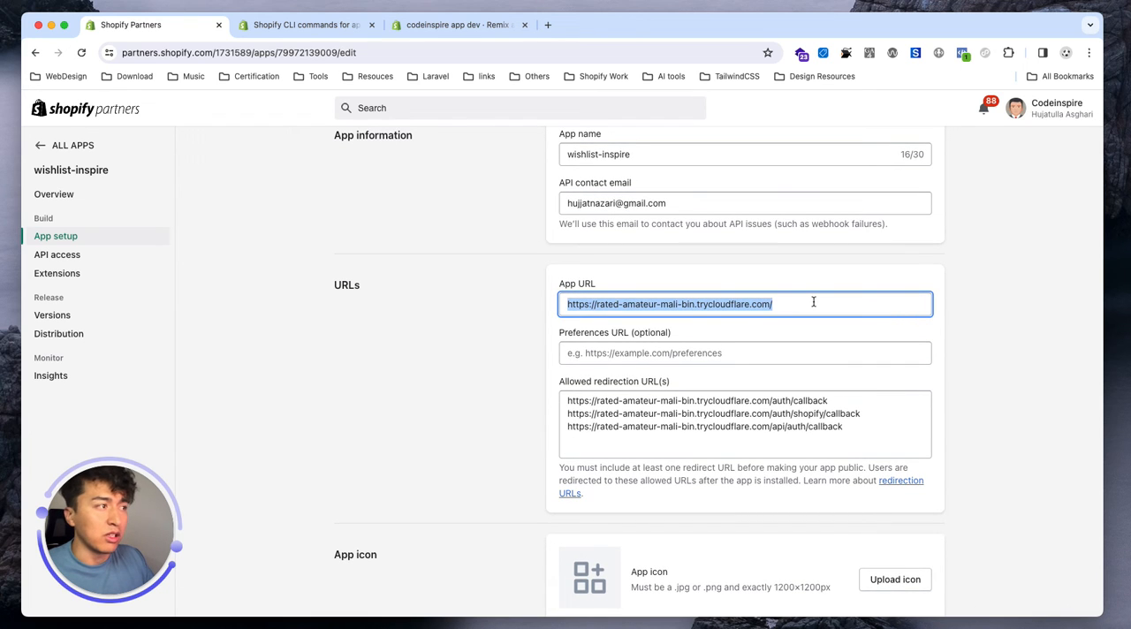
mouse_move(762, 291)
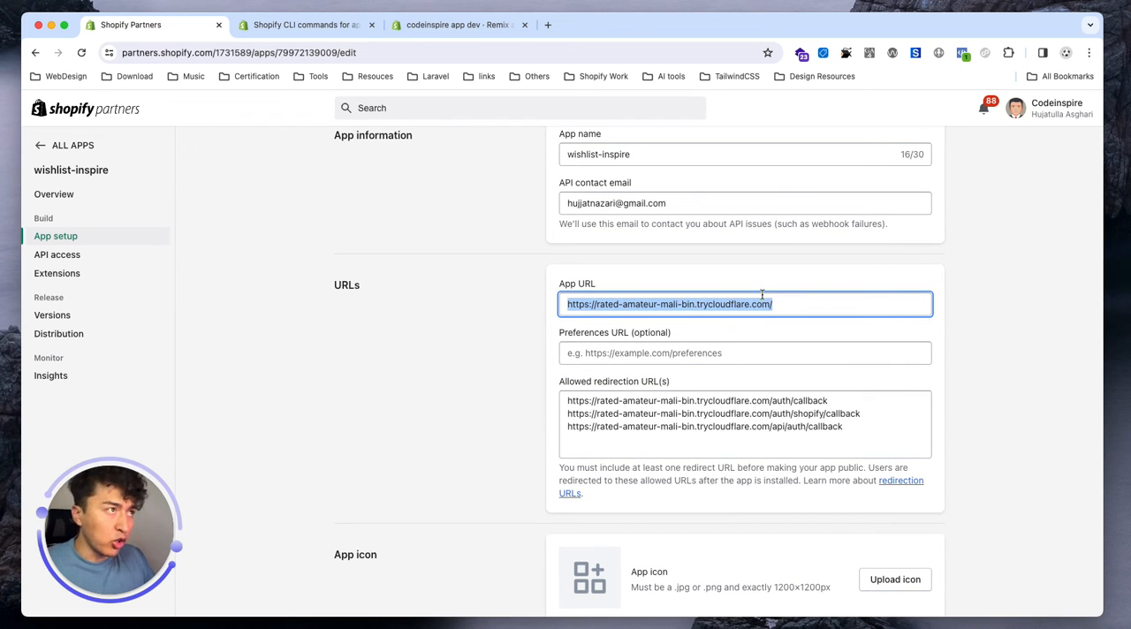
mouse_move(546, 235)
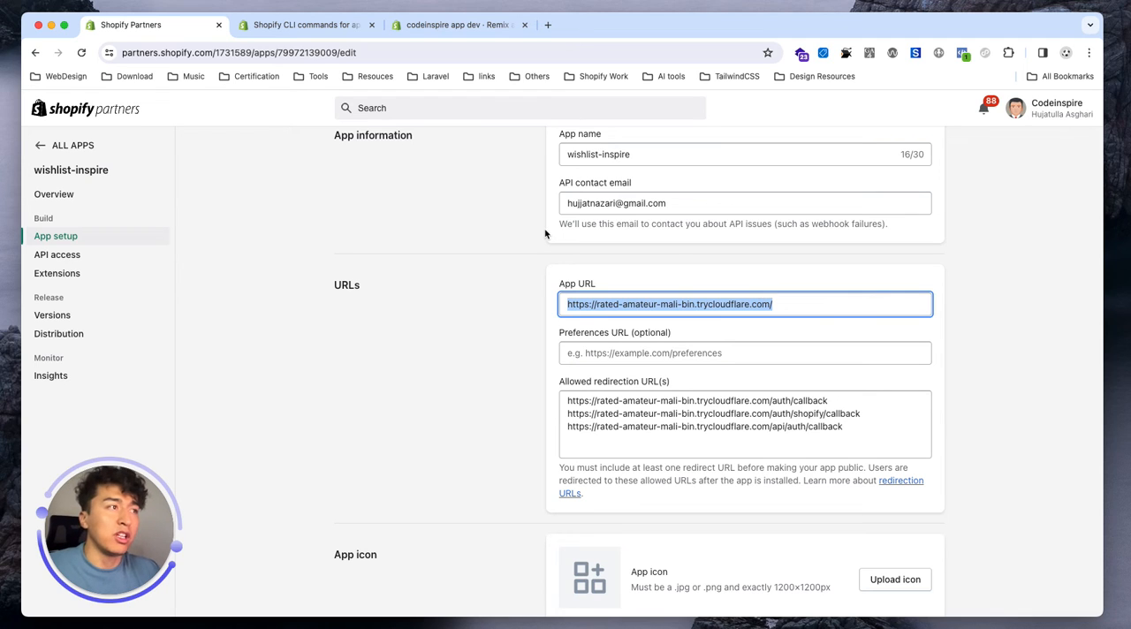
click(633, 304)
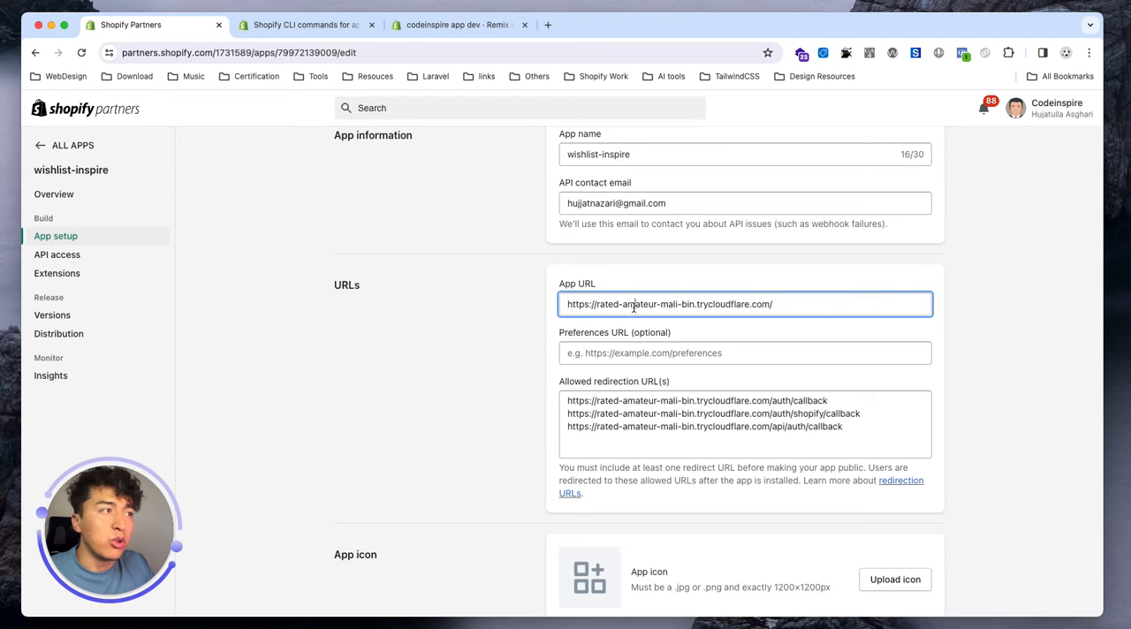
double_click(636, 304)
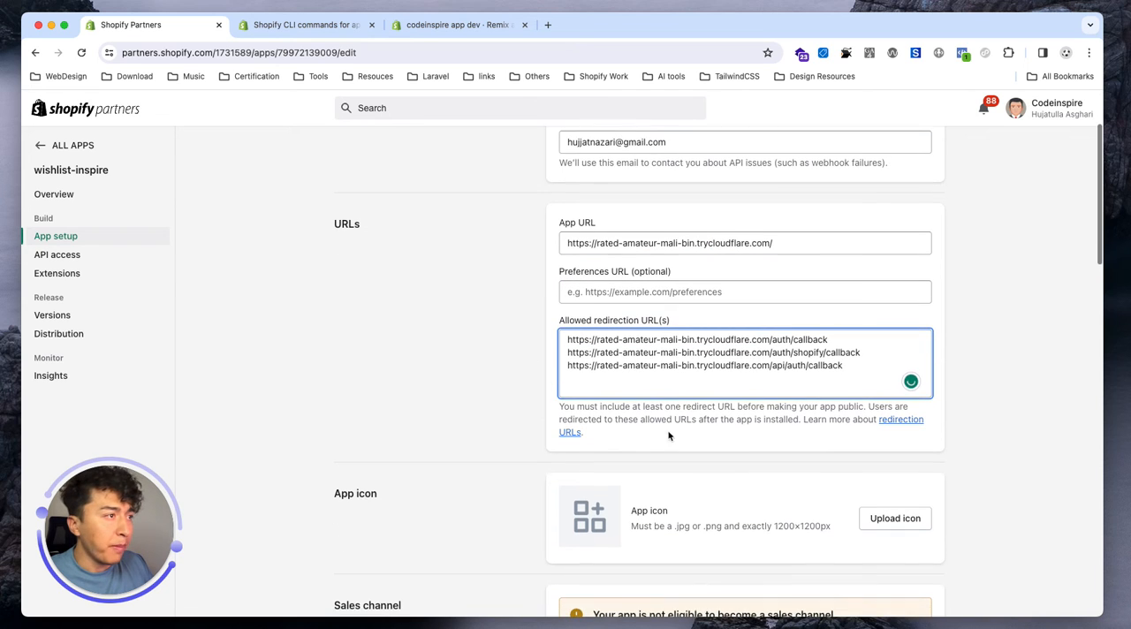
click(846, 365)
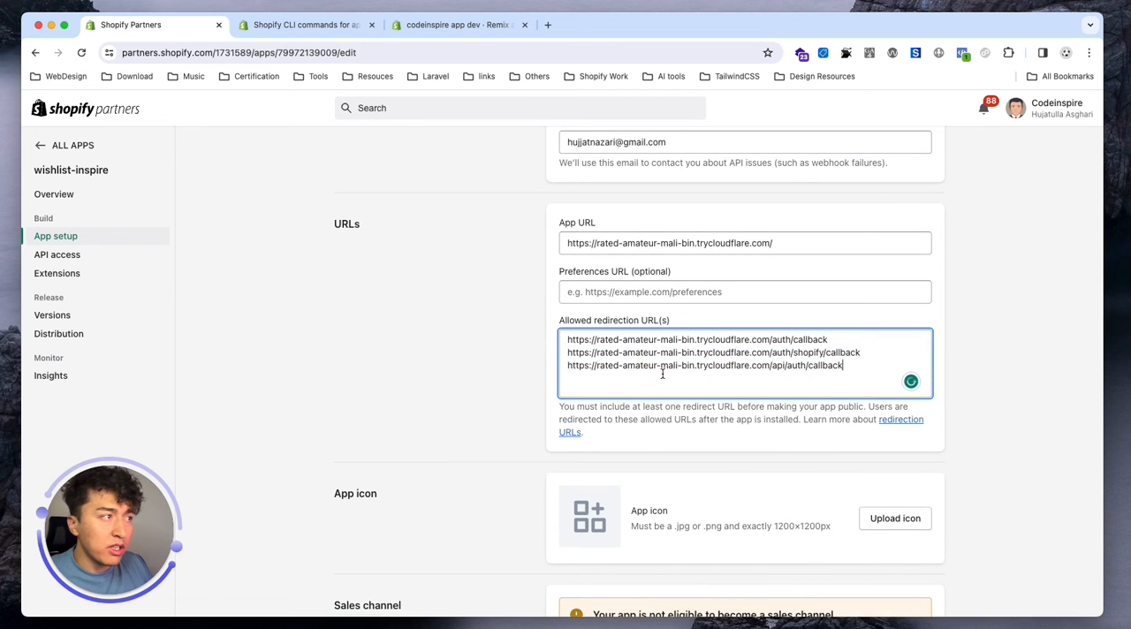
double_click(782, 340)
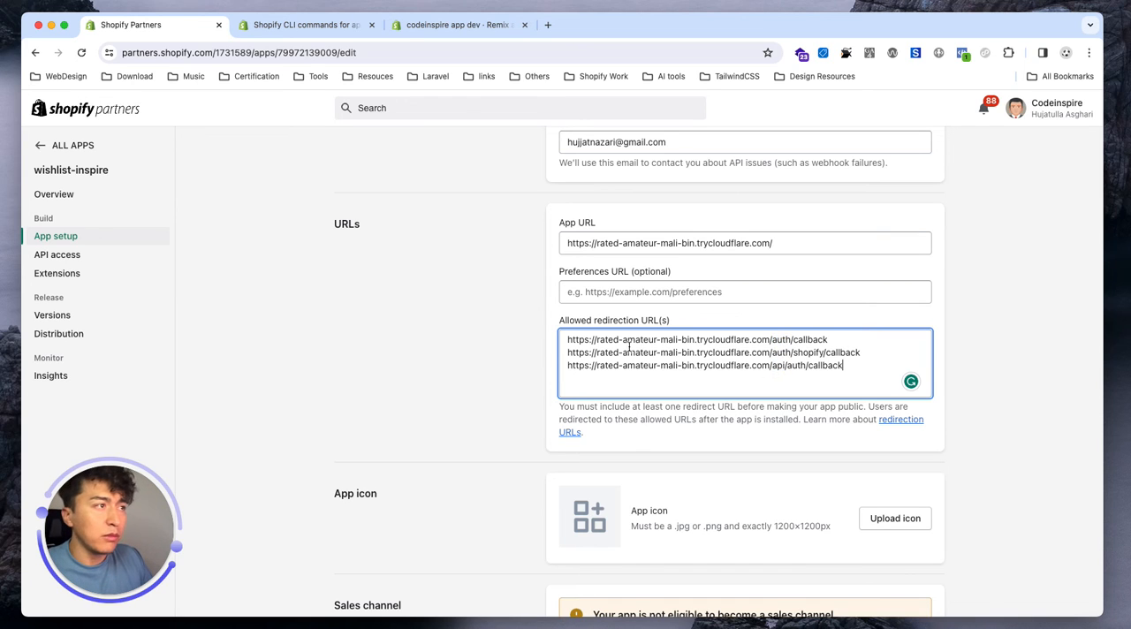
mouse_move(858, 374)
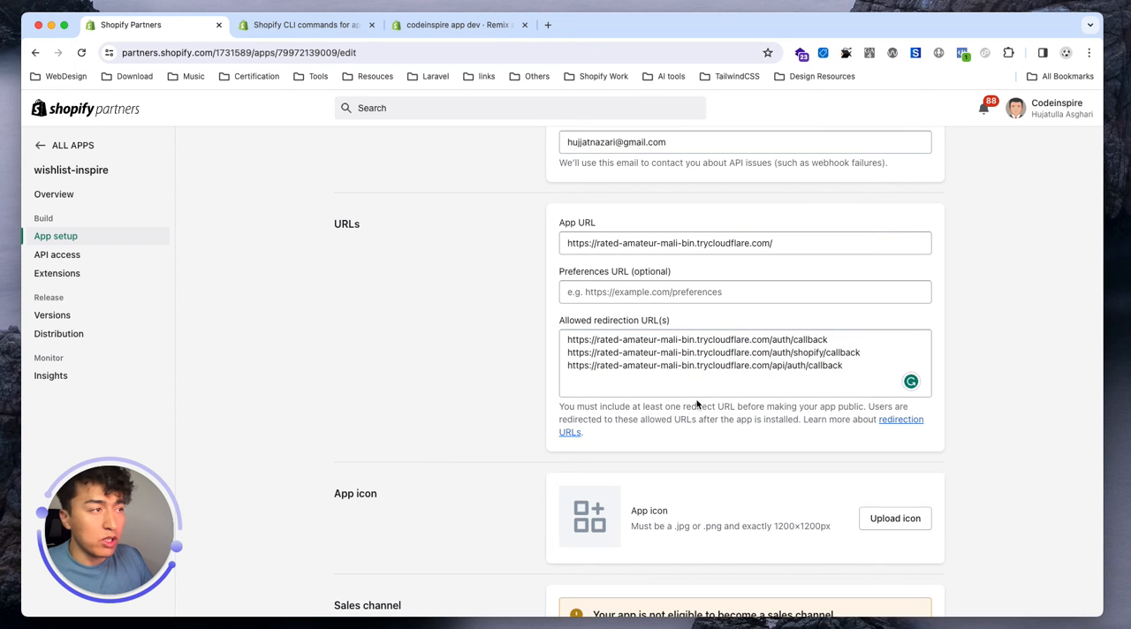
scroll(down, 3)
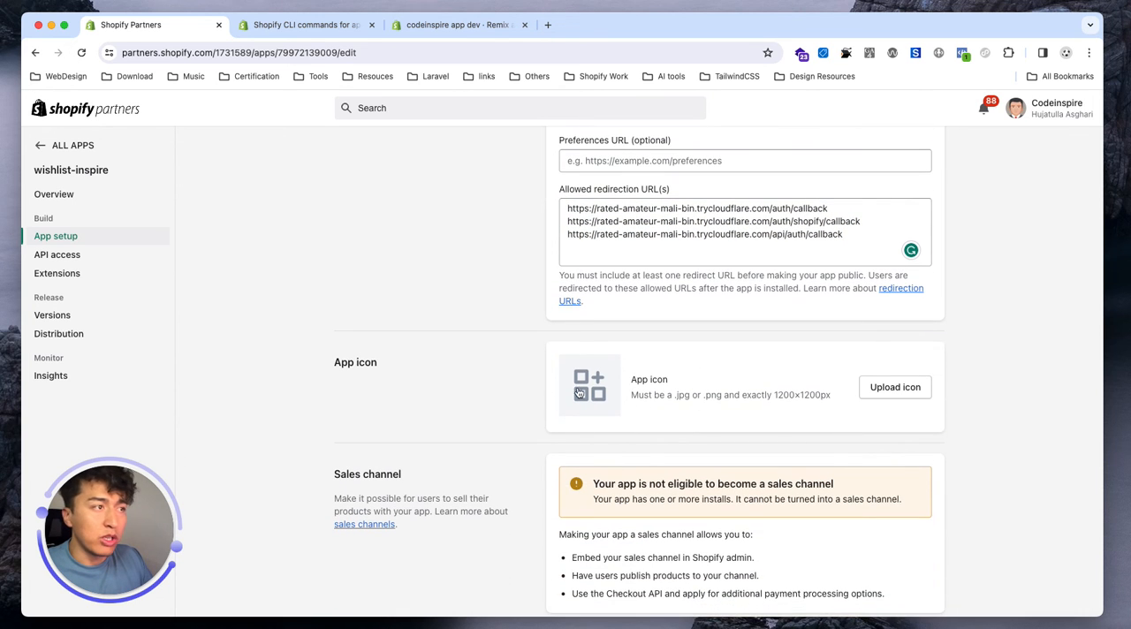
mouse_move(627, 370)
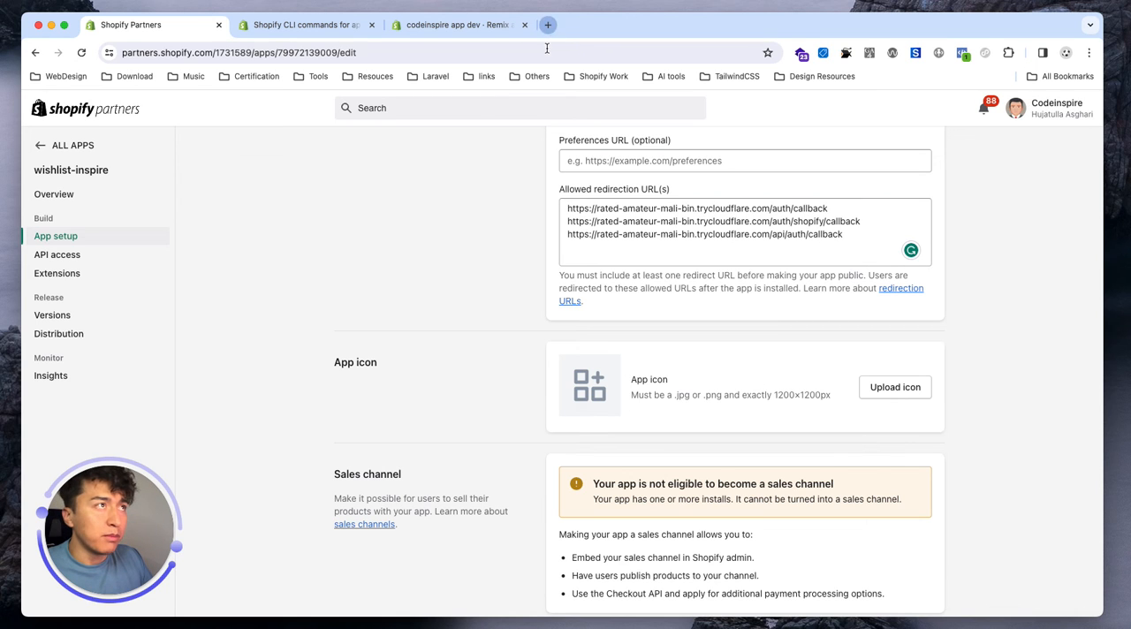
Step: Search Flaticon for 'wishlist' and download the cart-with-red-heart icon as wishlist.png
click(550, 24)
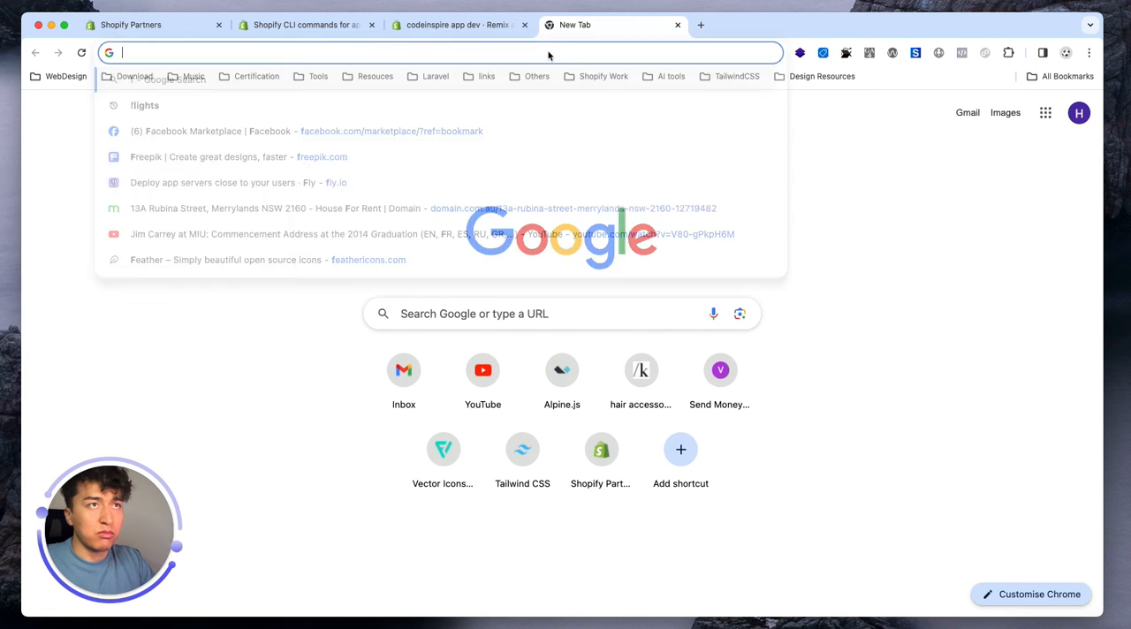
click(443, 449)
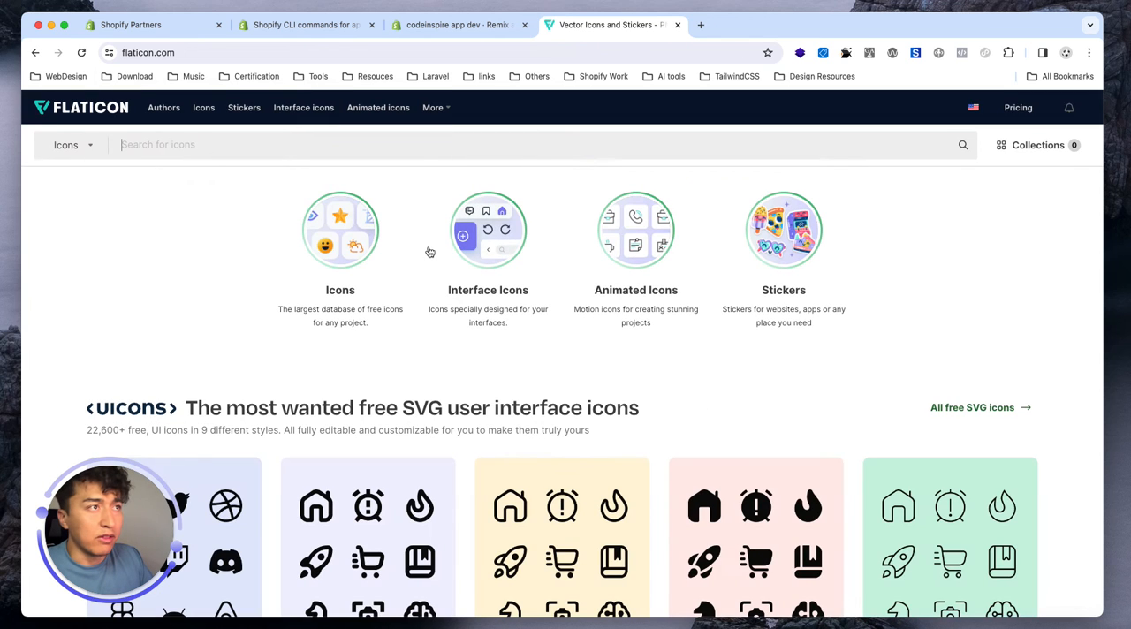
text(w)
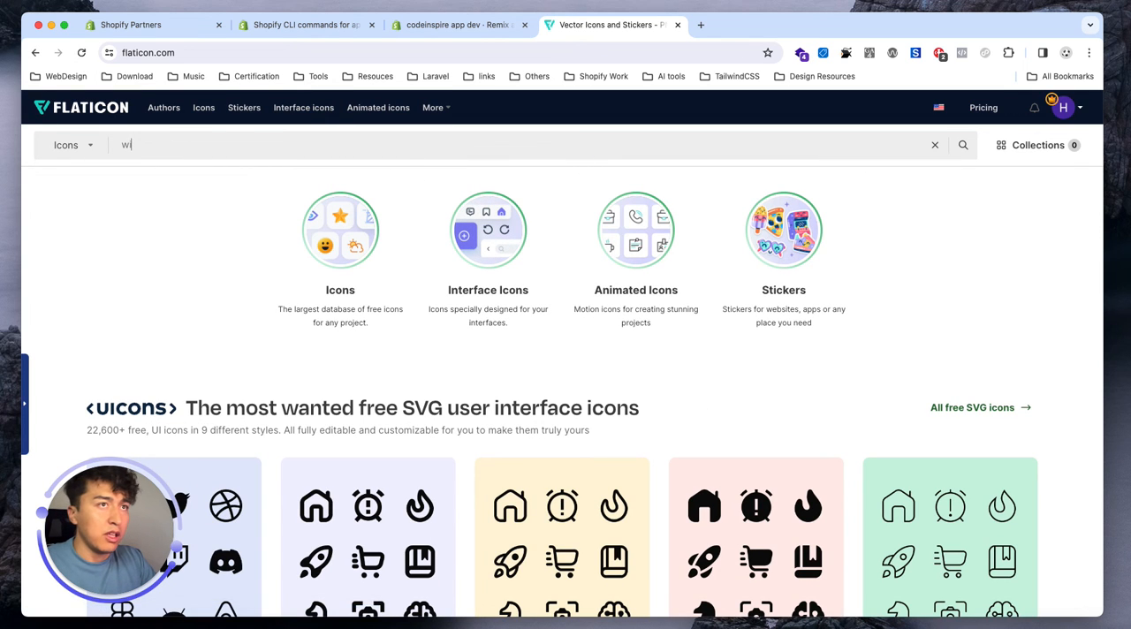
text(wishlist)
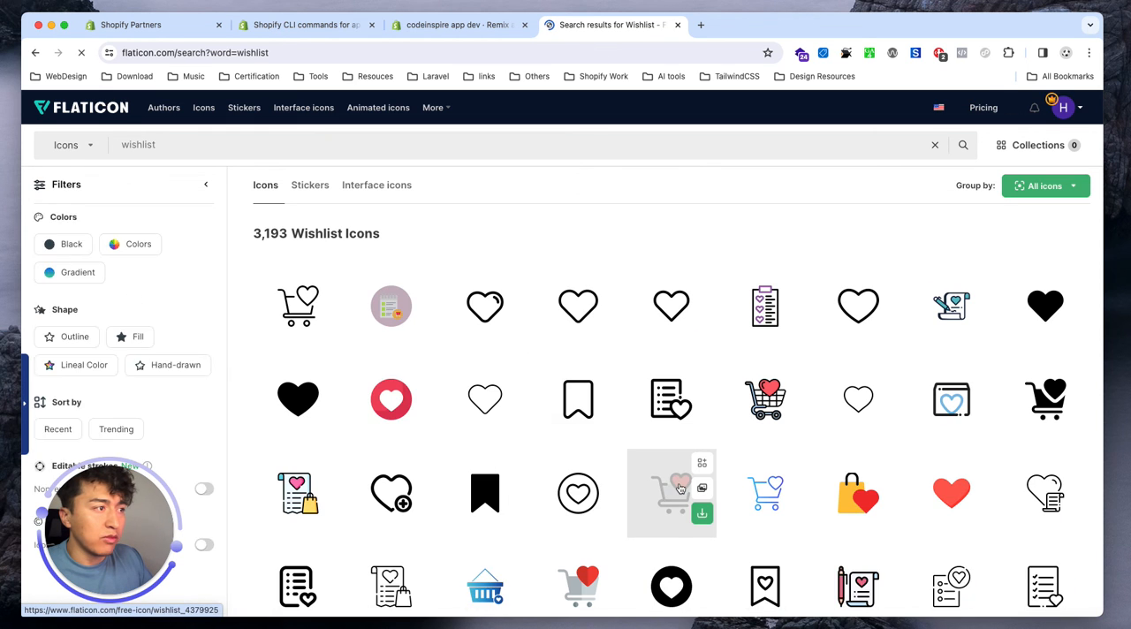
click(669, 493)
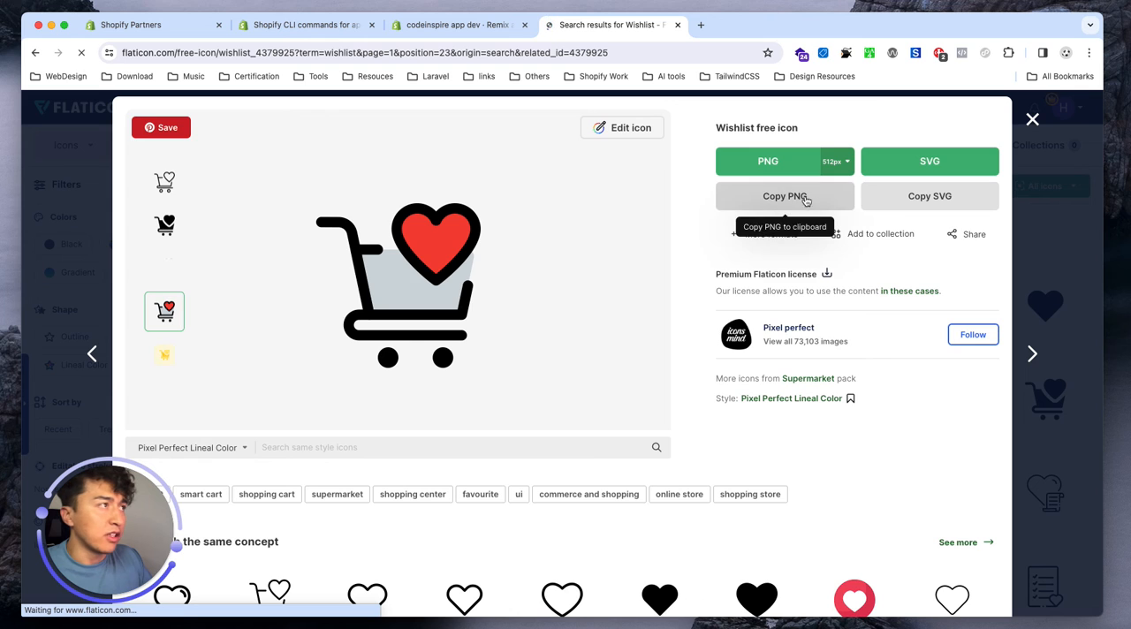
click(768, 161)
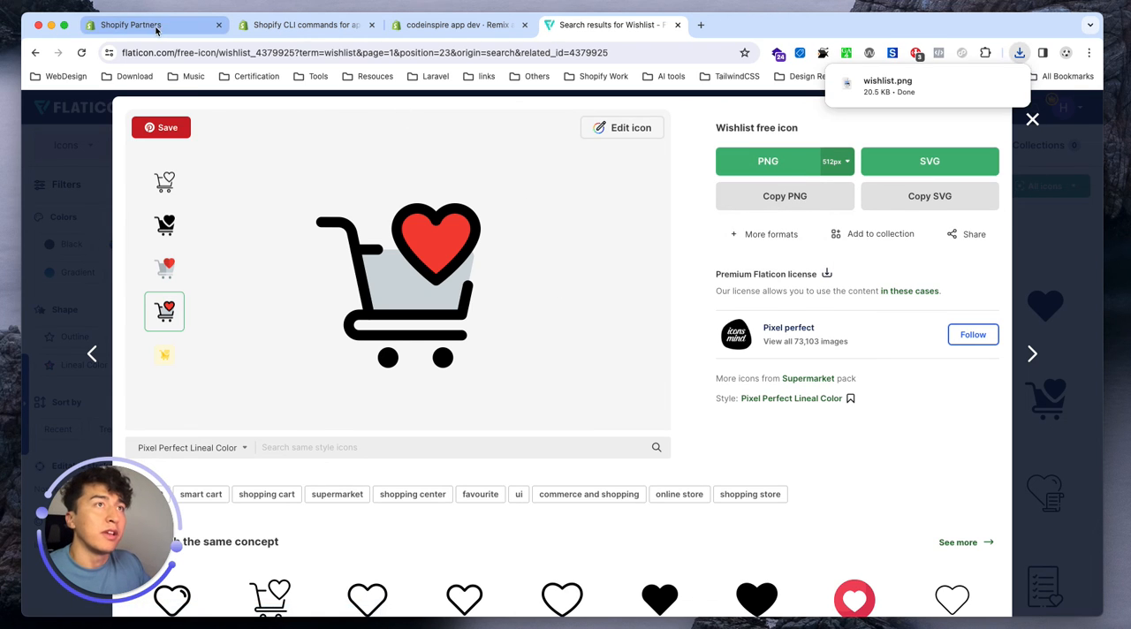
Step: Upload wishlist.png as the app icon, which is rejected for not being 1200px square
click(137, 25)
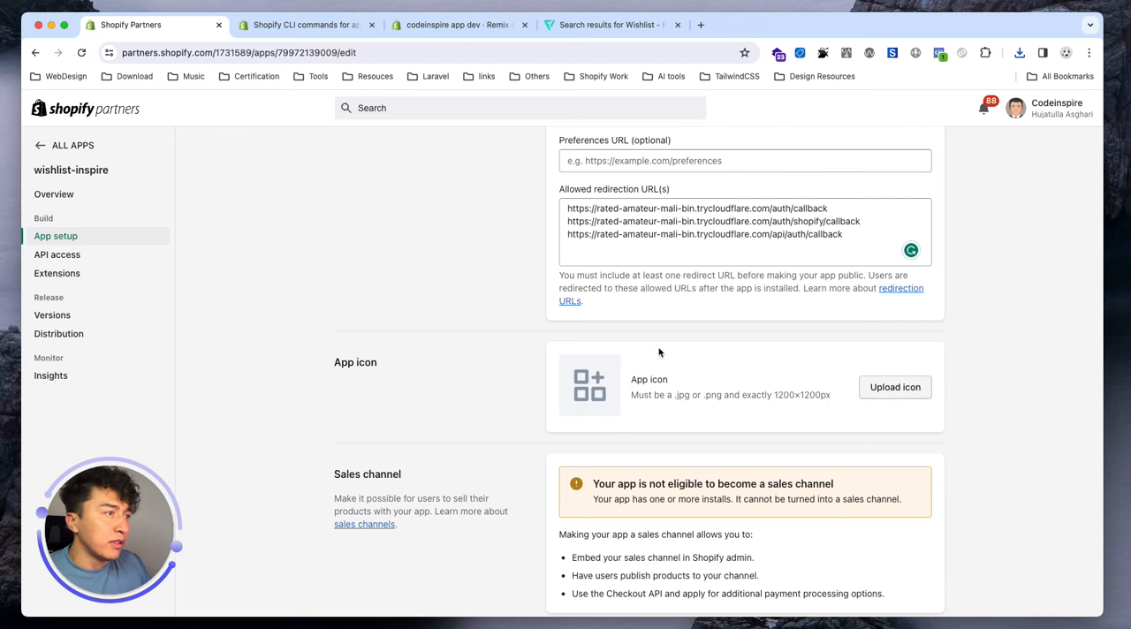
click(896, 387)
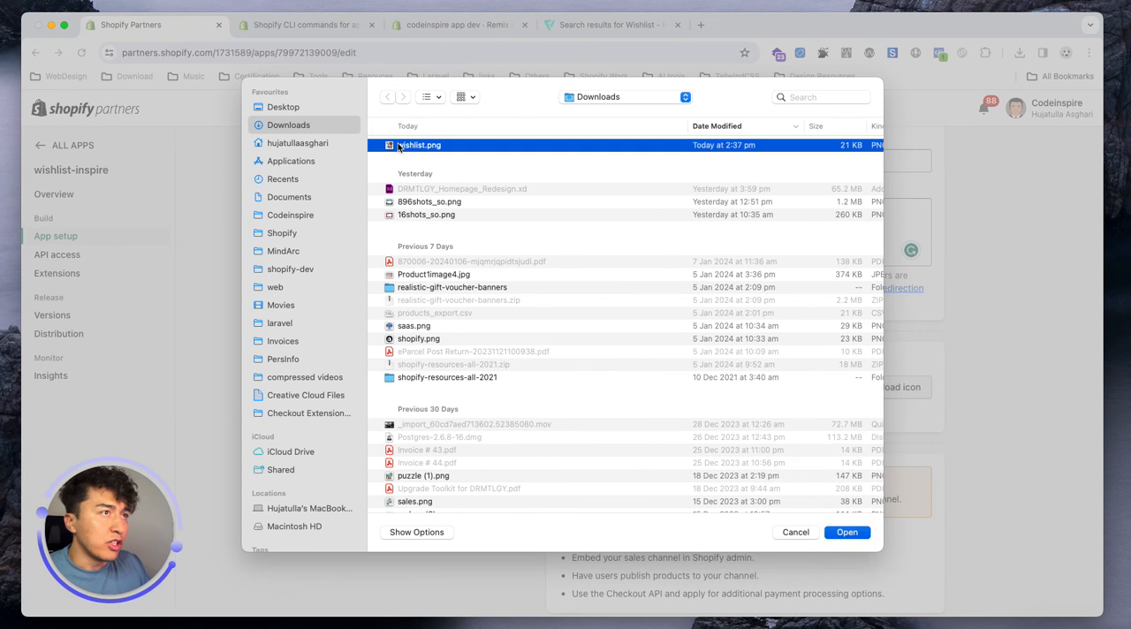
click(795, 532)
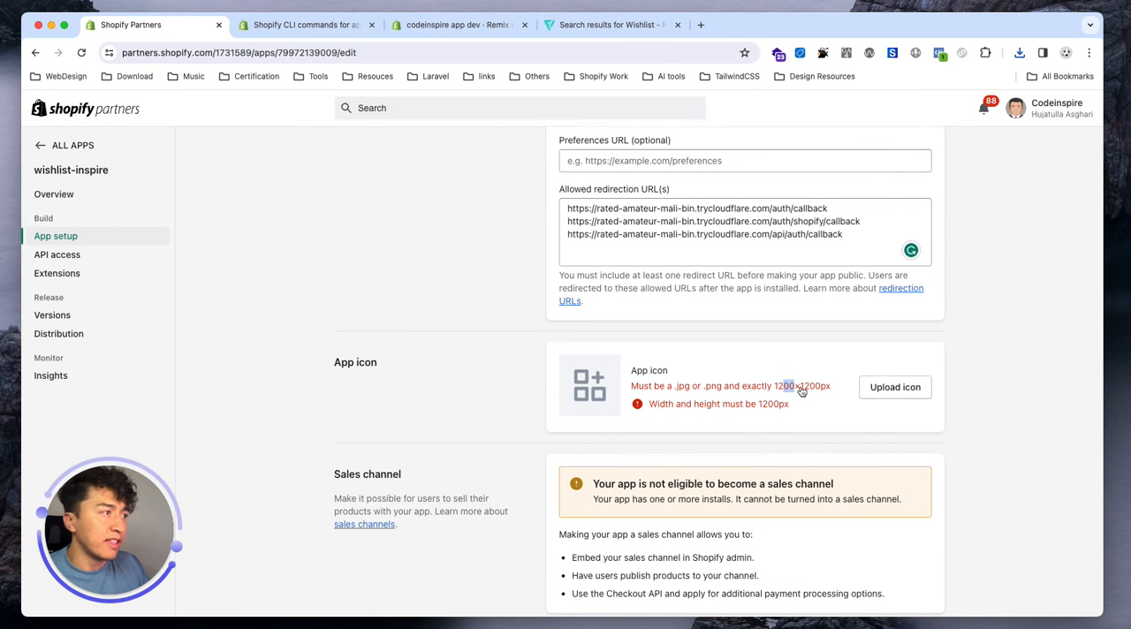
click(895, 387)
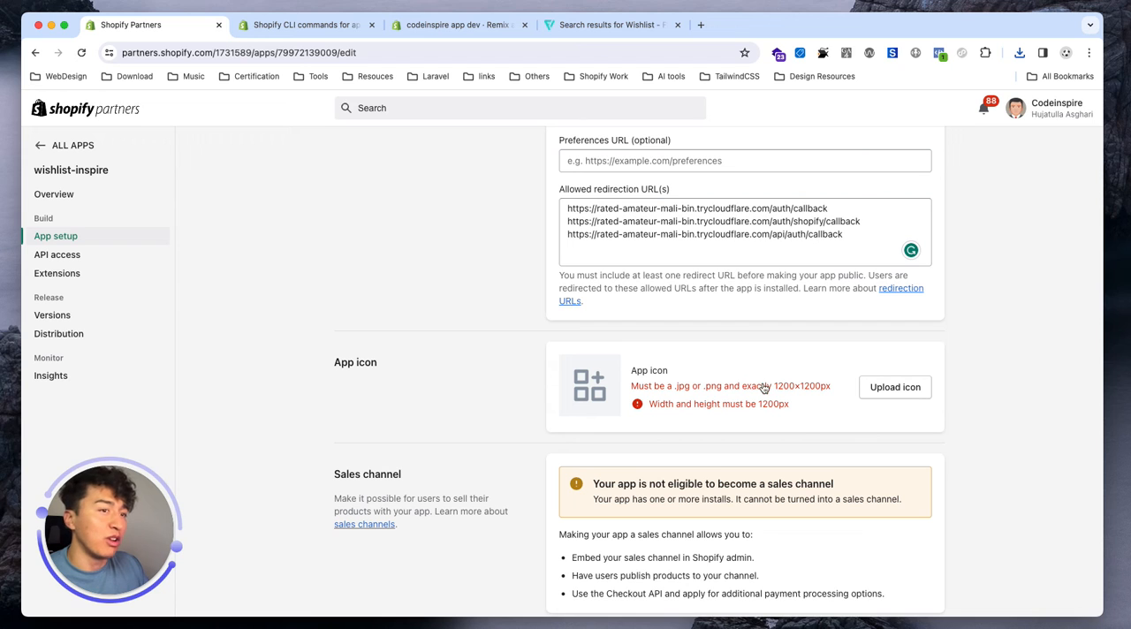
scroll(down, 3)
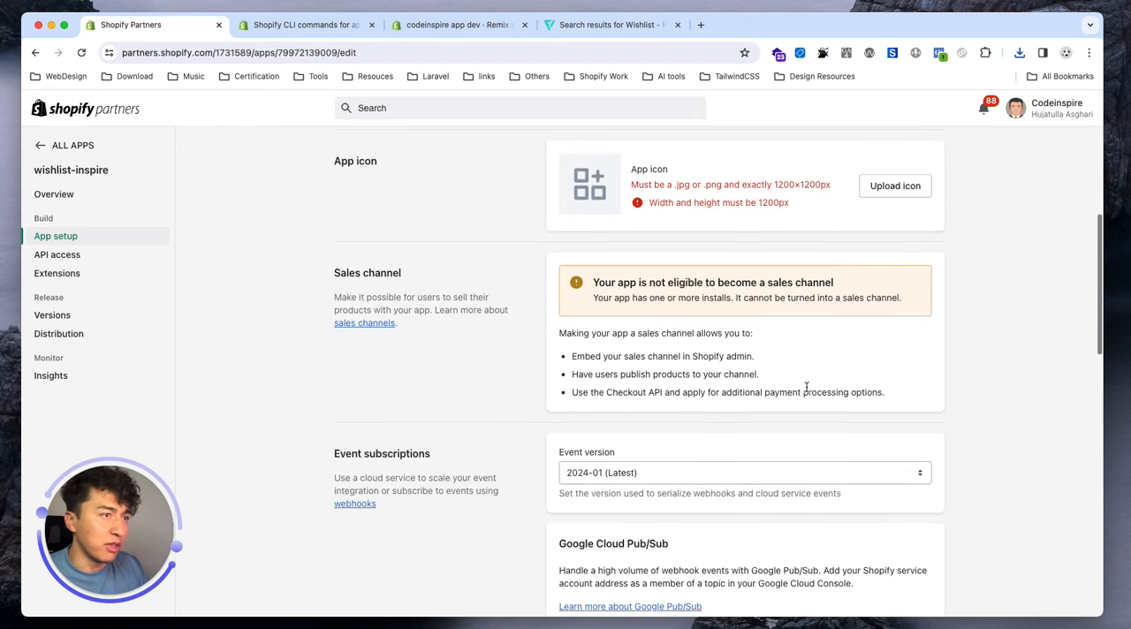
scroll(down, 3)
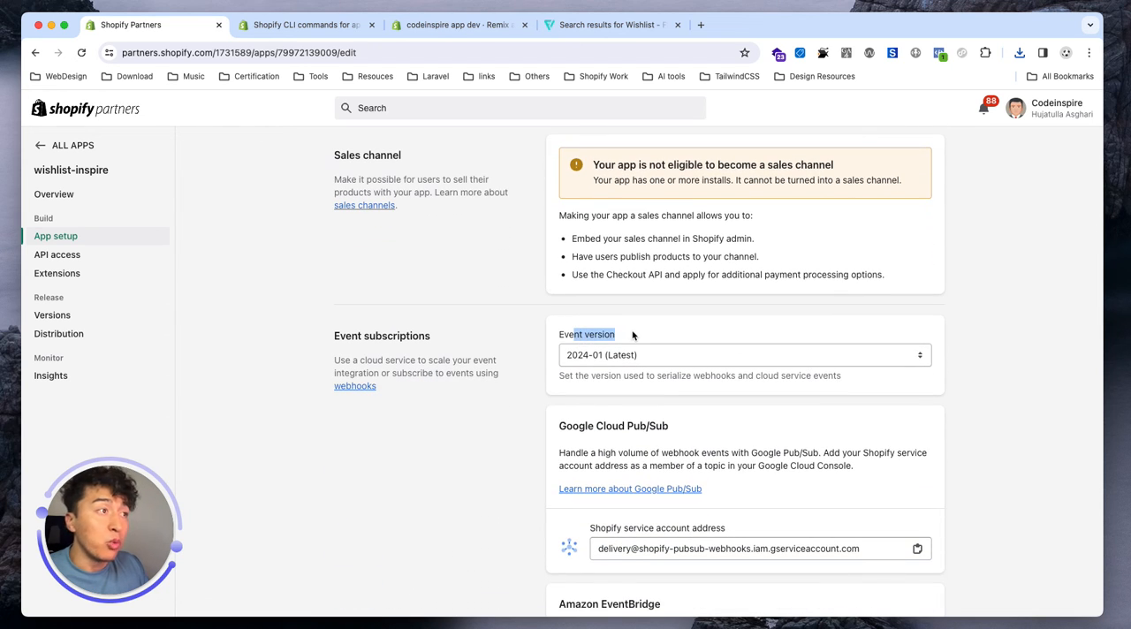
scroll(down, 3)
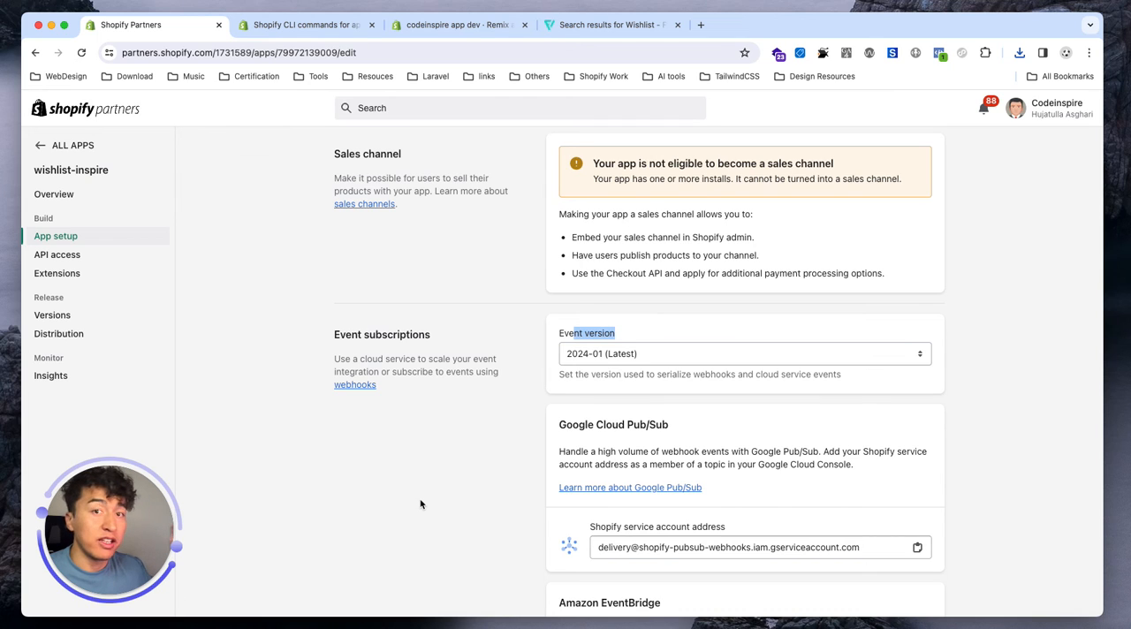
mouse_move(520, 452)
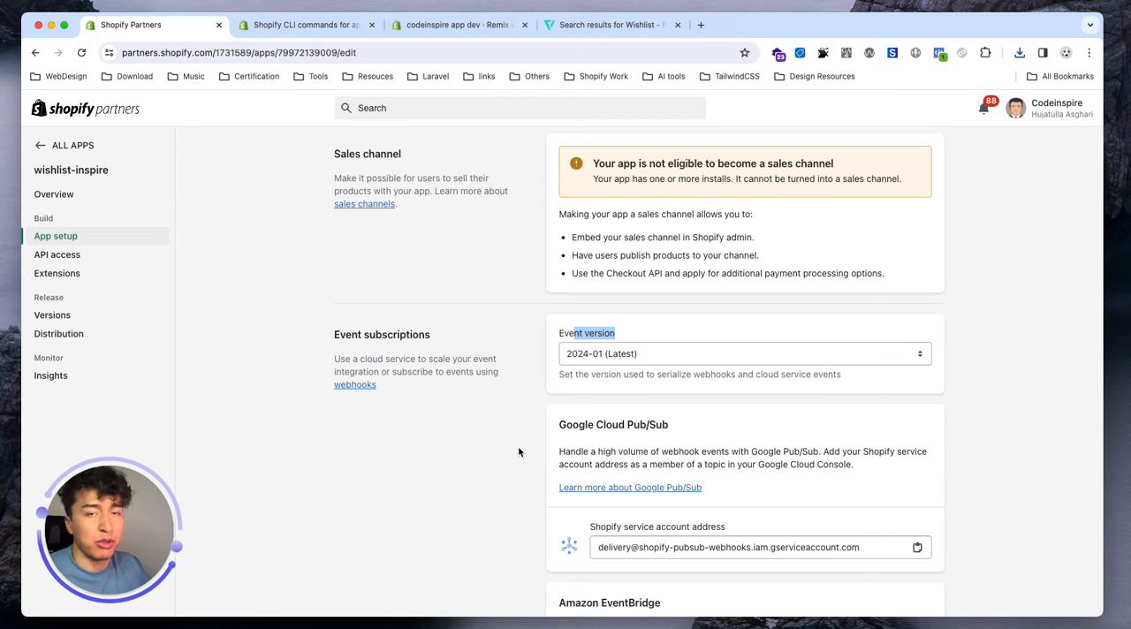
scroll(down, 3)
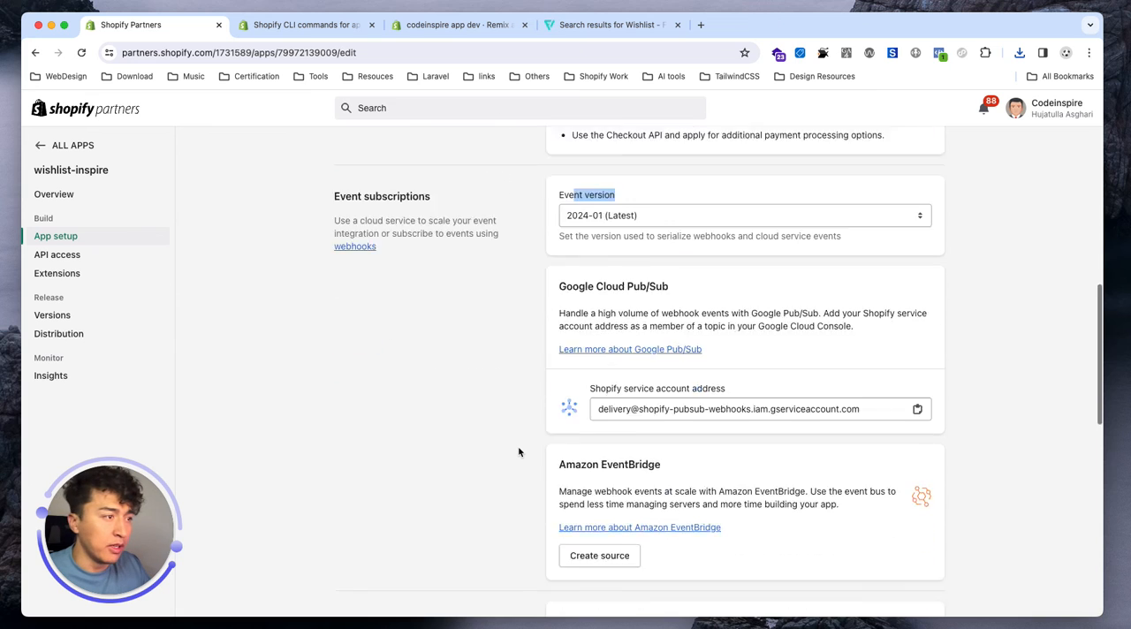
scroll(down, 3)
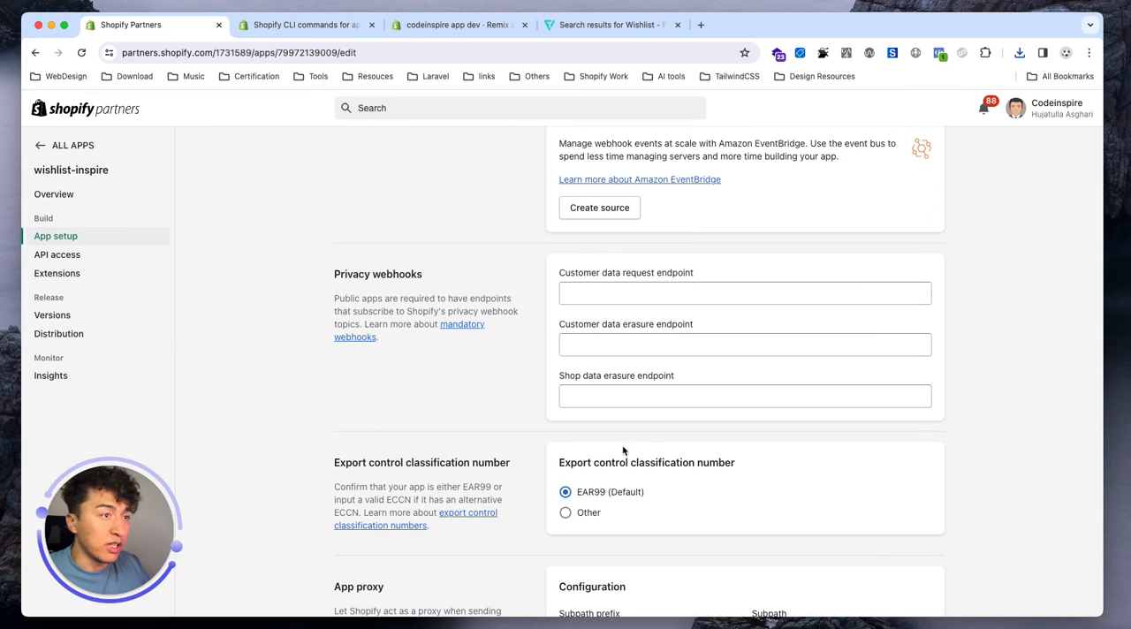
double_click(396, 276)
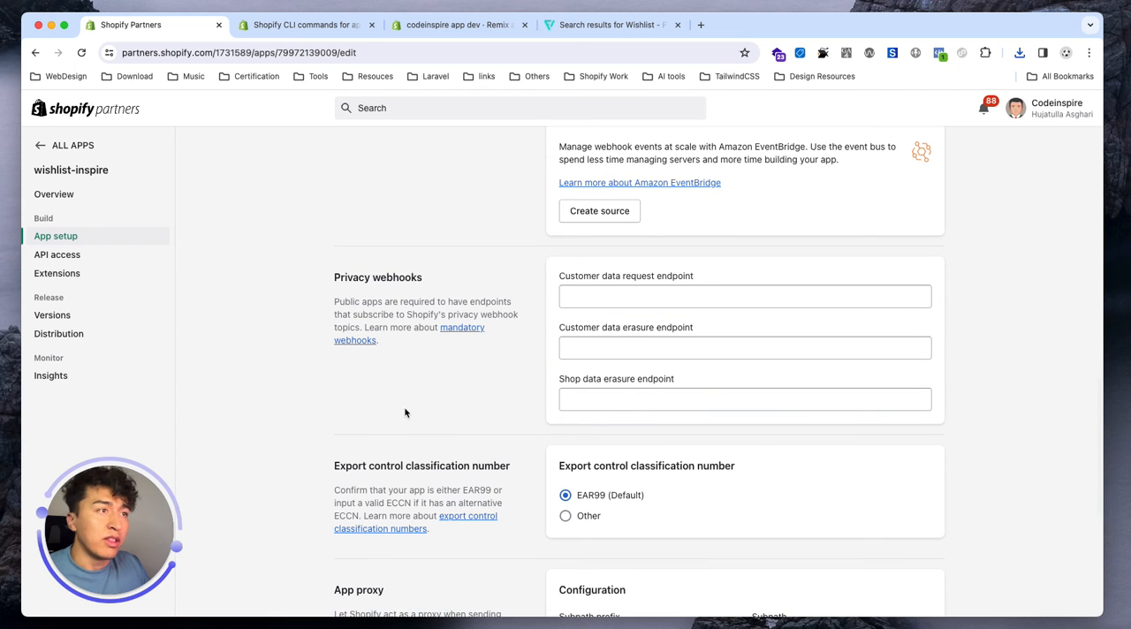
scroll(down, 3)
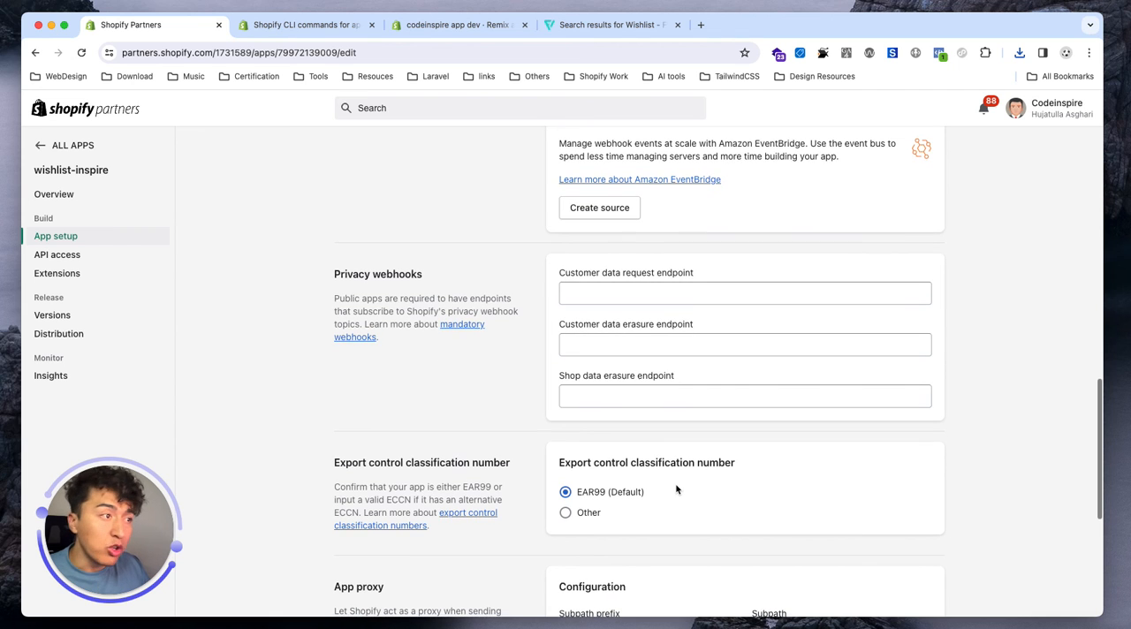
scroll(down, 3)
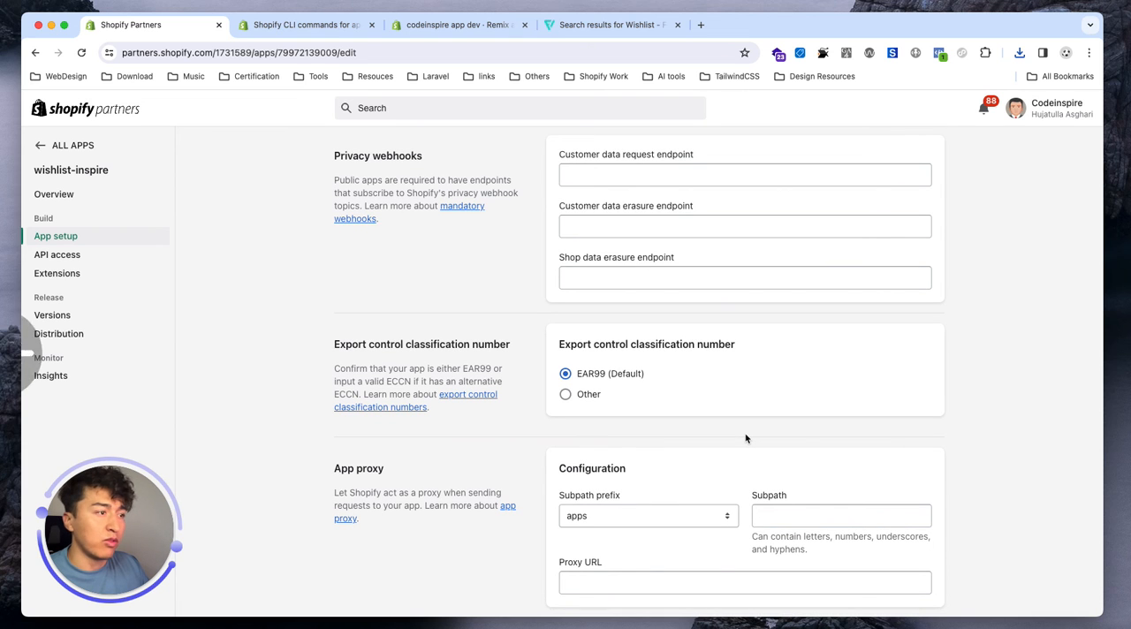
scroll(down, 3)
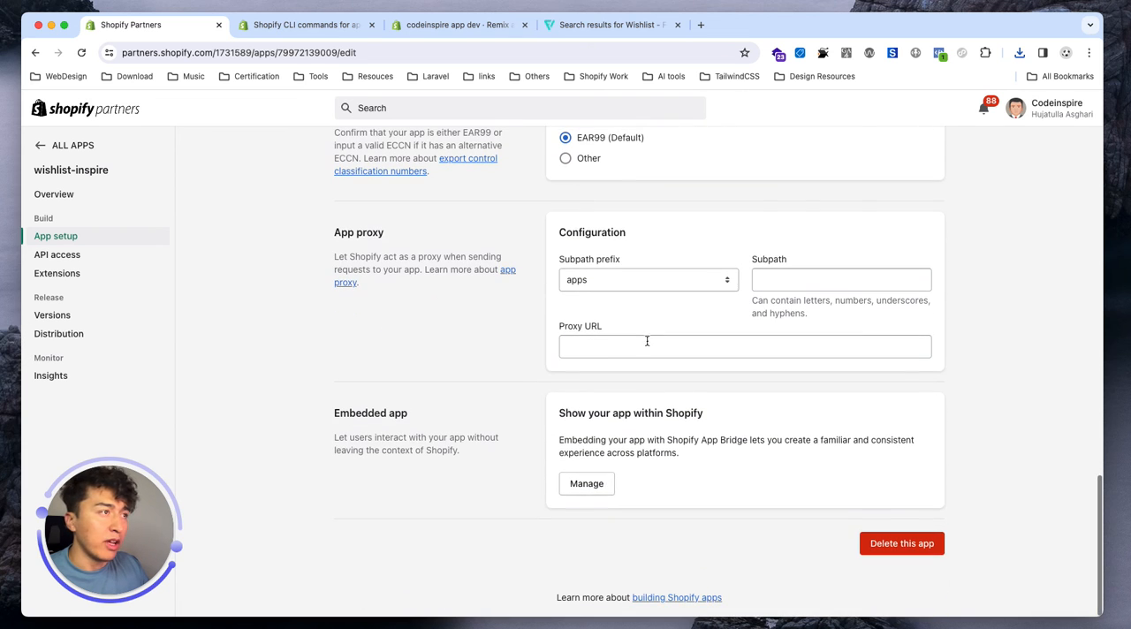
mouse_move(358, 407)
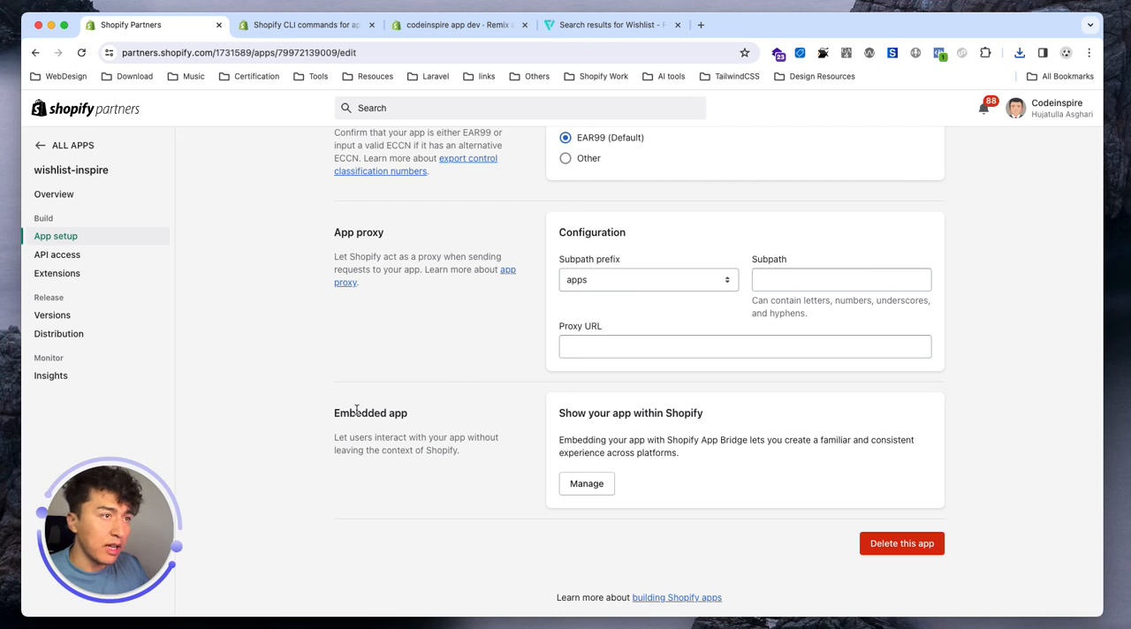
double_click(370, 413)
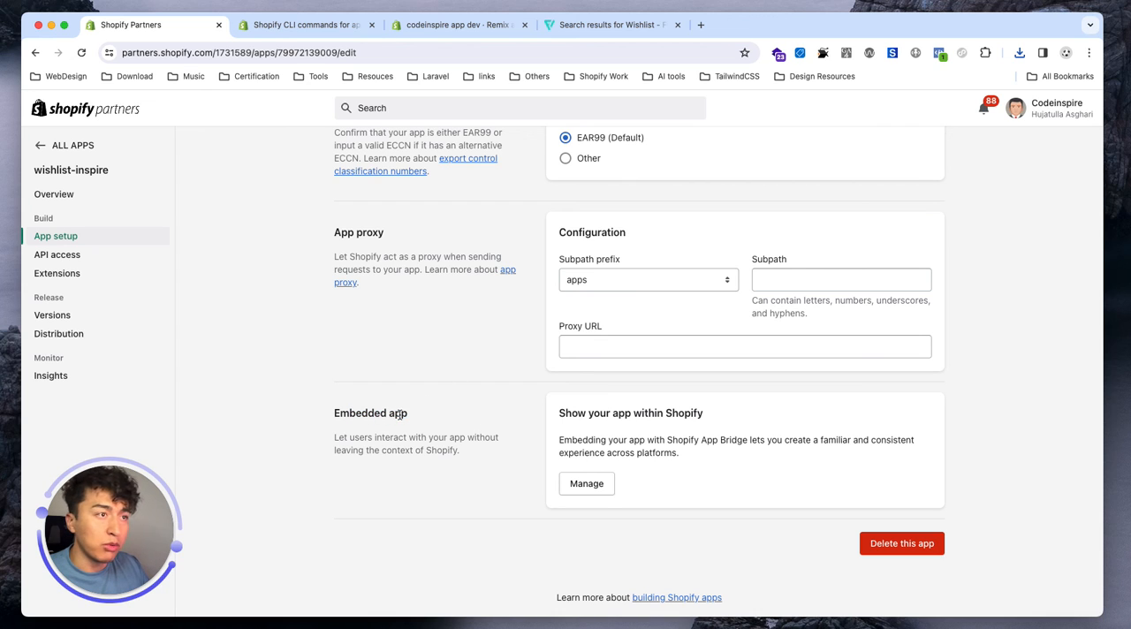
mouse_move(56, 255)
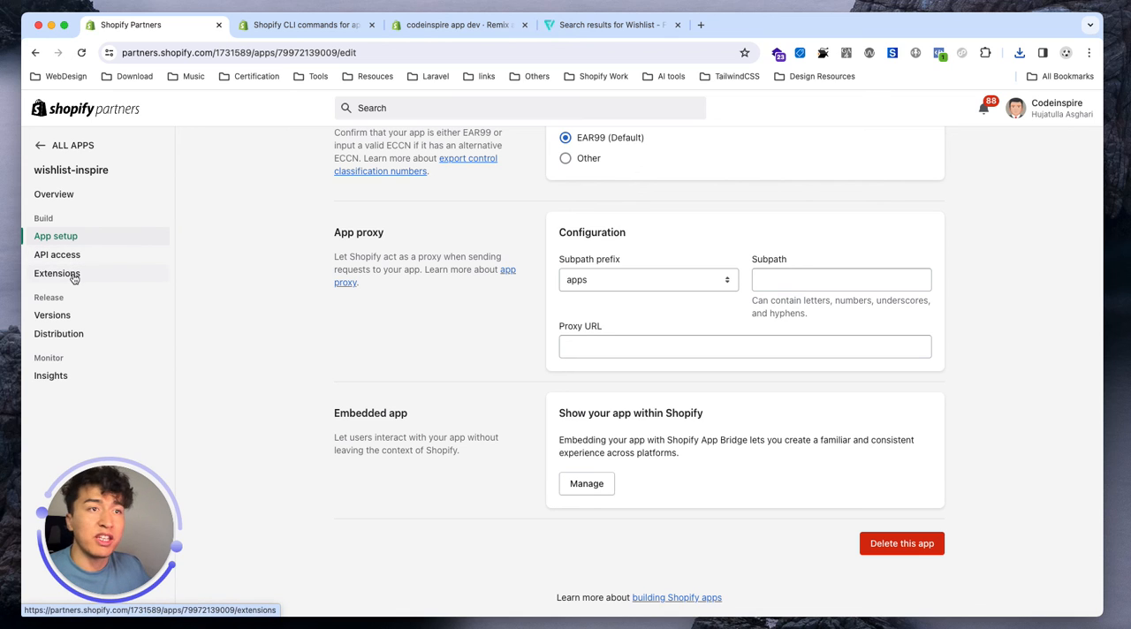
mouse_move(71, 317)
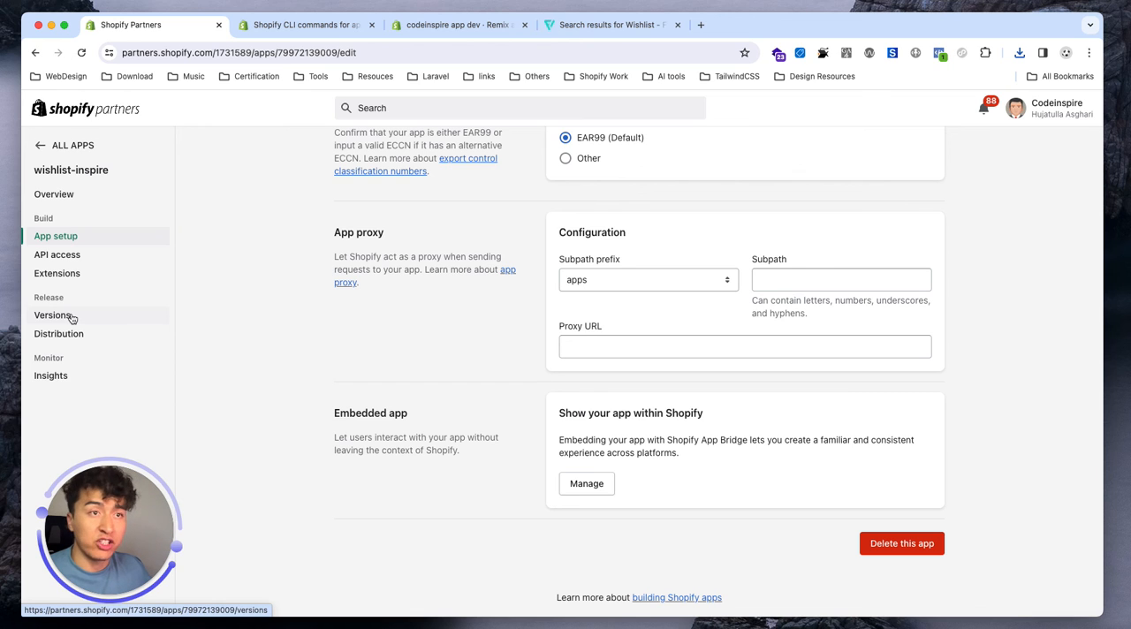
click(51, 315)
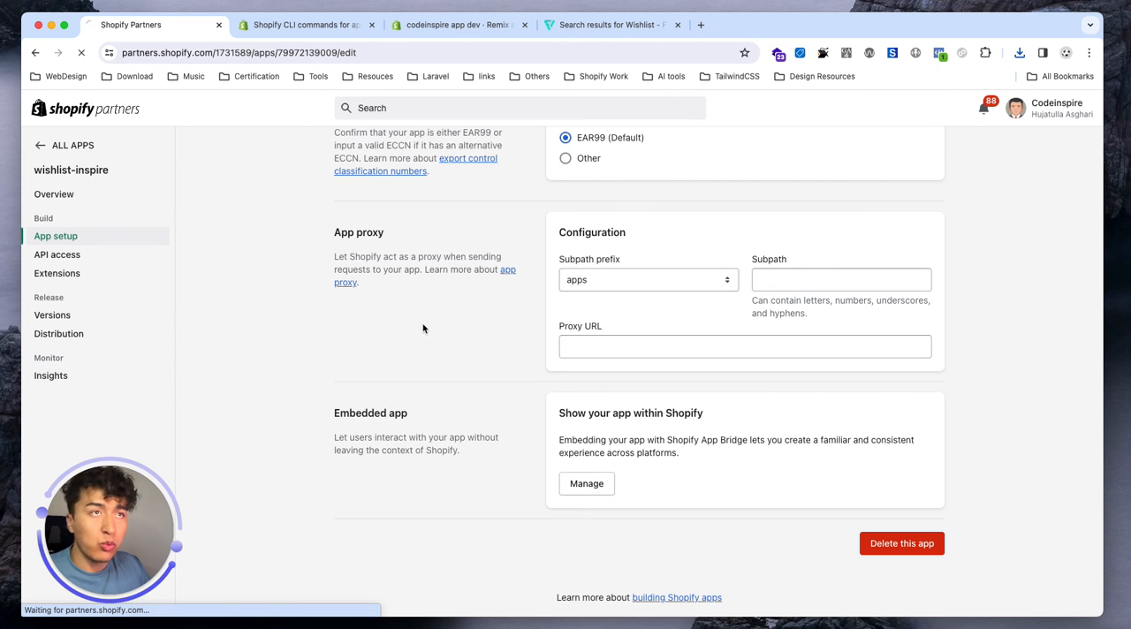
Step: Open Insights and review API health, 0.0% failed webhooks and functions, and install history
click(50, 376)
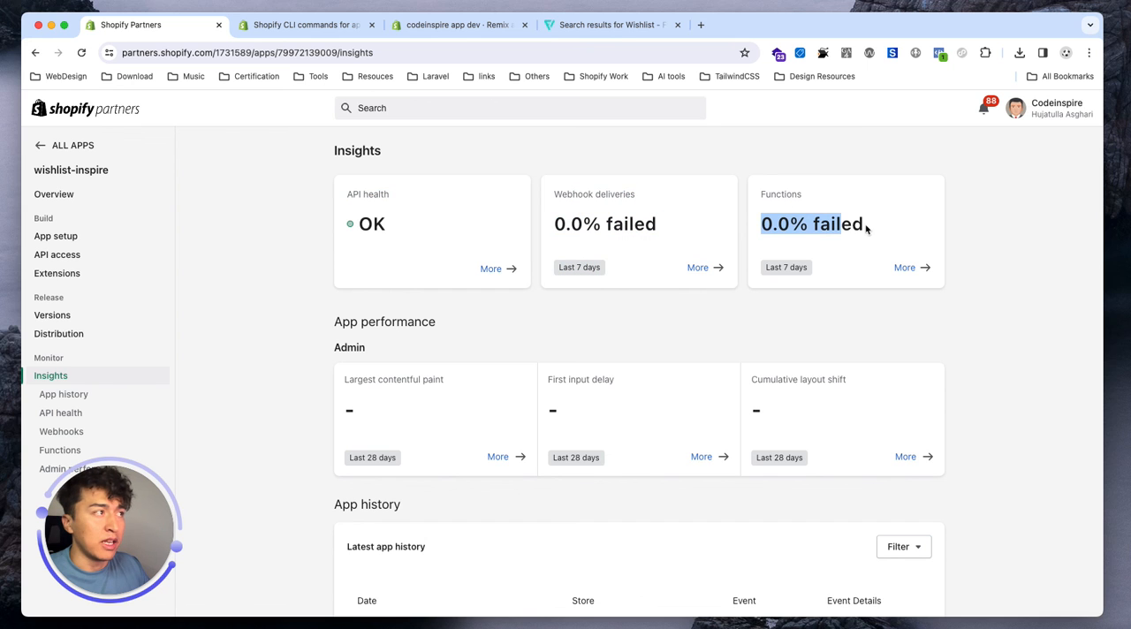
scroll(down, 3)
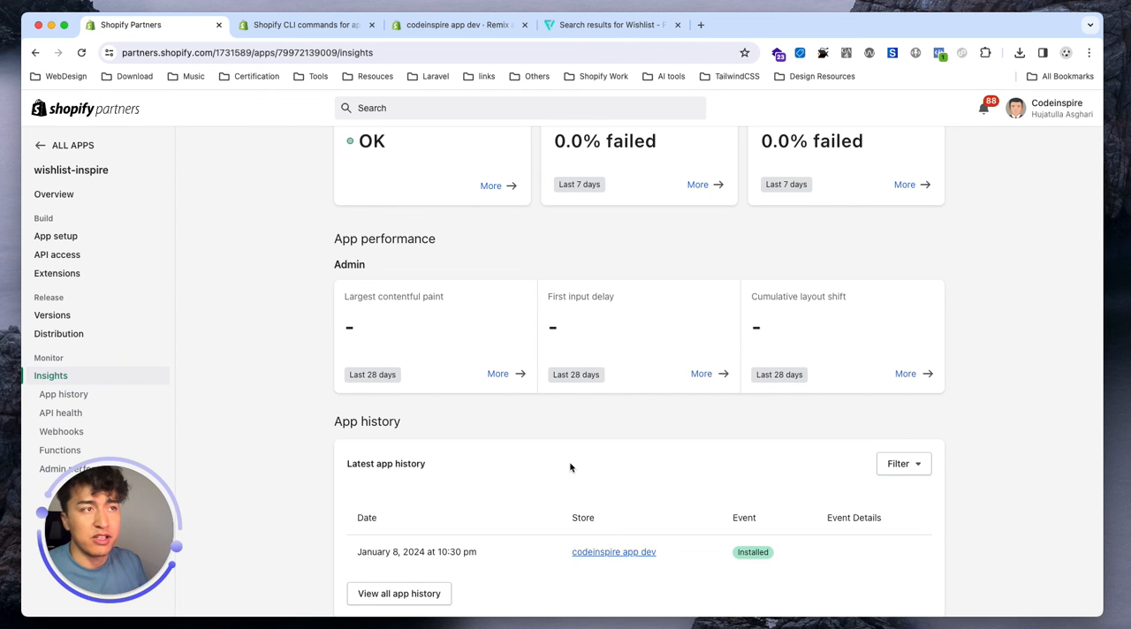
mouse_move(571, 438)
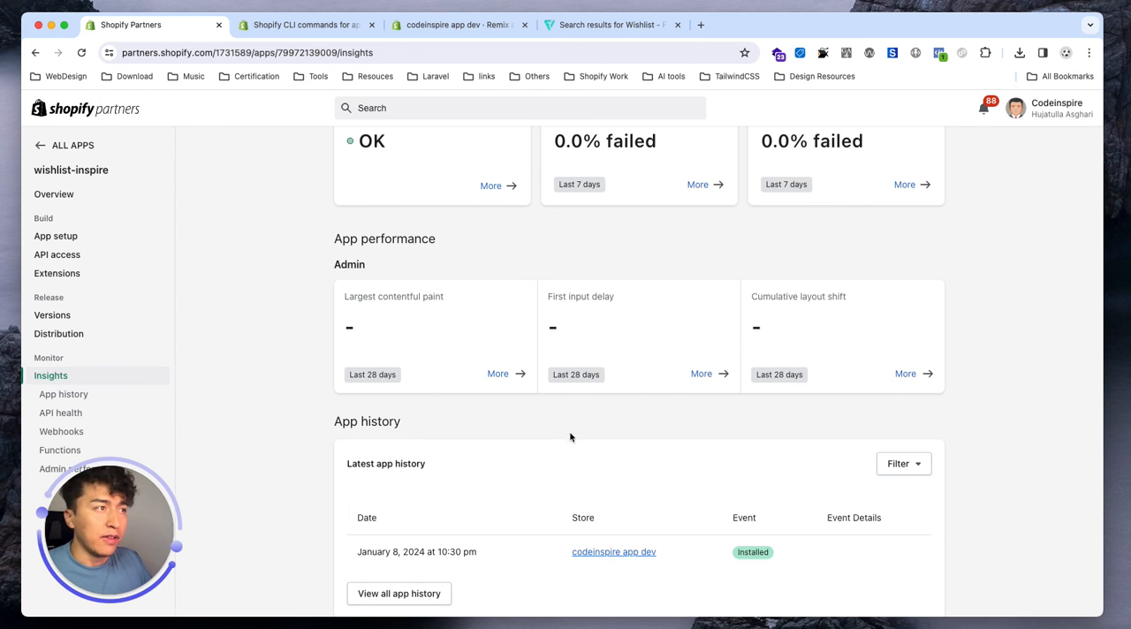
mouse_move(502, 434)
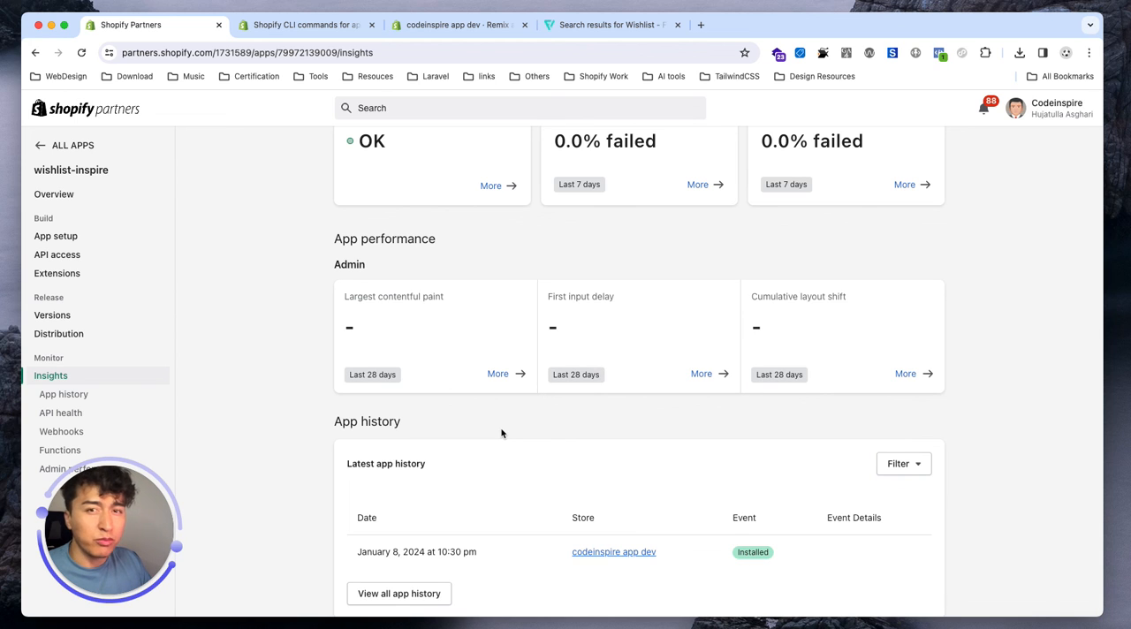
mouse_move(243, 407)
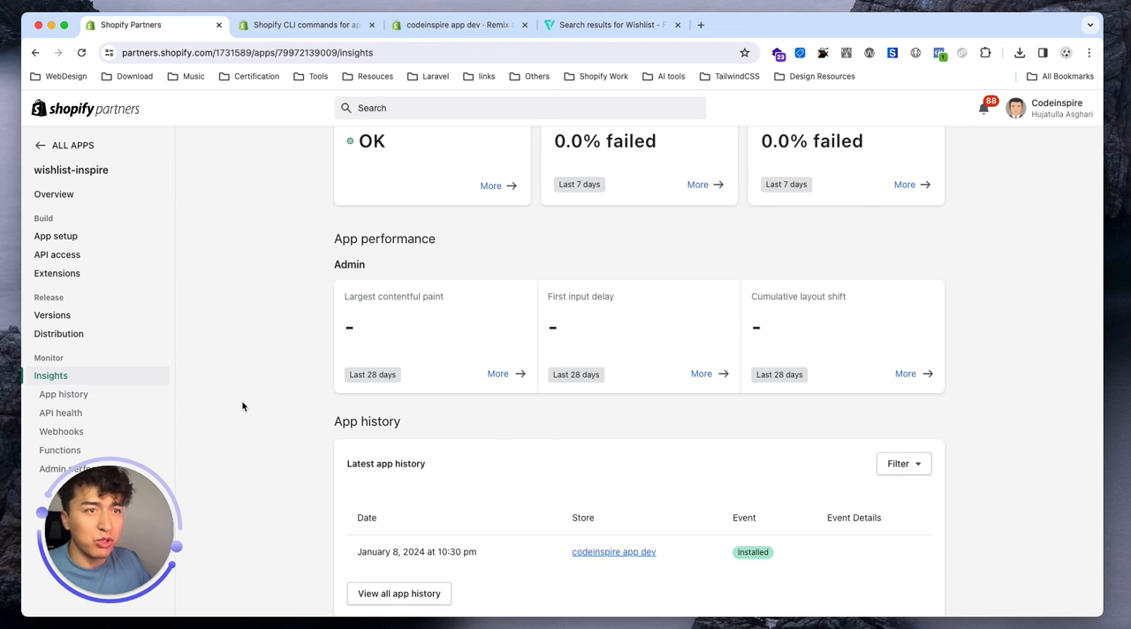
mouse_move(344, 285)
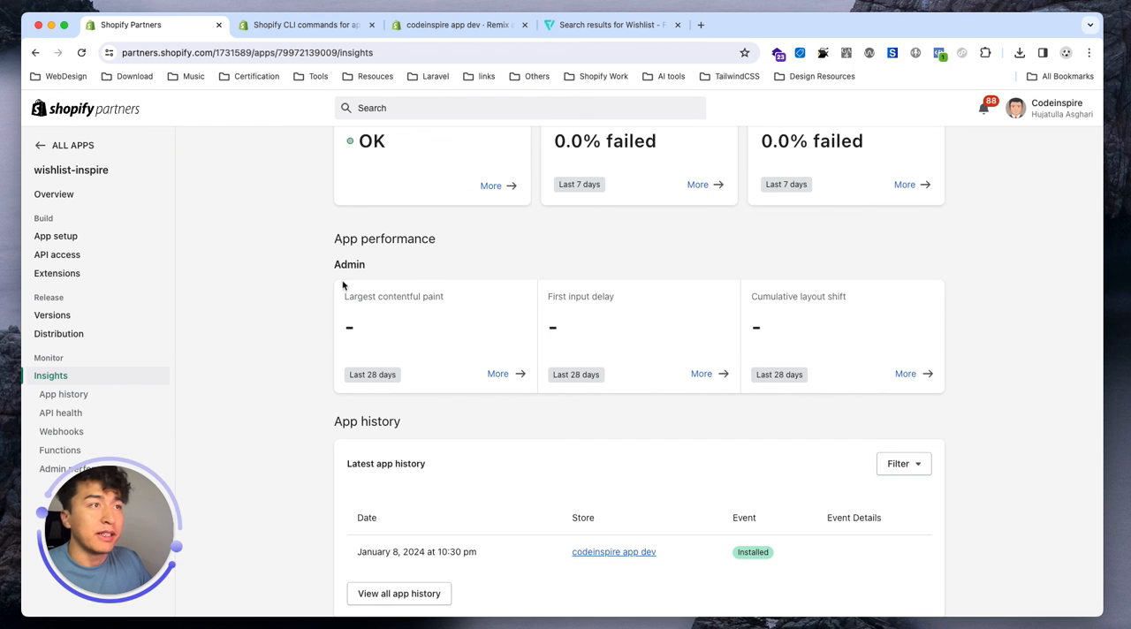
scroll(up, 3)
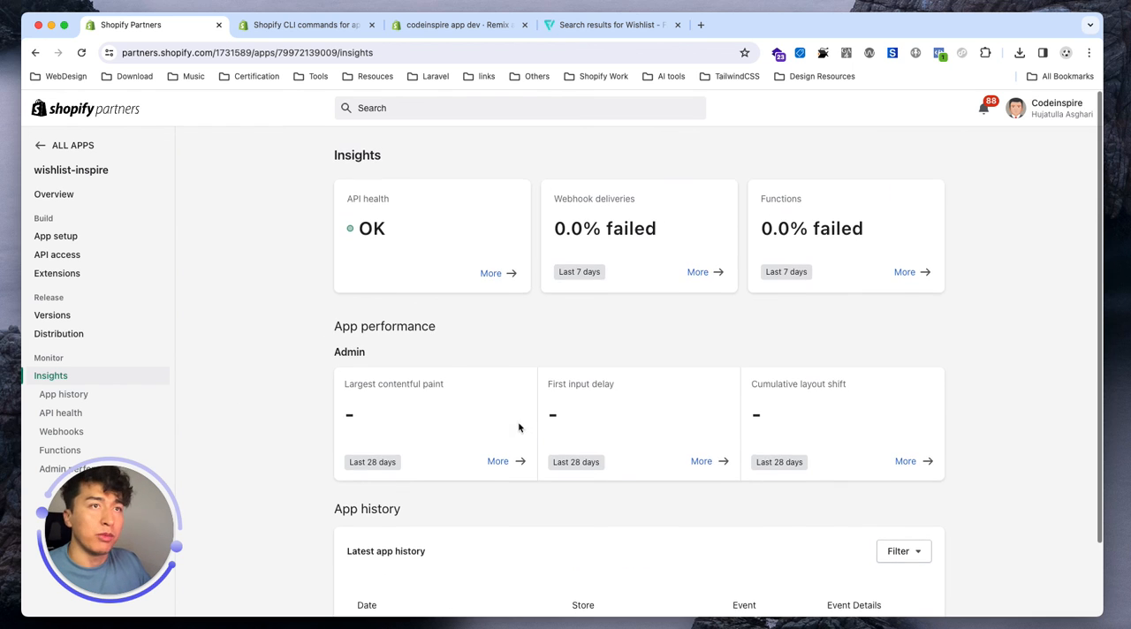
scroll(down, 3)
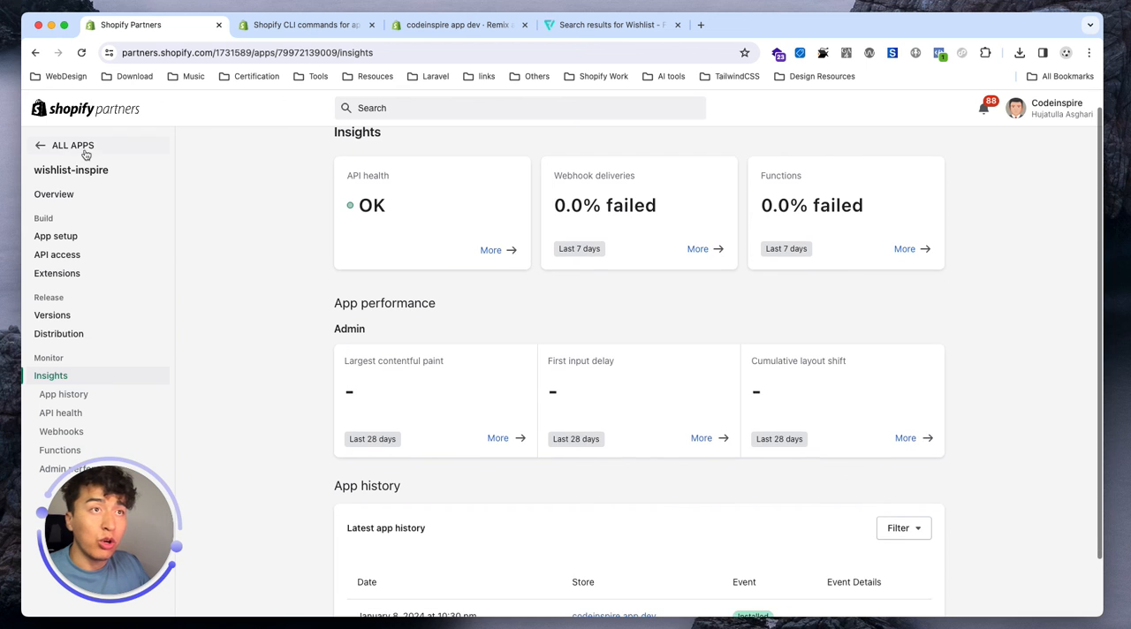
Step: Return to All apps, where wishlist-inspire is listed as a draft public app
click(72, 145)
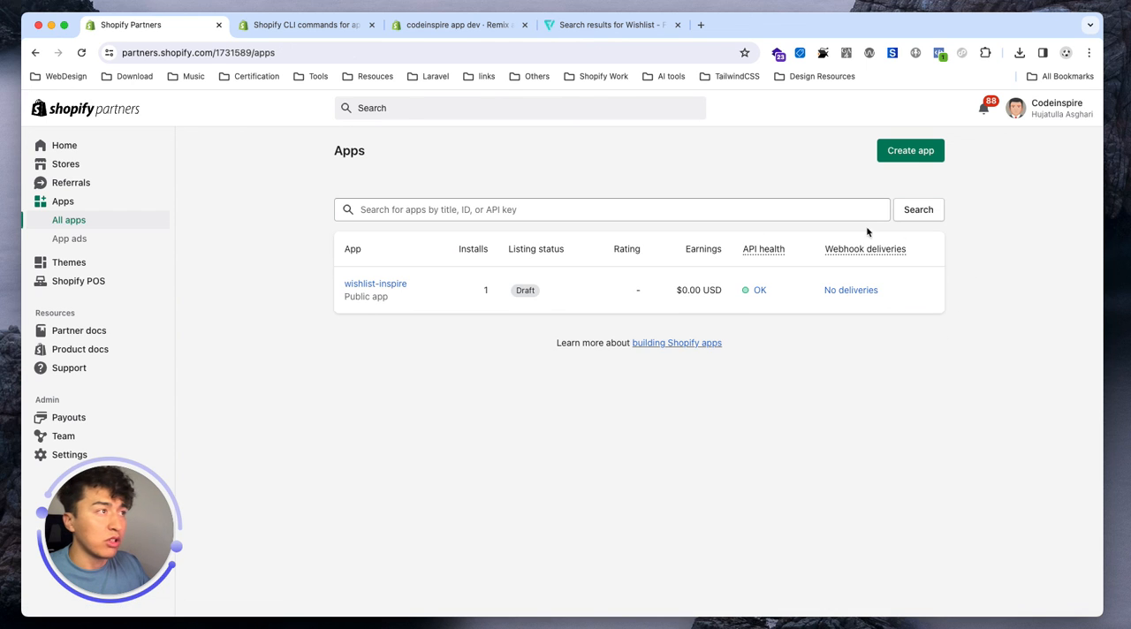
mouse_move(789, 333)
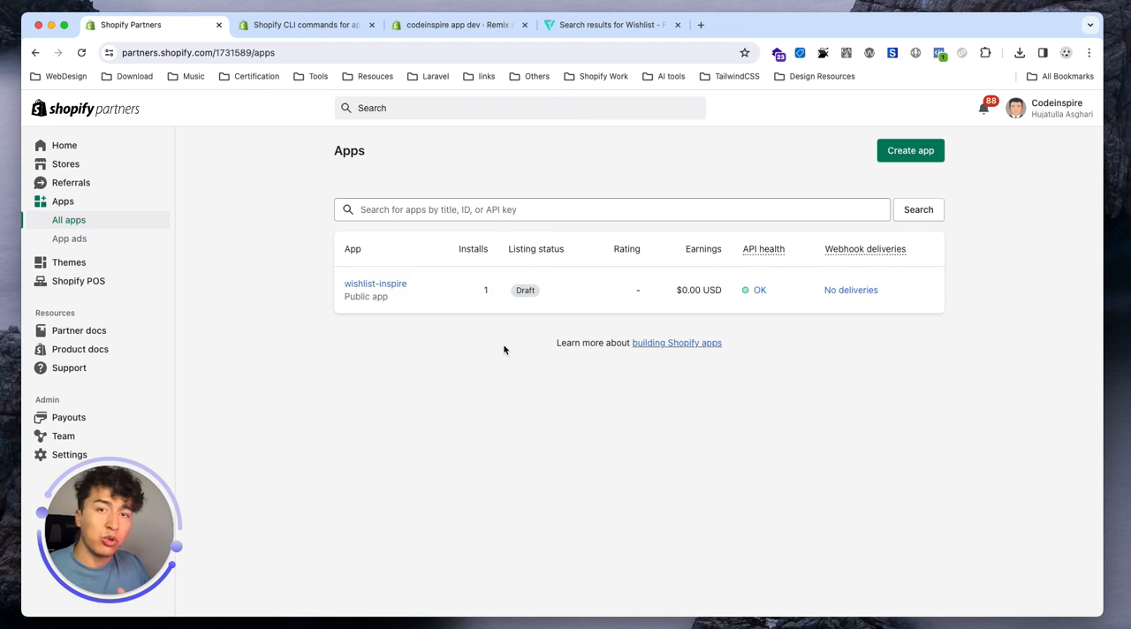
mouse_move(512, 347)
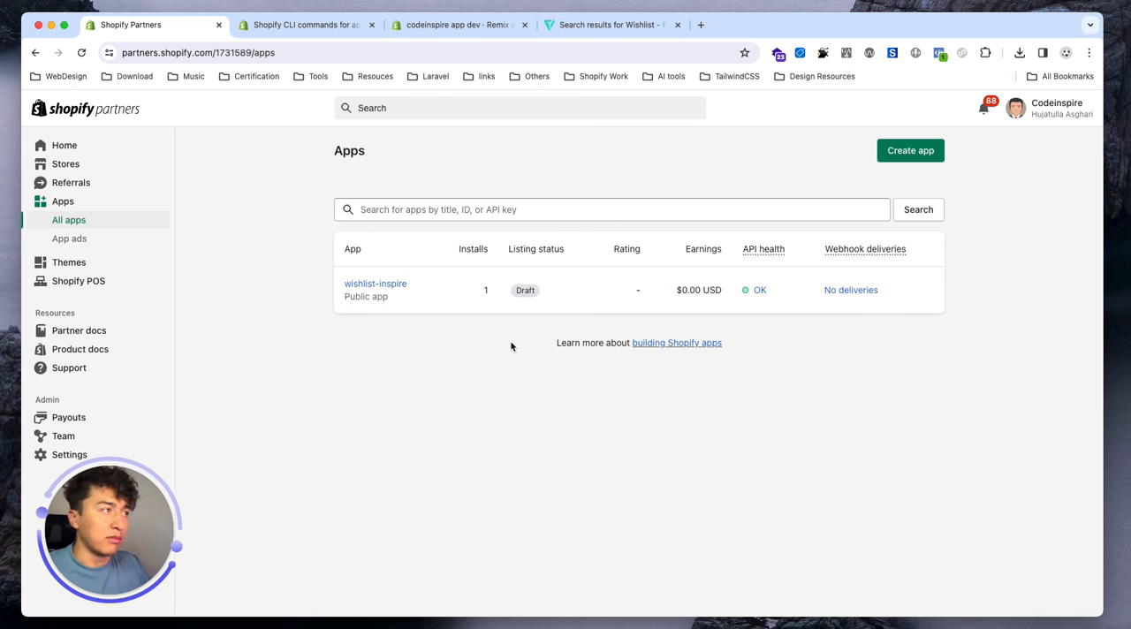
mouse_move(516, 325)
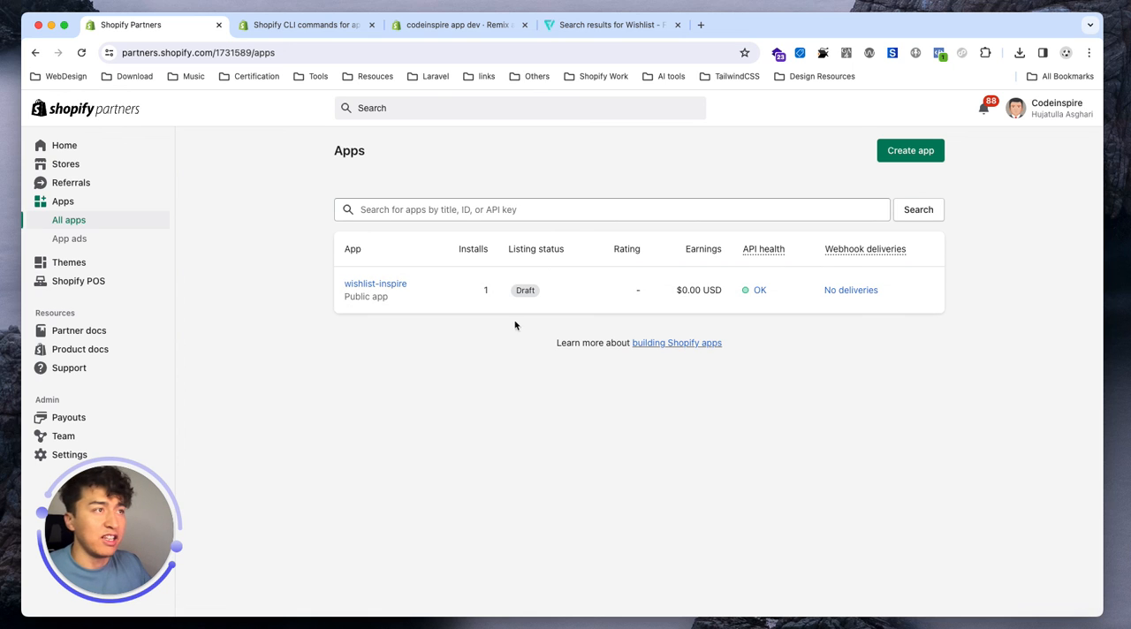
mouse_move(491, 351)
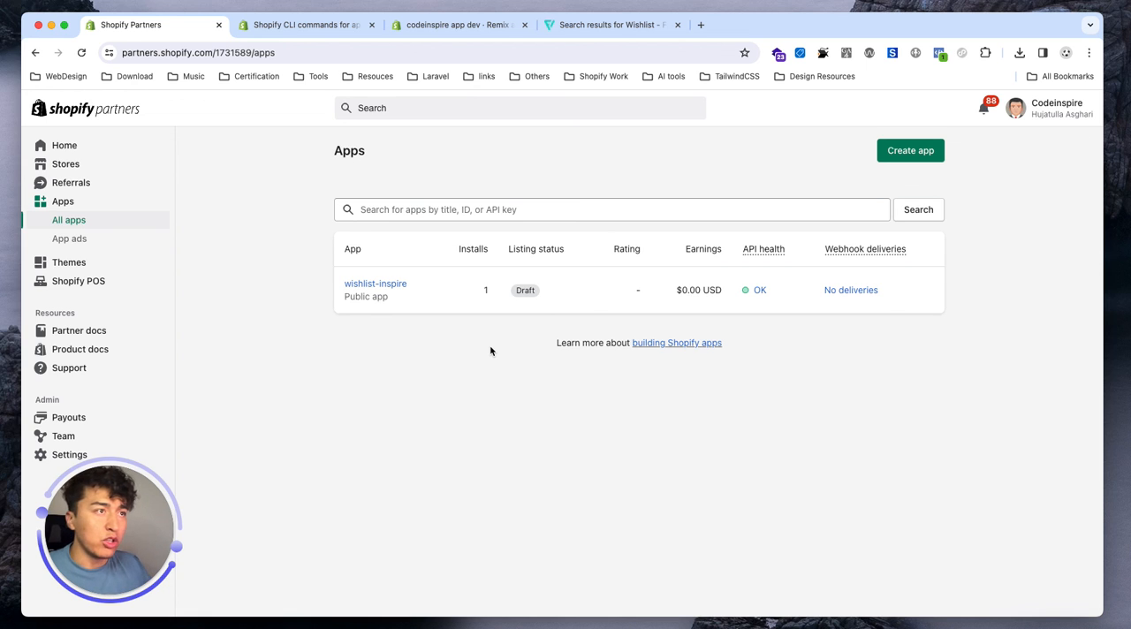
mouse_move(431, 351)
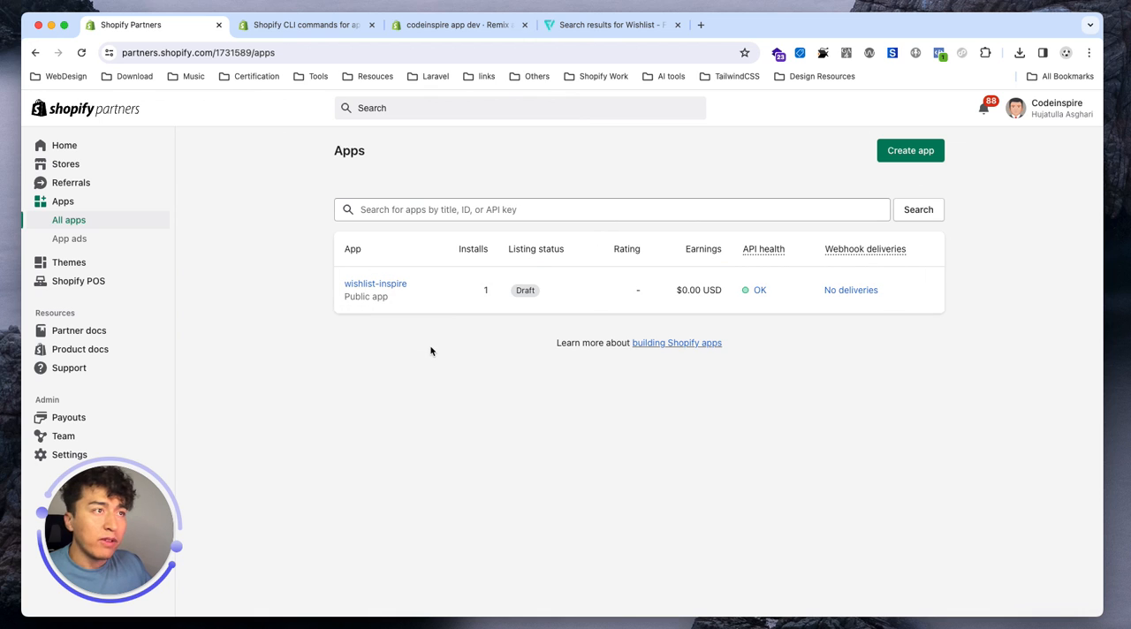